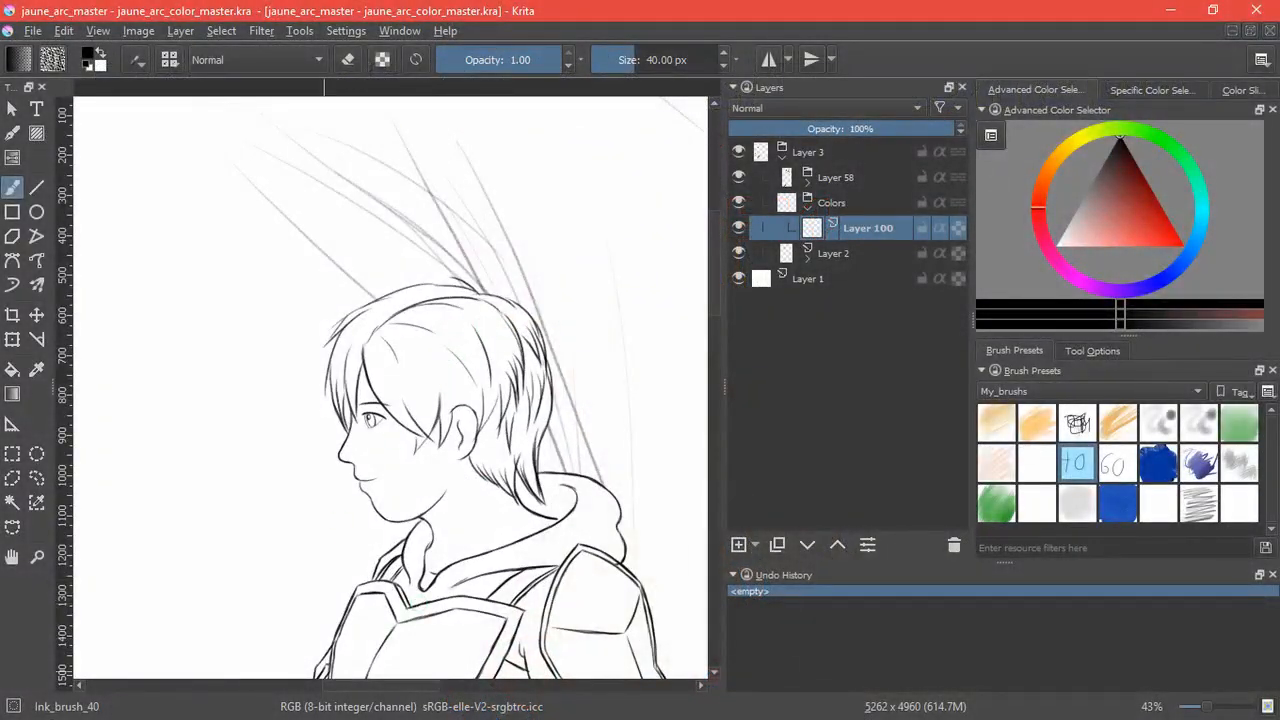
# Pick blonde yellow #ebc66b and fill a first section of the hair with it.
pyautogui.click(1152, 90)
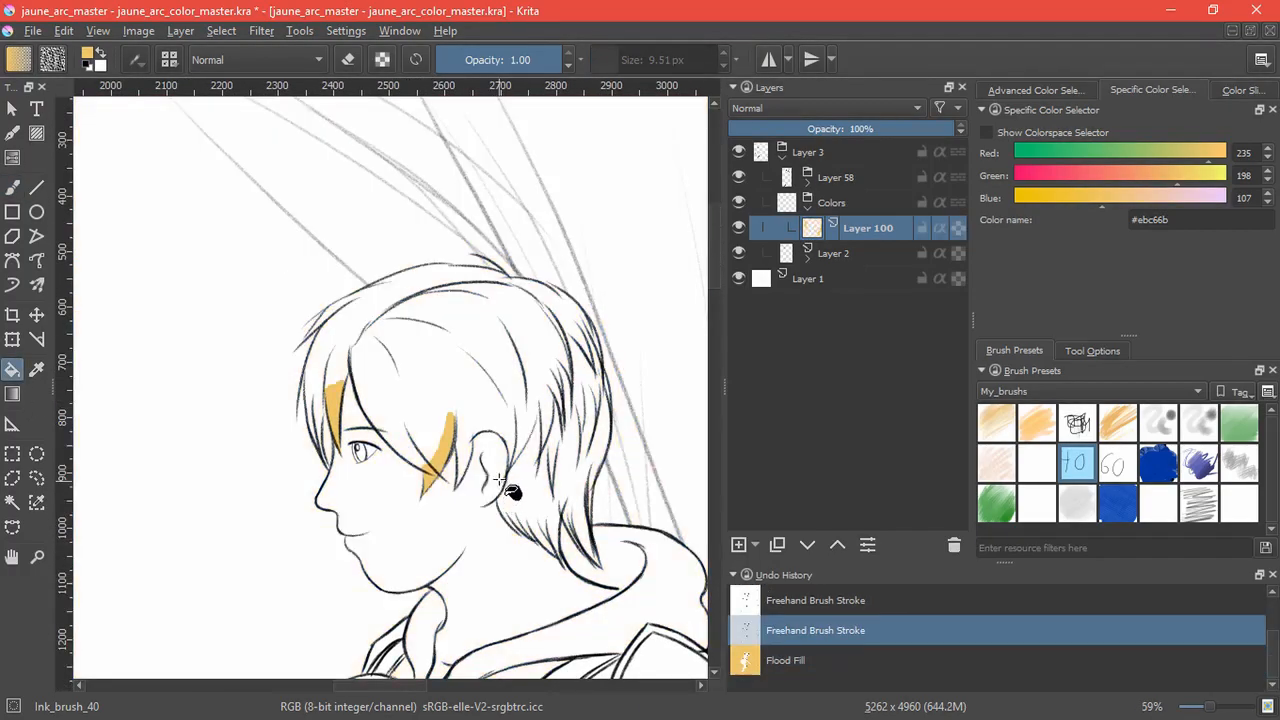
pyautogui.click(1092, 350)
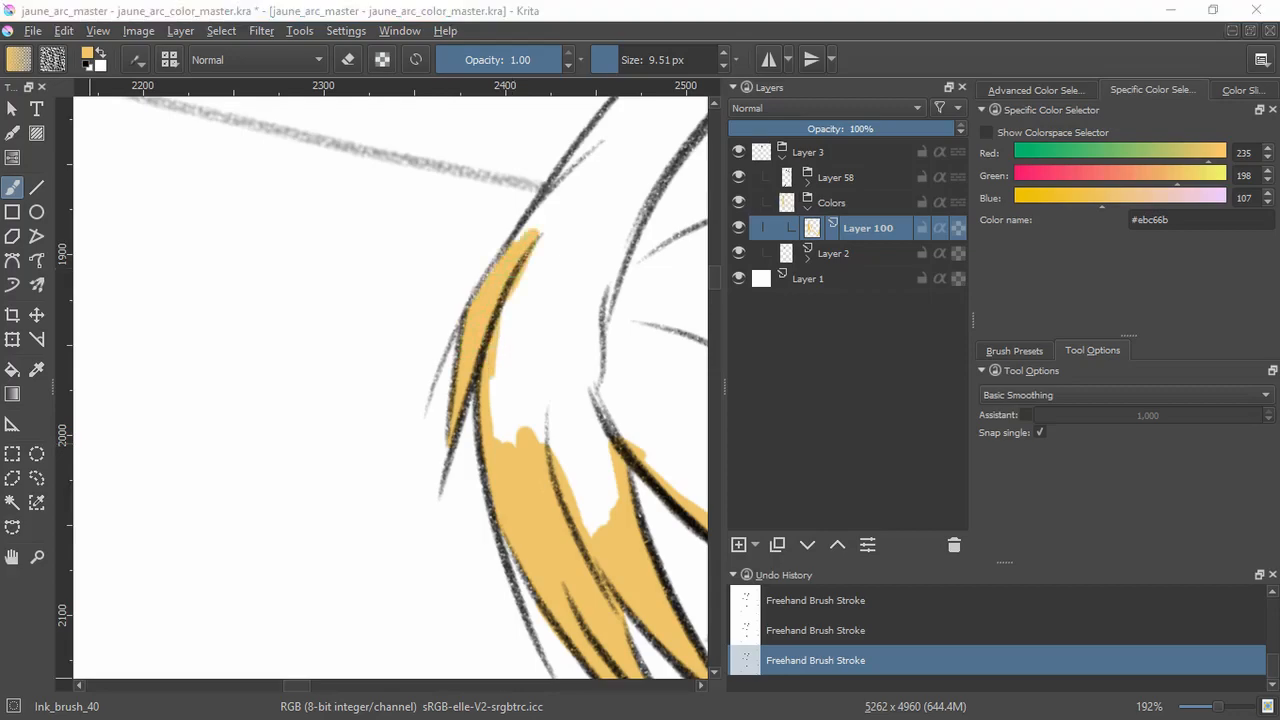
# Brush yellow into the remaining hair so the whole hair mass is blonde.
pyautogui.moveTo(530, 180); pyautogui.dragTo(510, 430)
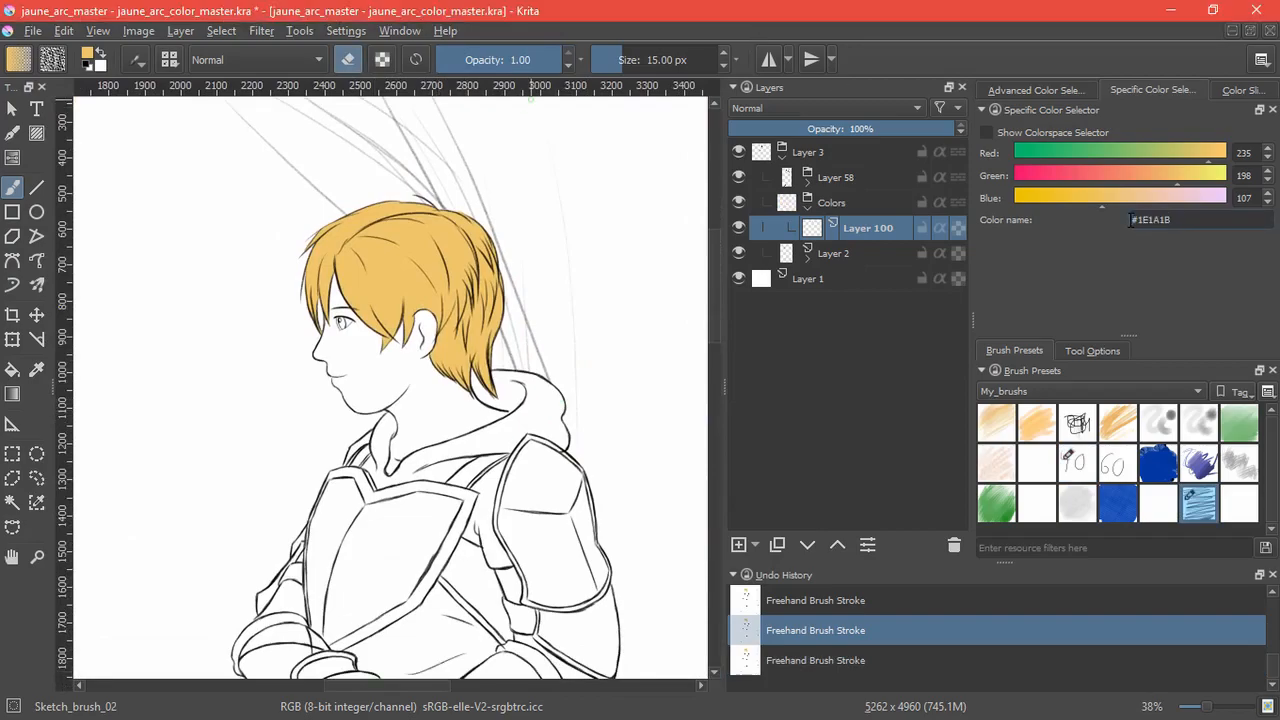
# Add a new layer and flood fill the hood around the neck near-black.
pyautogui.click(738, 544)
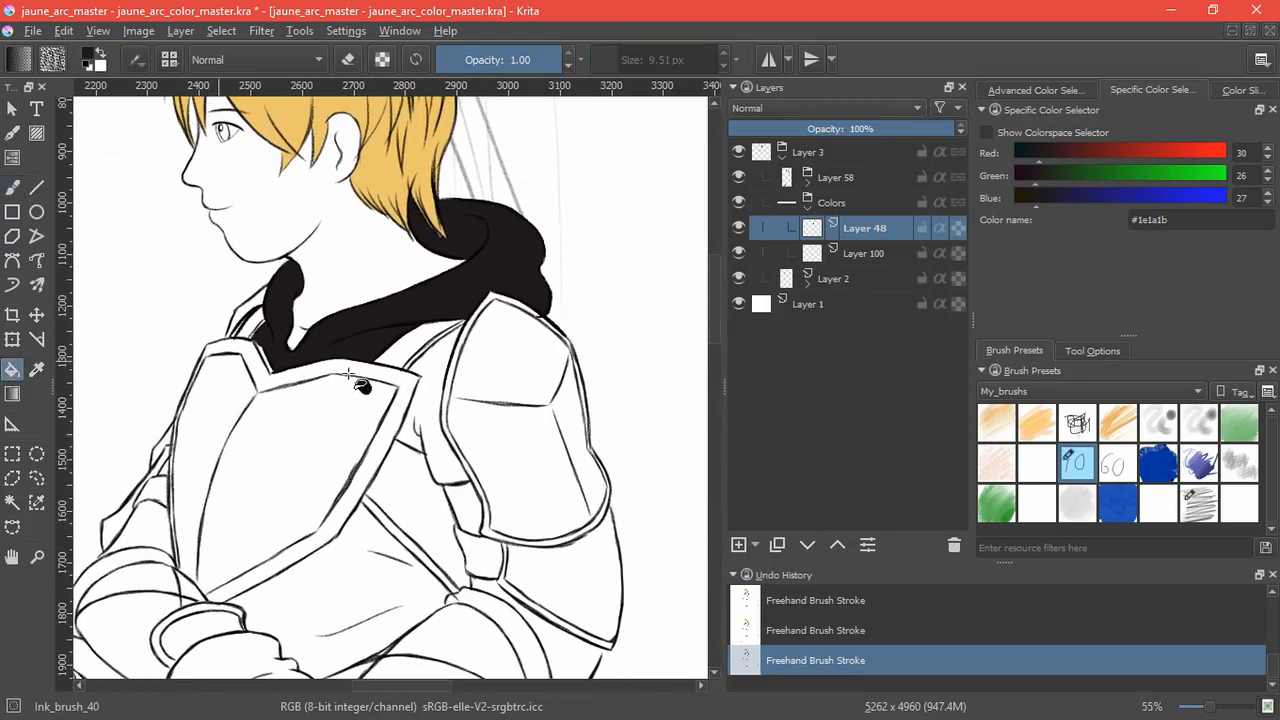
pyautogui.click(340, 464)
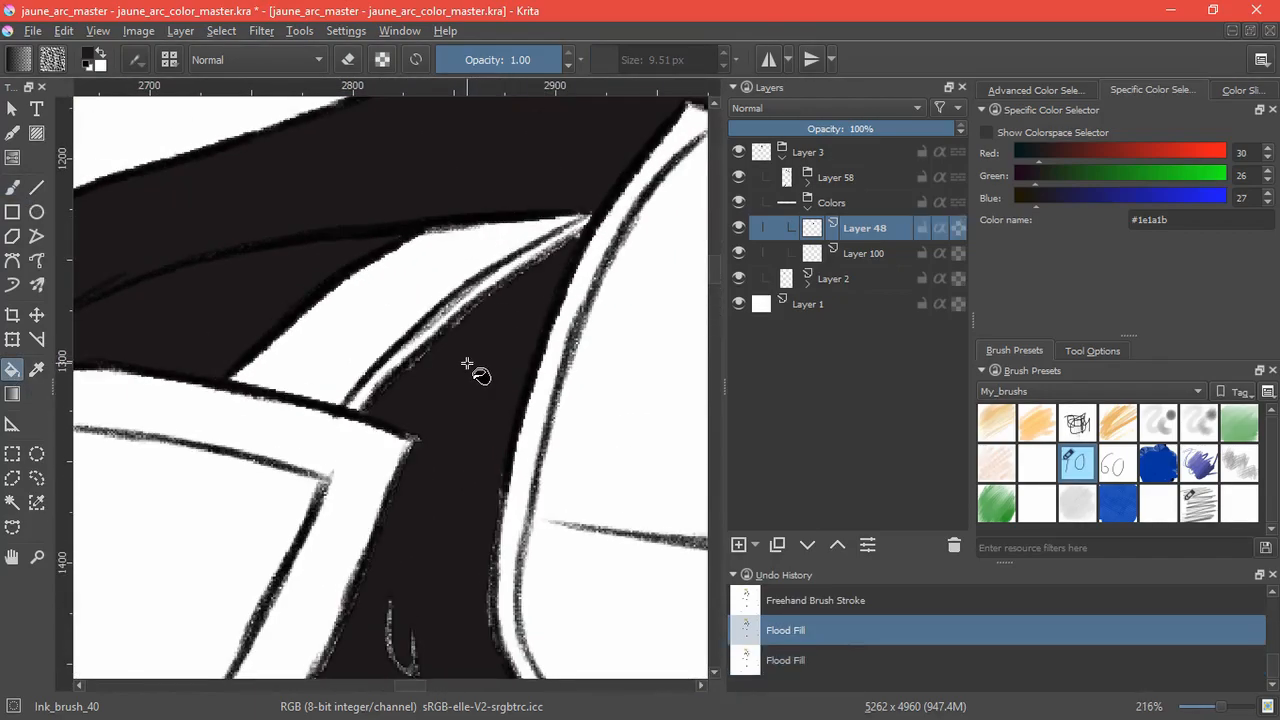
pyautogui.scroll(-3)
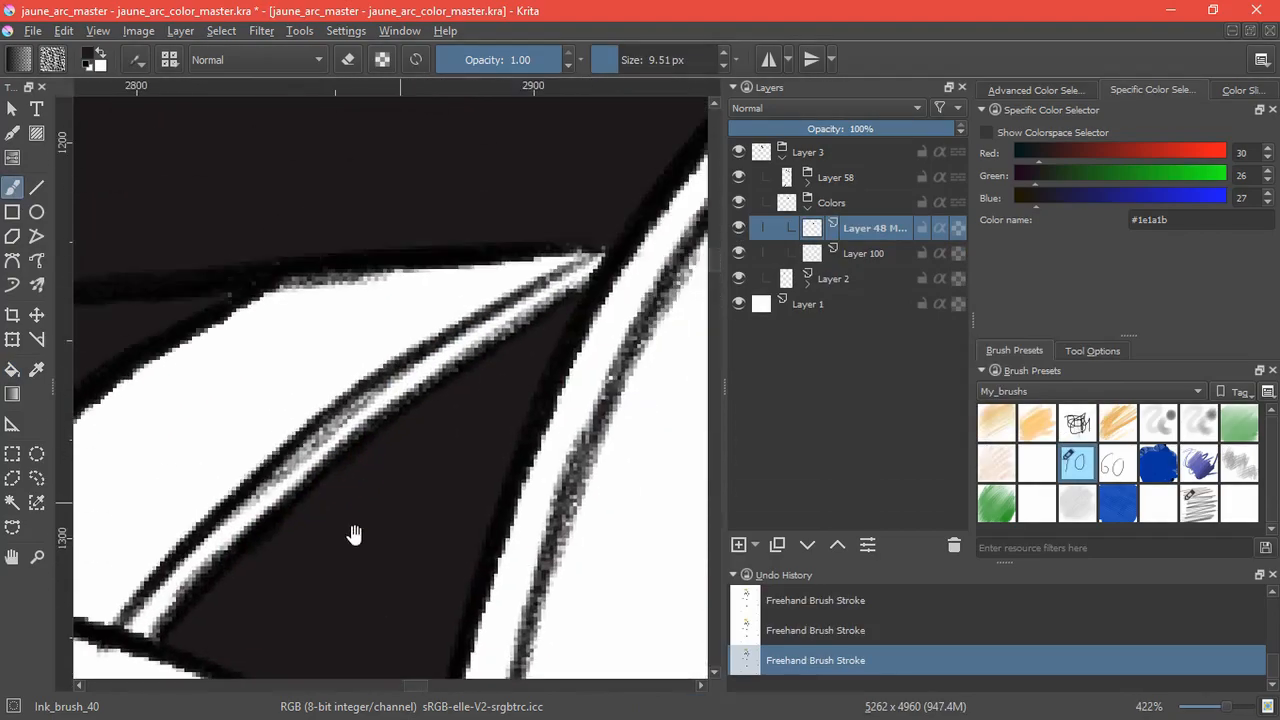
pyautogui.scroll(-3)
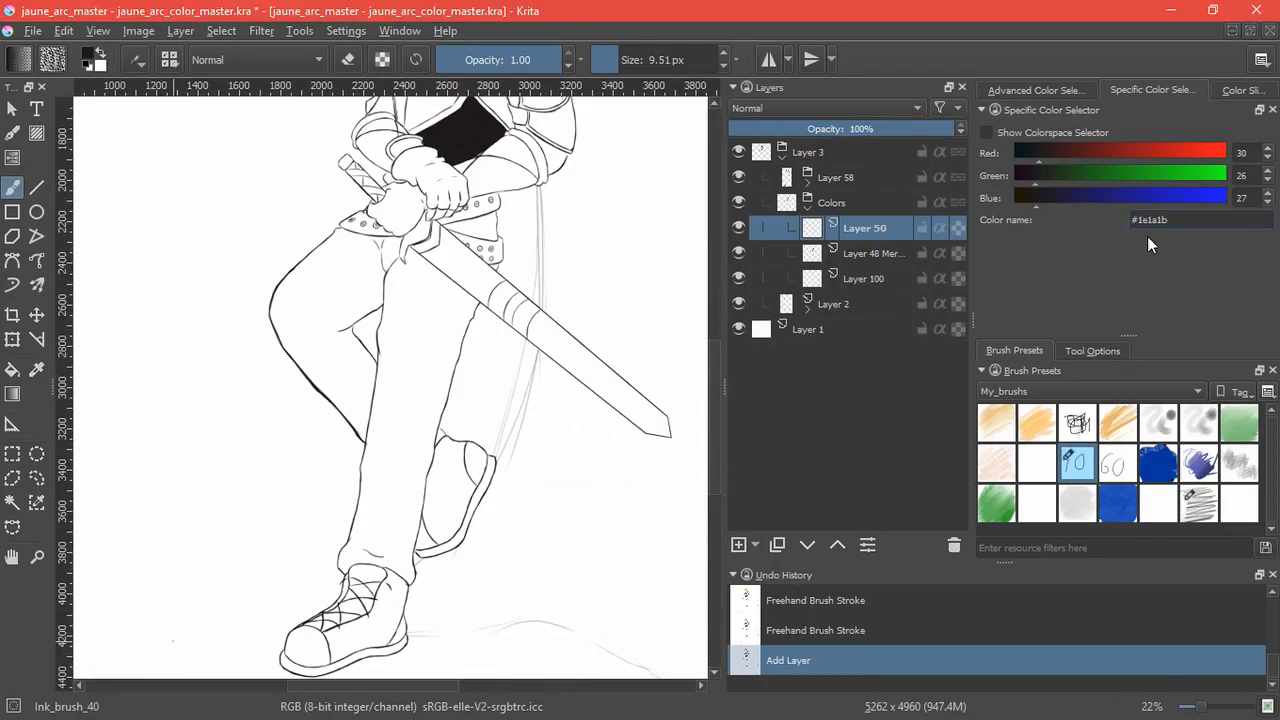
# Set slate blue #7097A6 for the jeans and select the painted jeans area via Select Opaque.
pyautogui.write('7097A6')
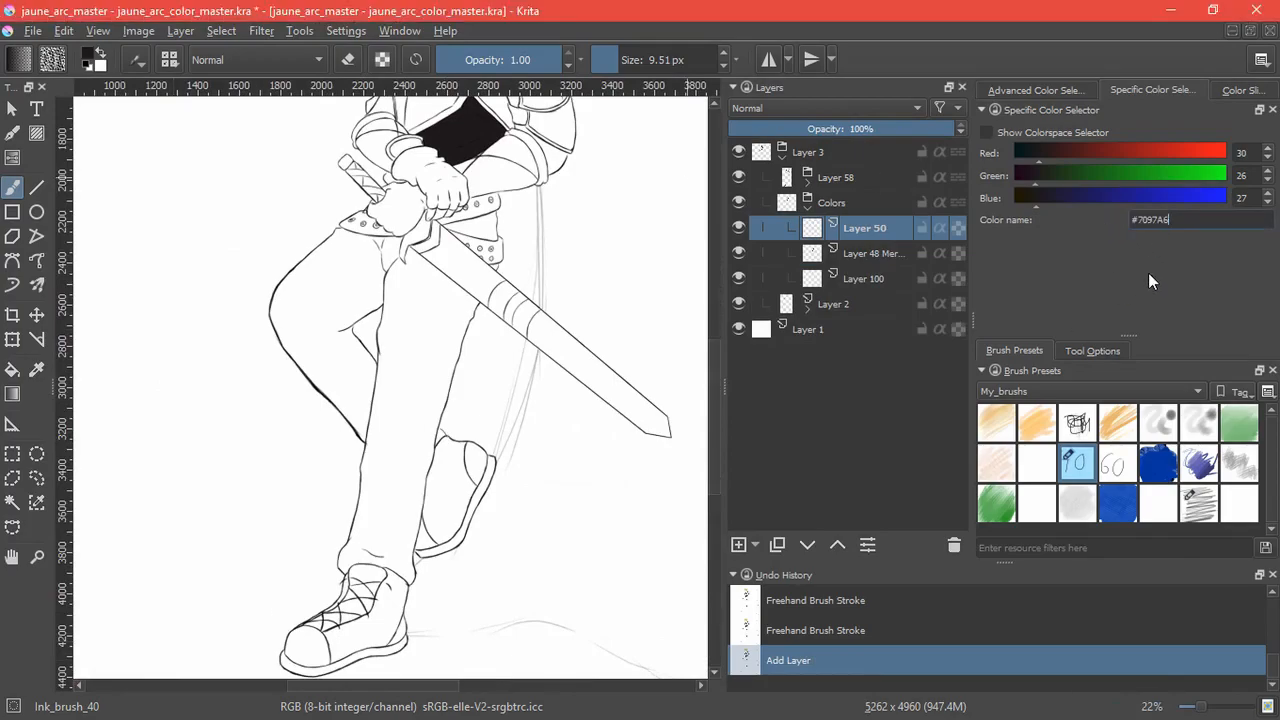
pyautogui.click(490, 240)
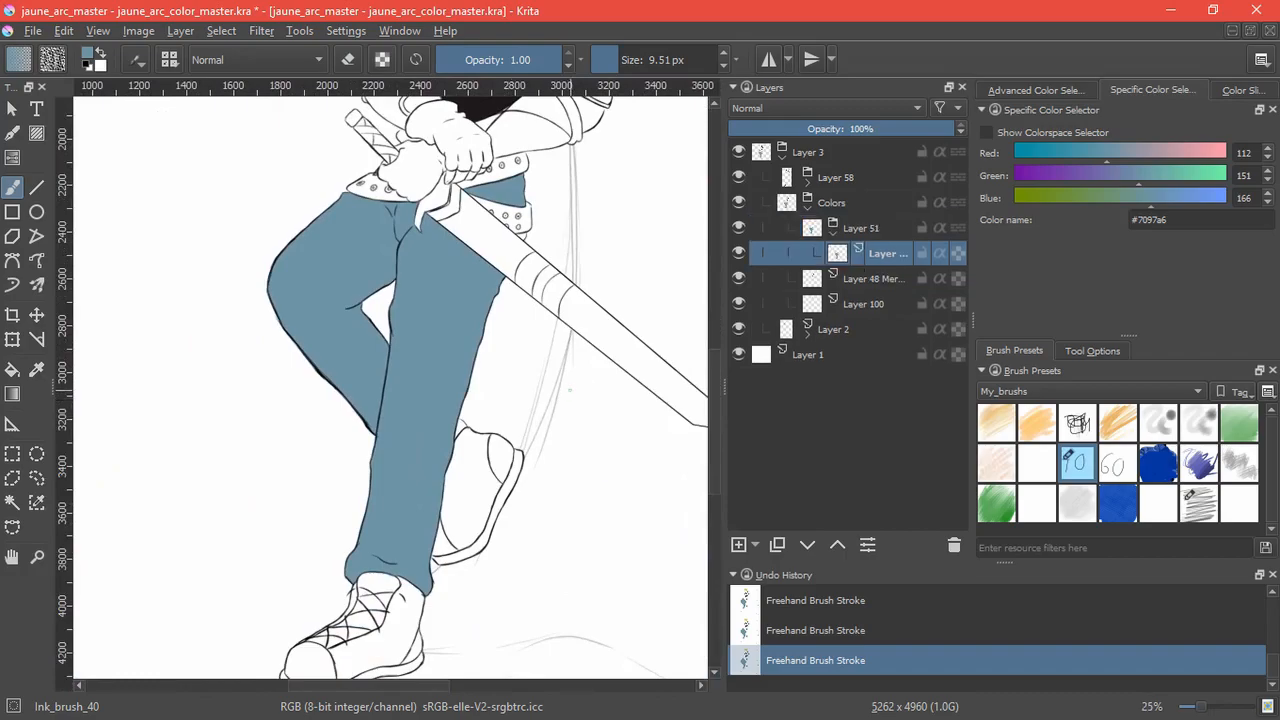
pyautogui.click(220, 30)
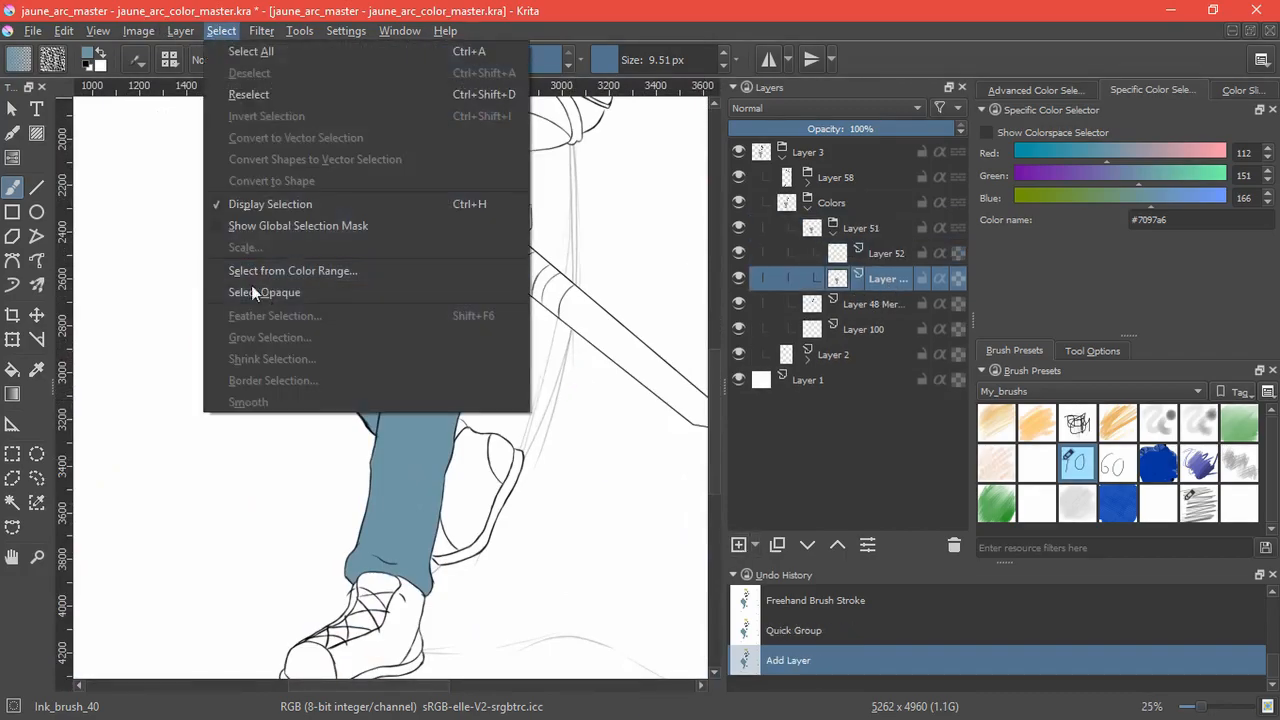
pyautogui.click(264, 292)
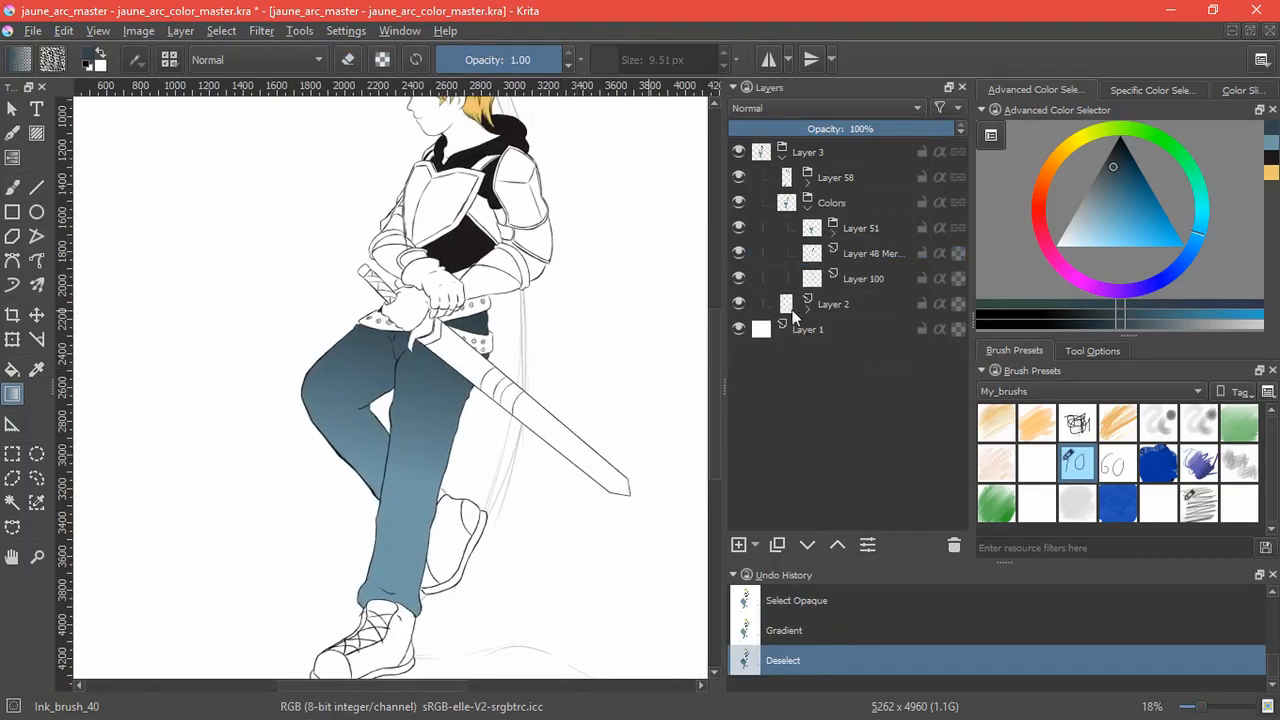
# Add a new layer and fill the sleeve with orange-red #df3b1f, painting over gaps along the lines.
pyautogui.click(738, 544)
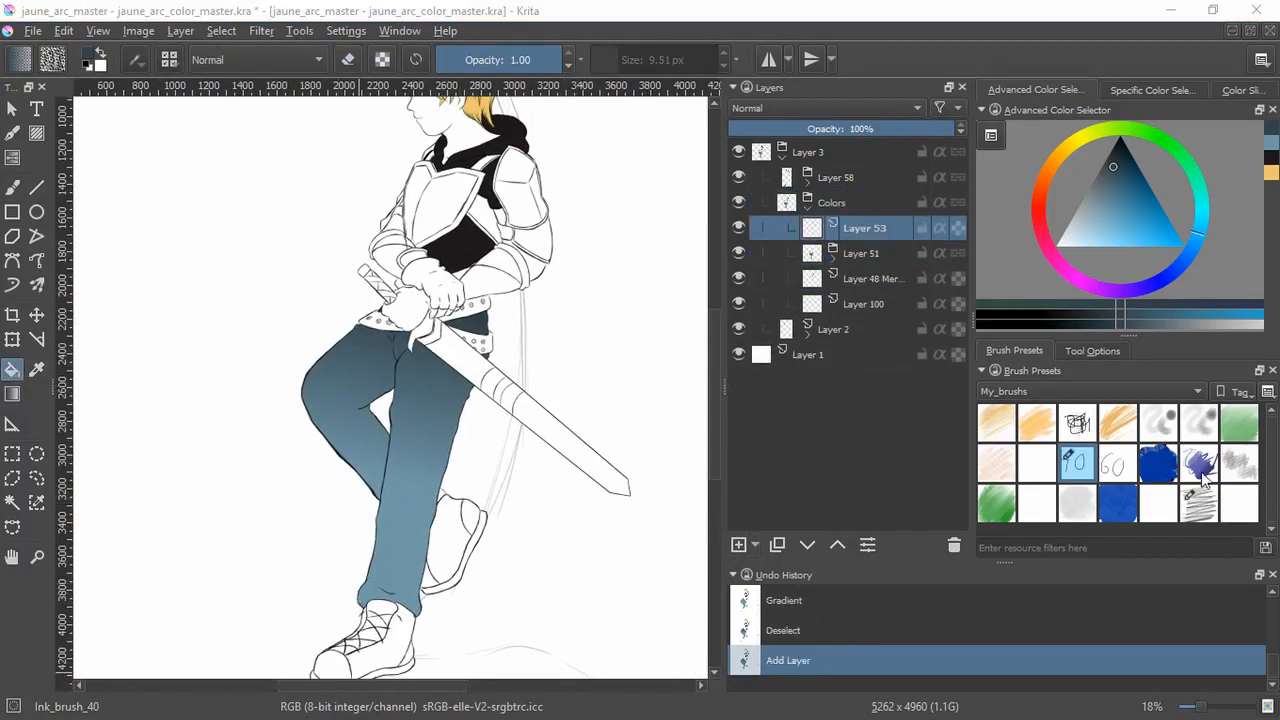
pyautogui.click(1152, 90)
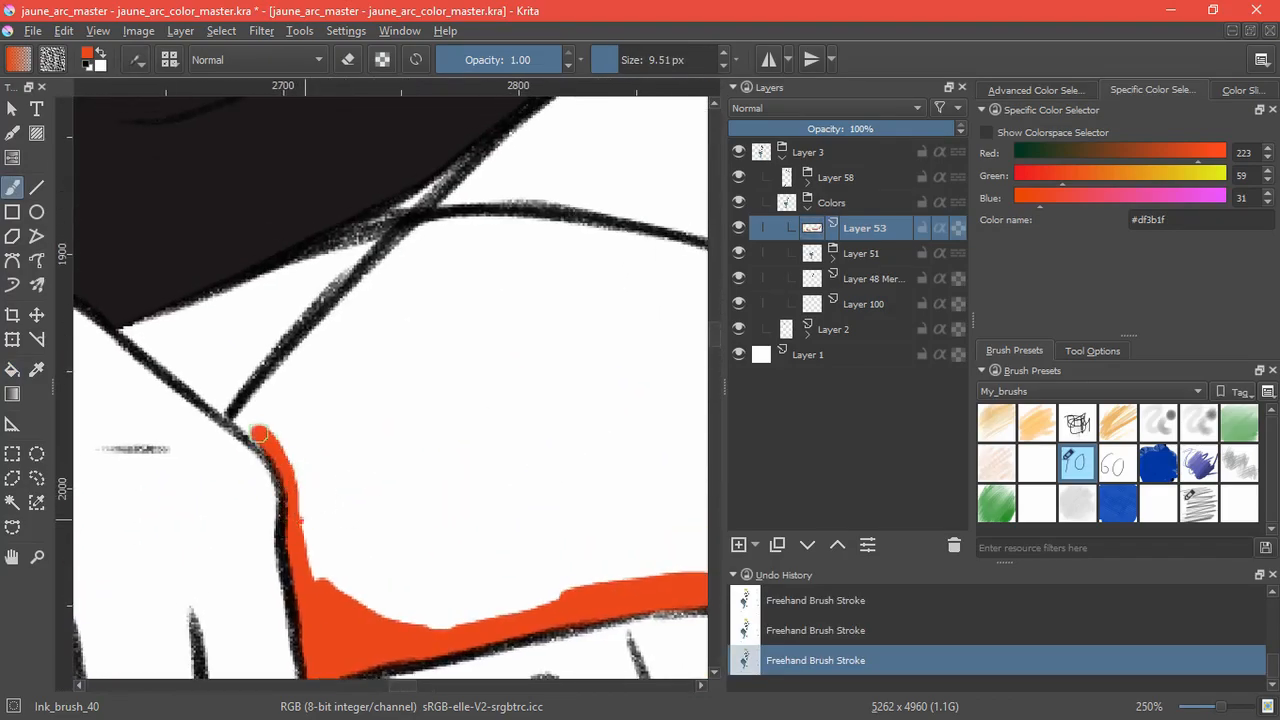
pyautogui.click(490, 400)
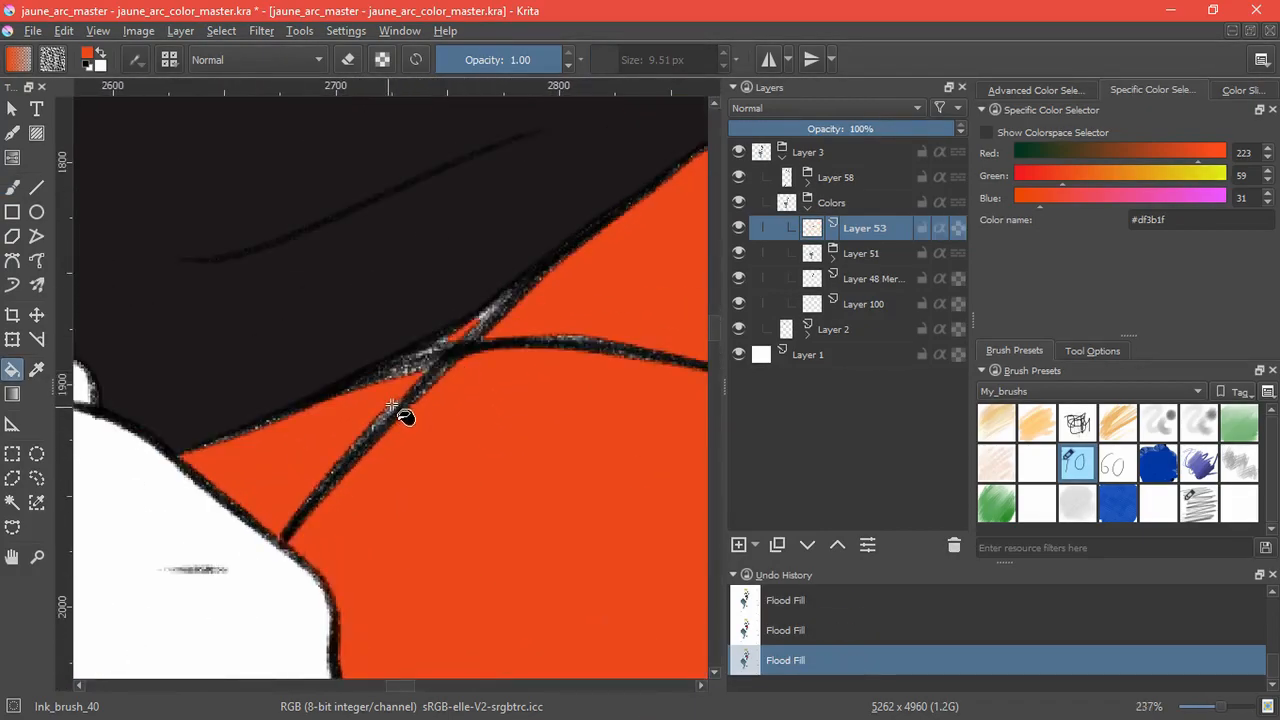
pyautogui.moveTo(400, 414); pyautogui.dragTo(590, 220)
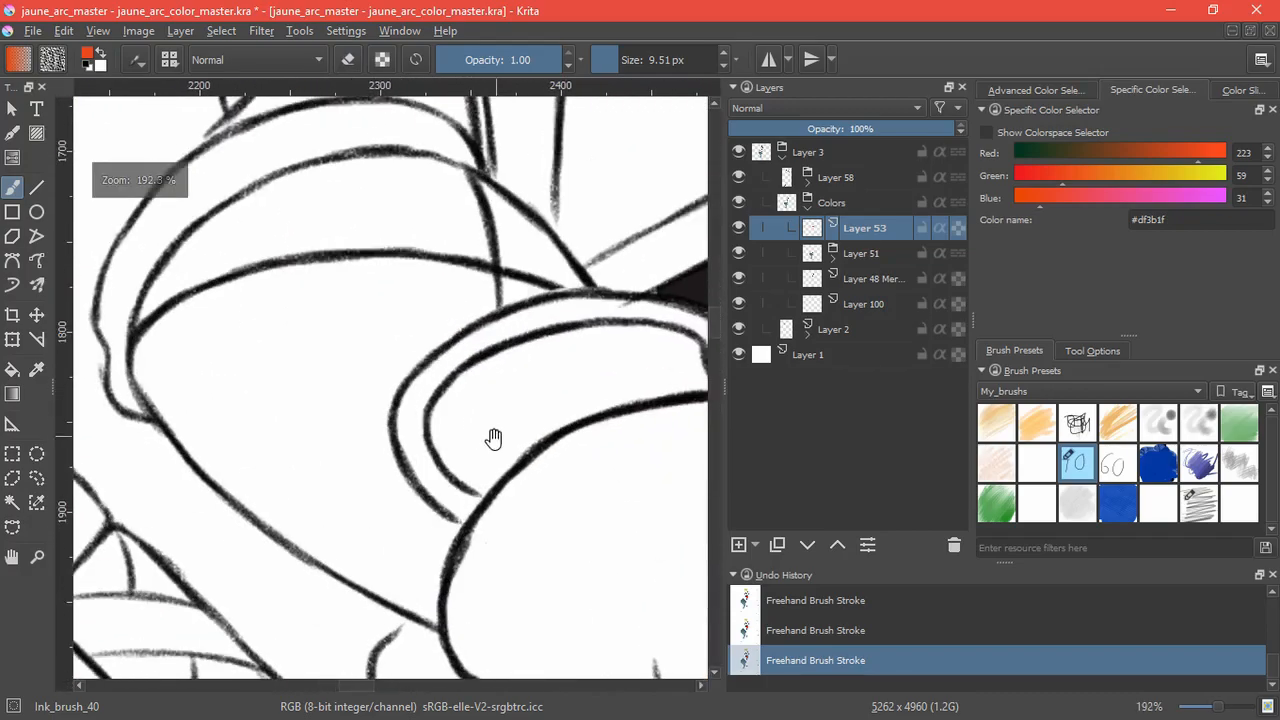
# Outline and fill the cuff orange-red and touch up its edges.
pyautogui.moveTo(392, 436); pyautogui.dragTo(390, 600)
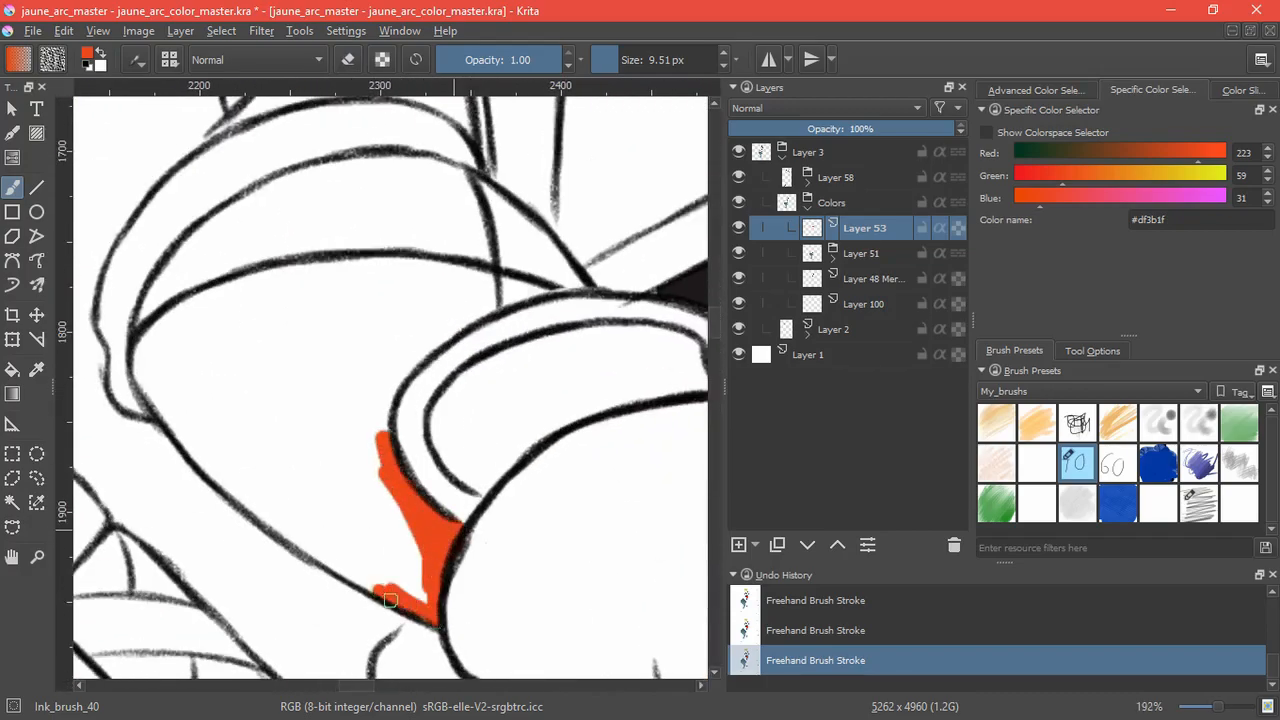
pyautogui.moveTo(390, 600); pyautogui.dragTo(364, 540)
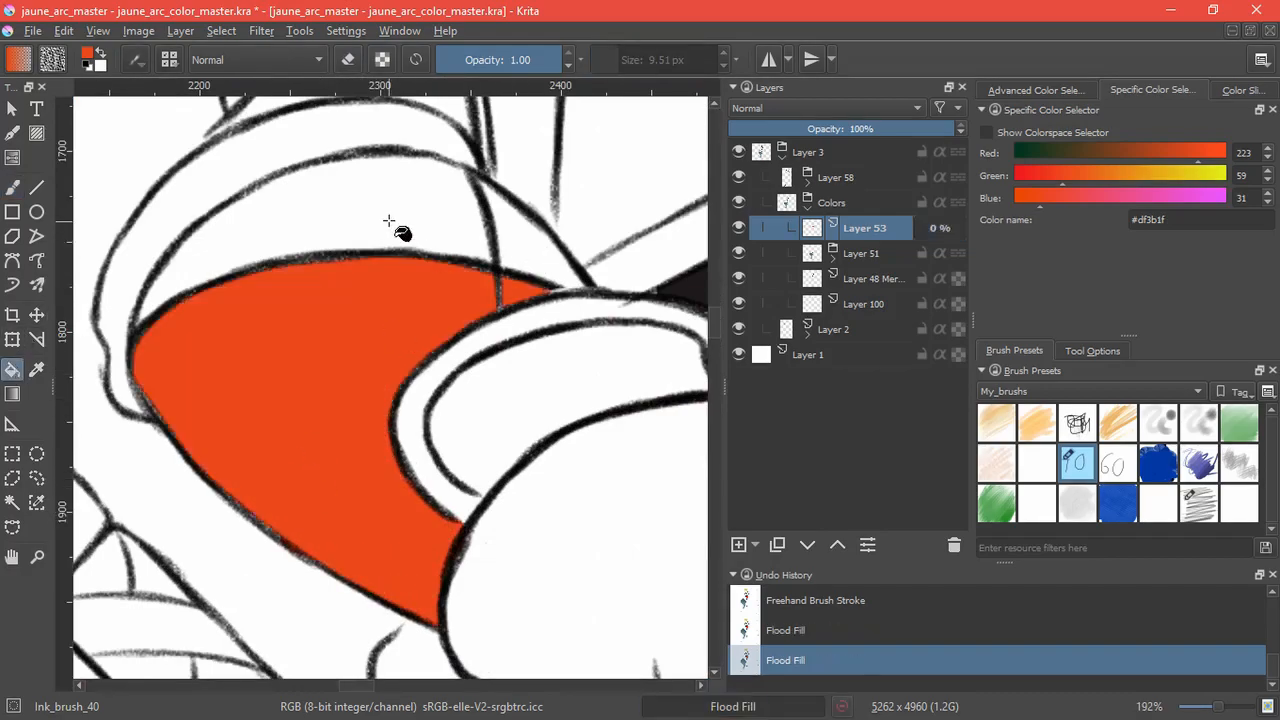
pyautogui.click(516, 296)
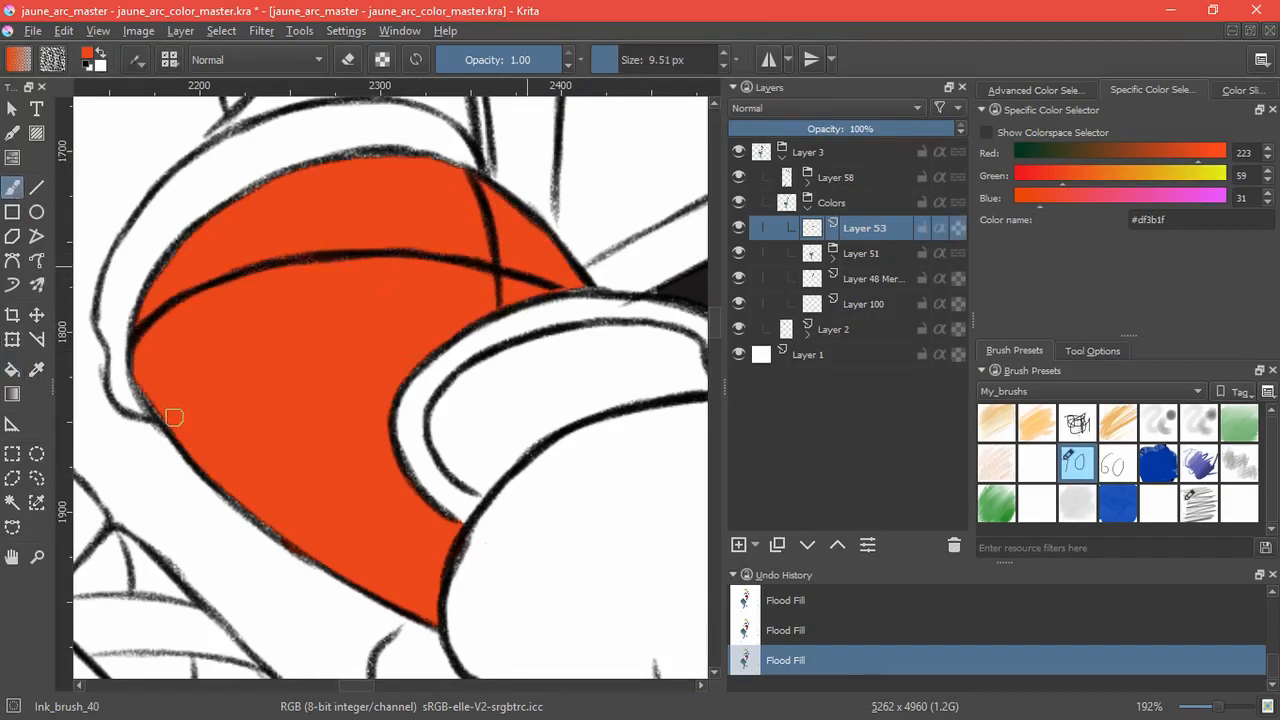
pyautogui.moveTo(172, 418); pyautogui.dragTo(338, 168)
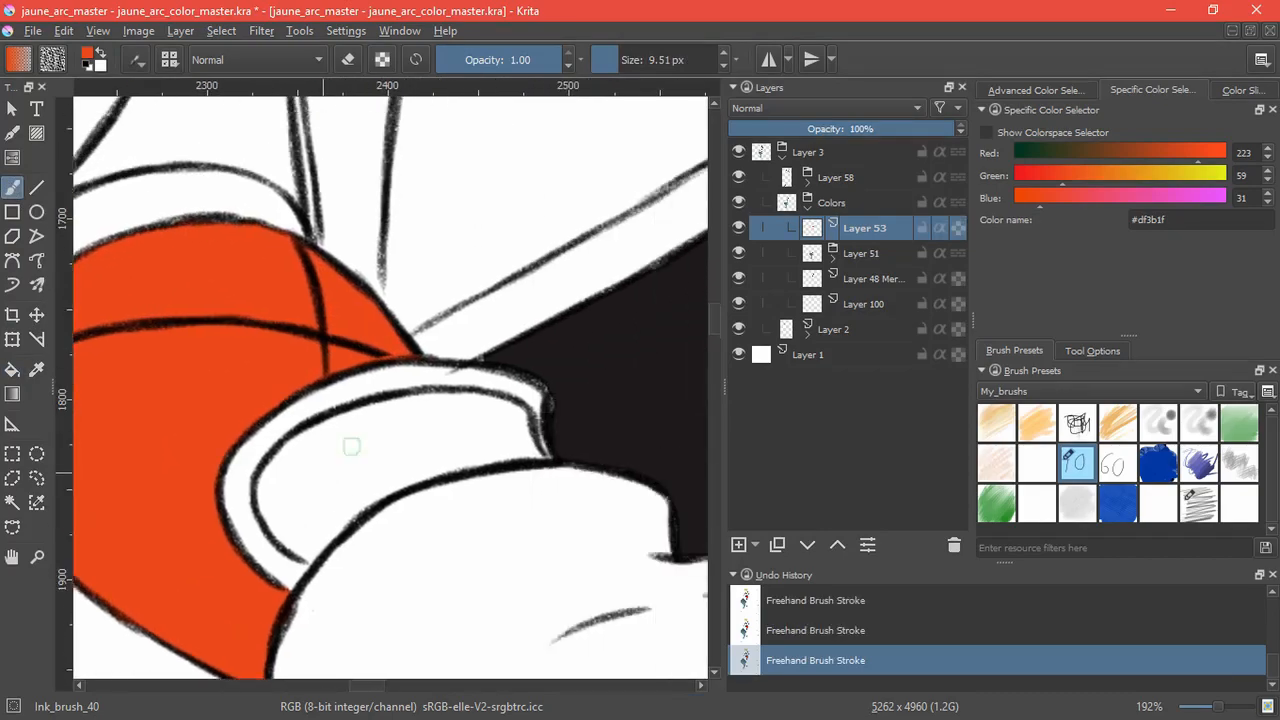
pyautogui.scroll(-3)
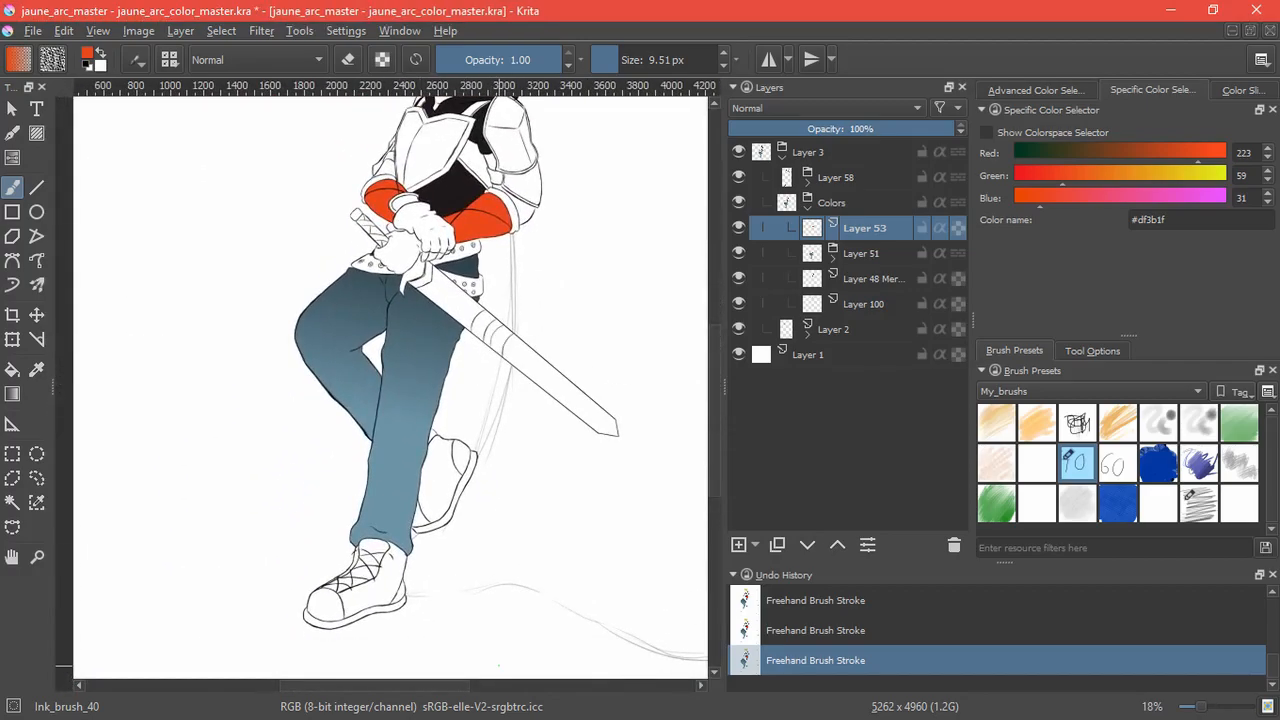
# Add a new layer and fill the first shoe dark brown, painting in its remaining gaps.
pyautogui.click(738, 544)
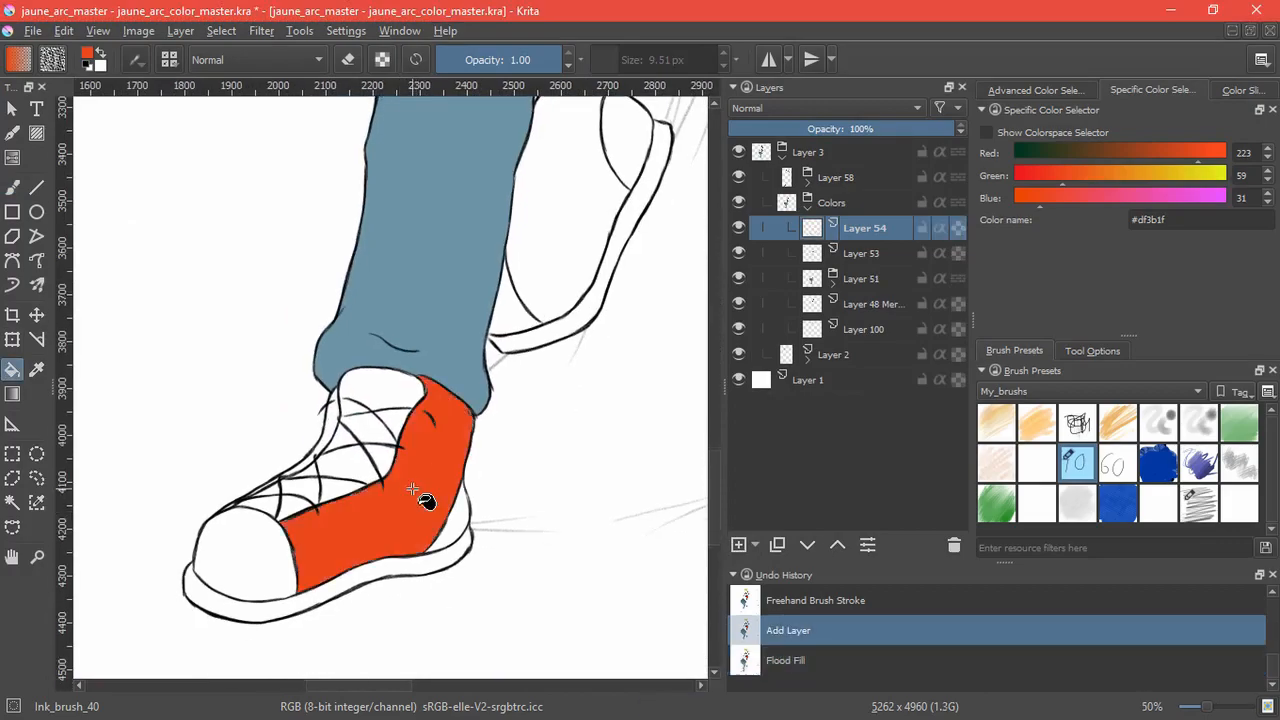
pyautogui.click(400, 540)
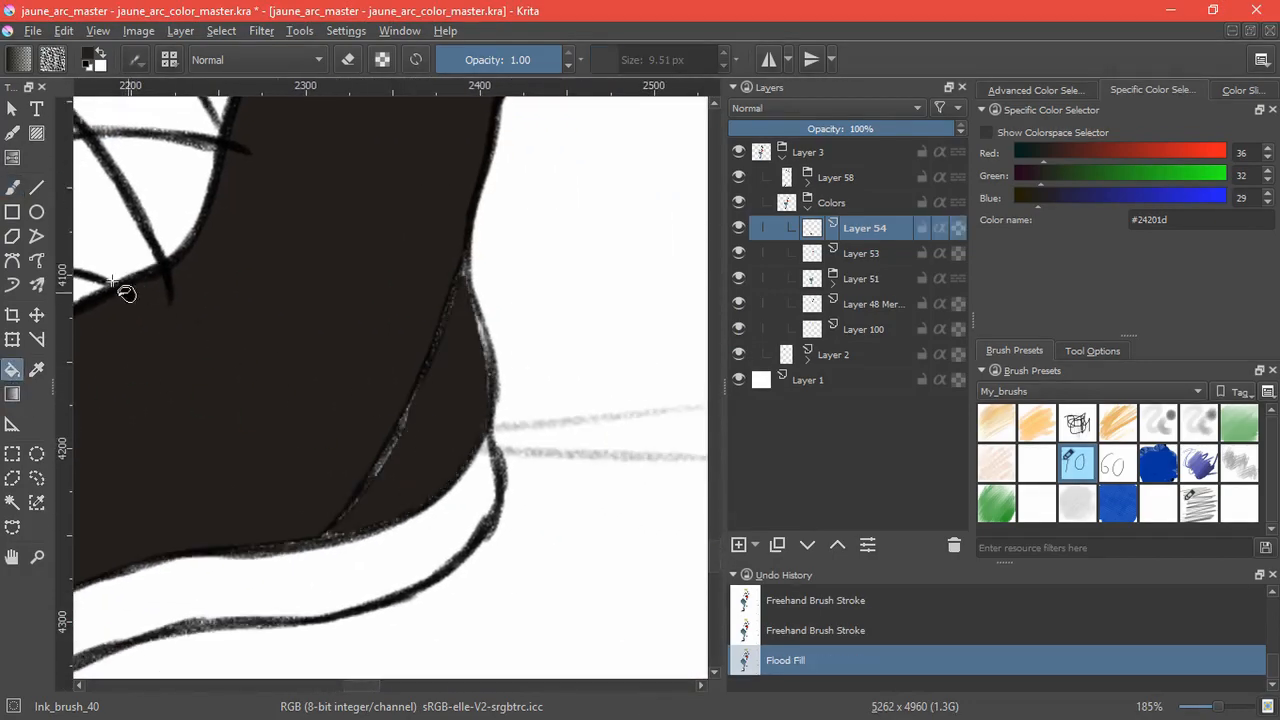
pyautogui.click(456, 456)
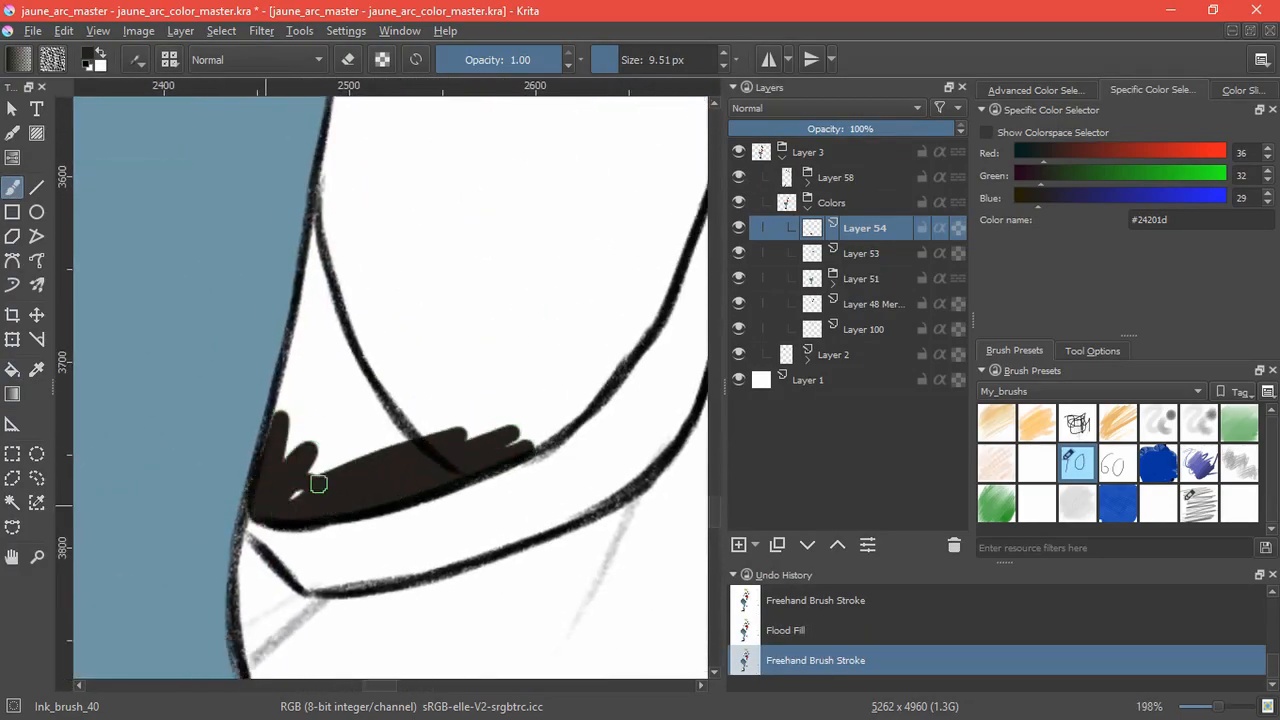
pyautogui.moveTo(318, 486); pyautogui.dragTo(336, 248)
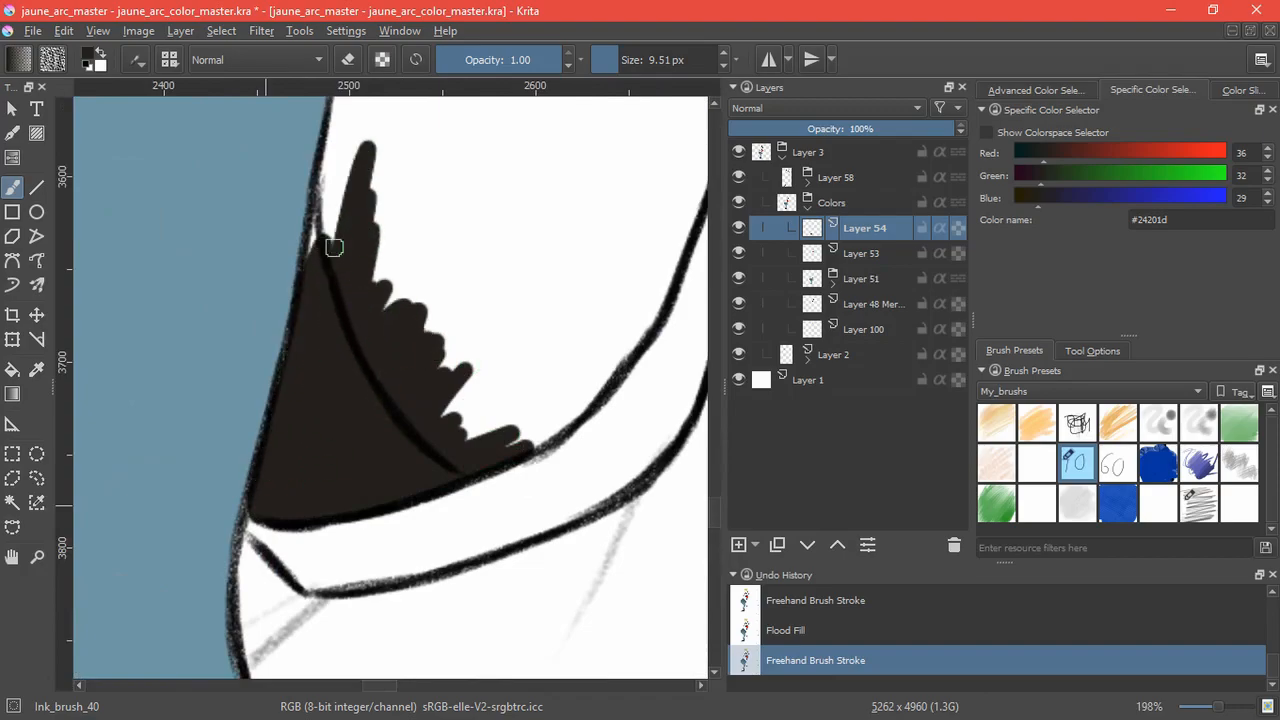
pyautogui.moveTo(336, 248); pyautogui.dragTo(480, 382)
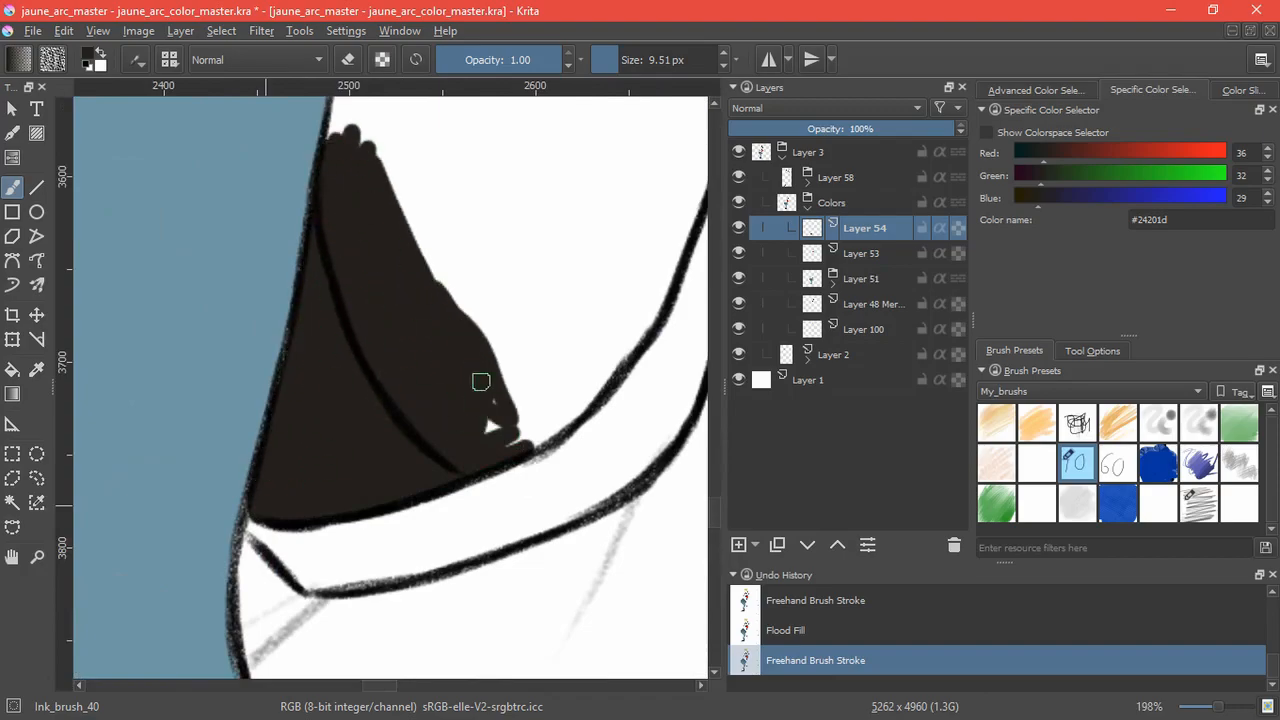
pyautogui.moveTo(480, 382); pyautogui.dragTo(580, 344)
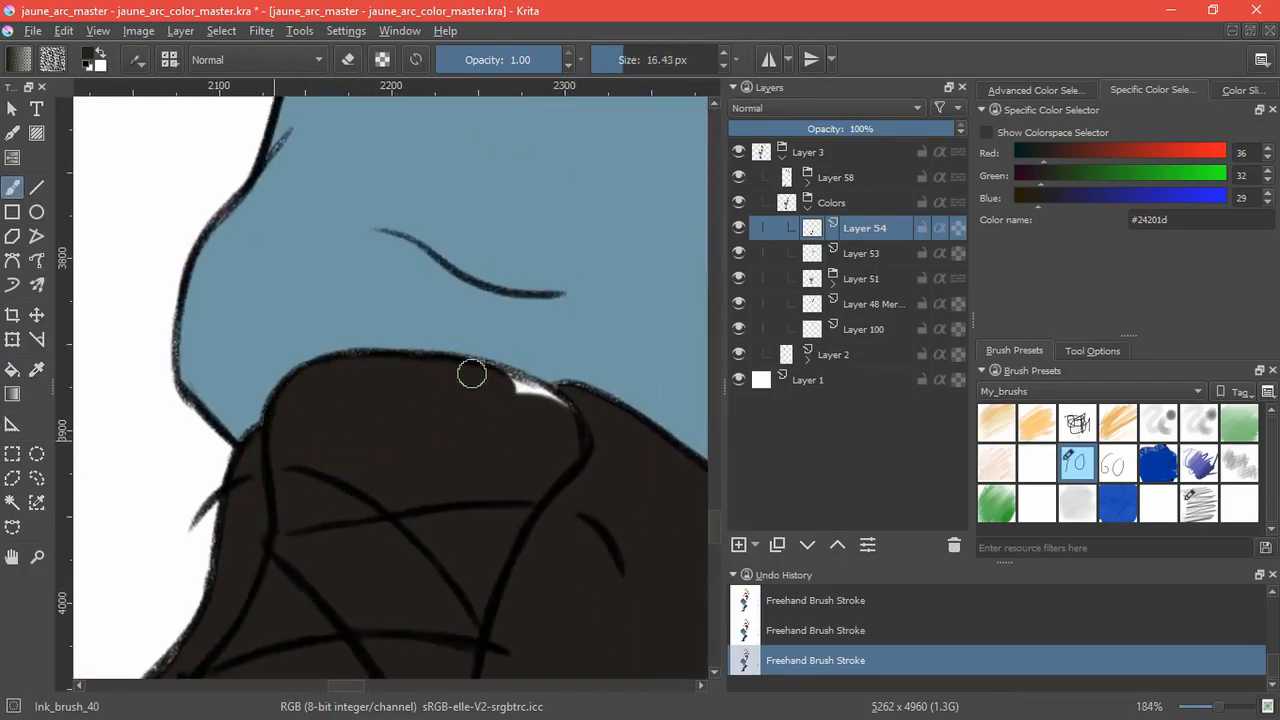
# Colour the edge of the other shoe dark brown and add another new layer.
pyautogui.moveTo(472, 374); pyautogui.dragTo(560, 404)
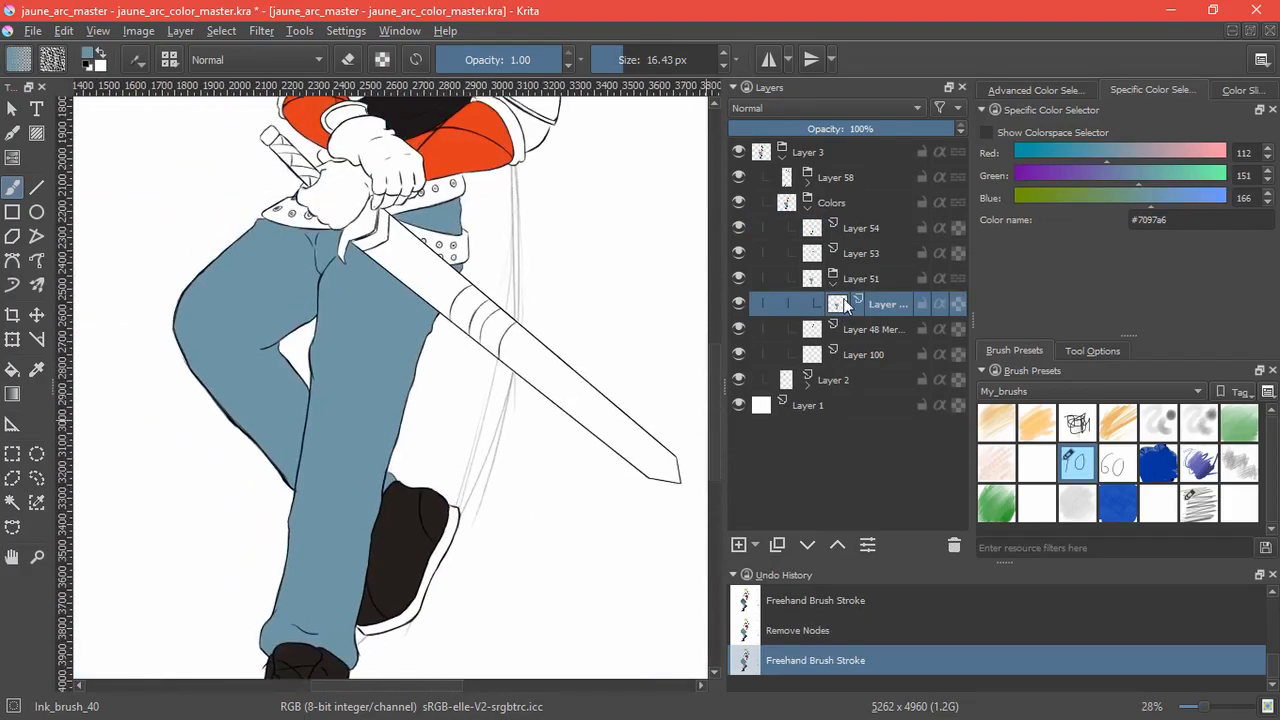
pyautogui.click(738, 544)
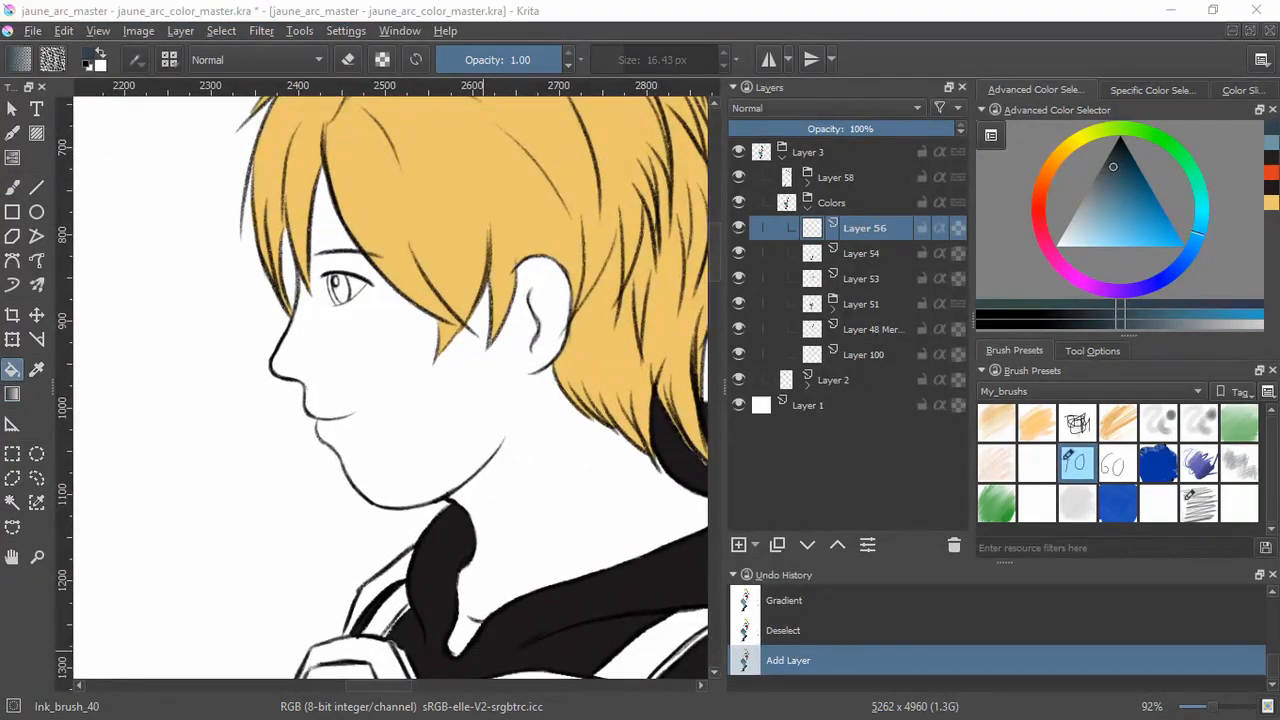
# Fill the face and neck with a peach skin tone, save, and set deep blue as the eye colour.
pyautogui.click(1152, 90)
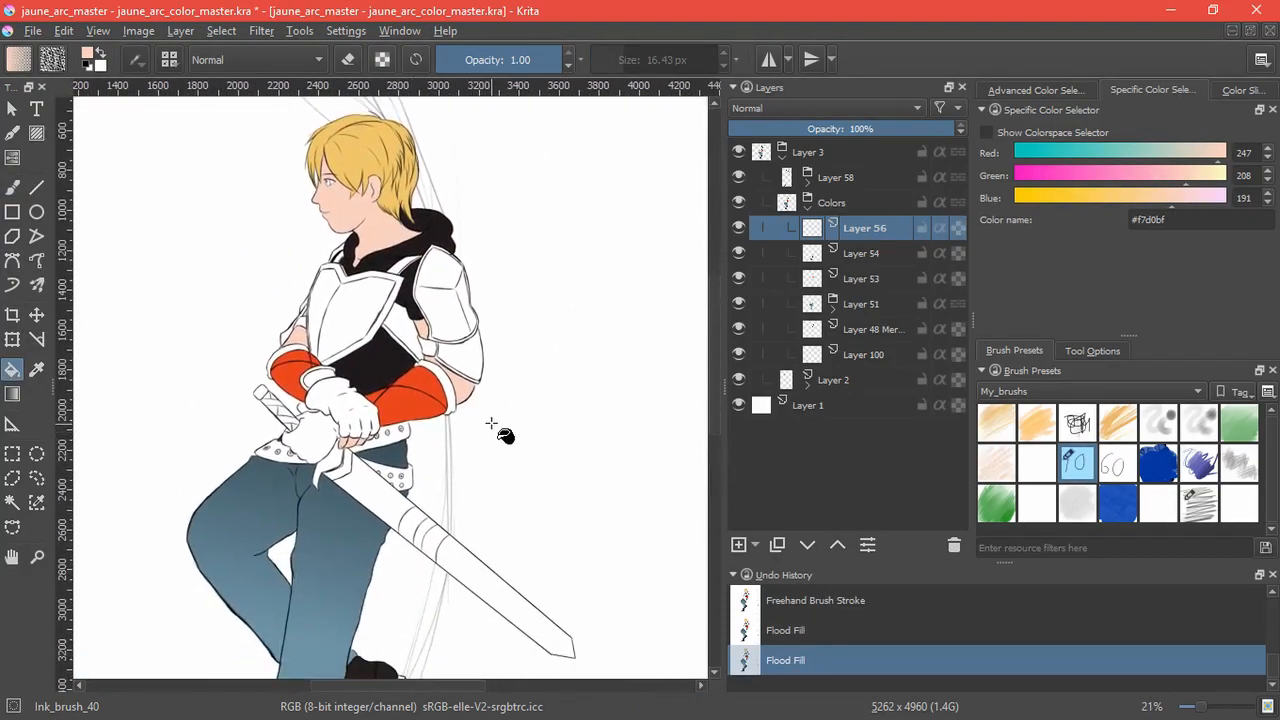
pyautogui.press('ctrl+s')
pyautogui.write('#2B3B94')
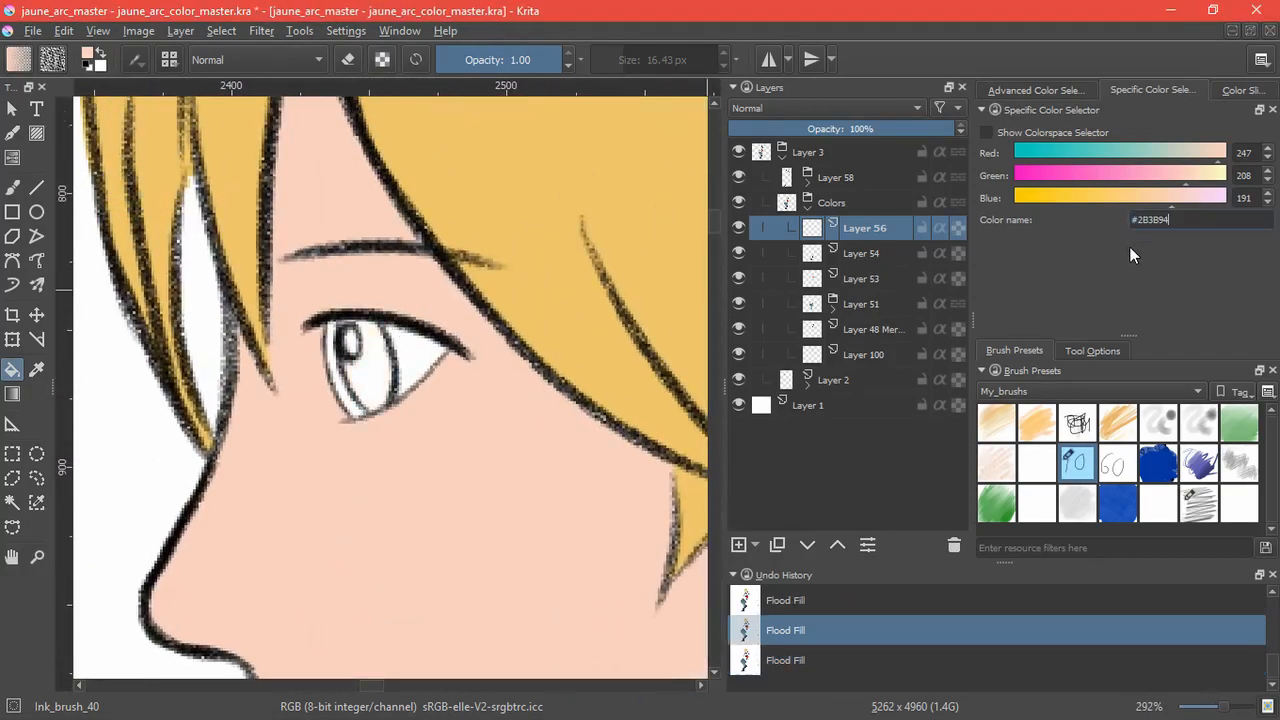
pyautogui.click(370, 370)
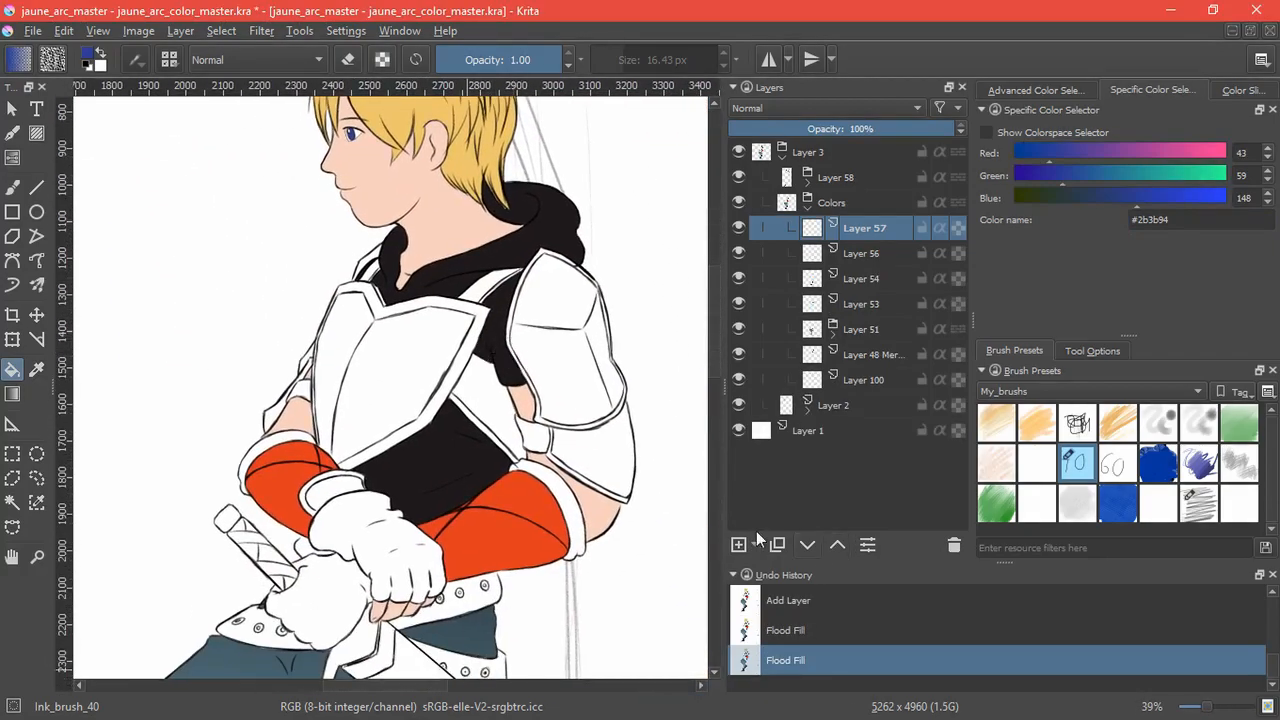
# Add a new layer and fill the armour plates with a pale cream colour.
pyautogui.click(738, 544)
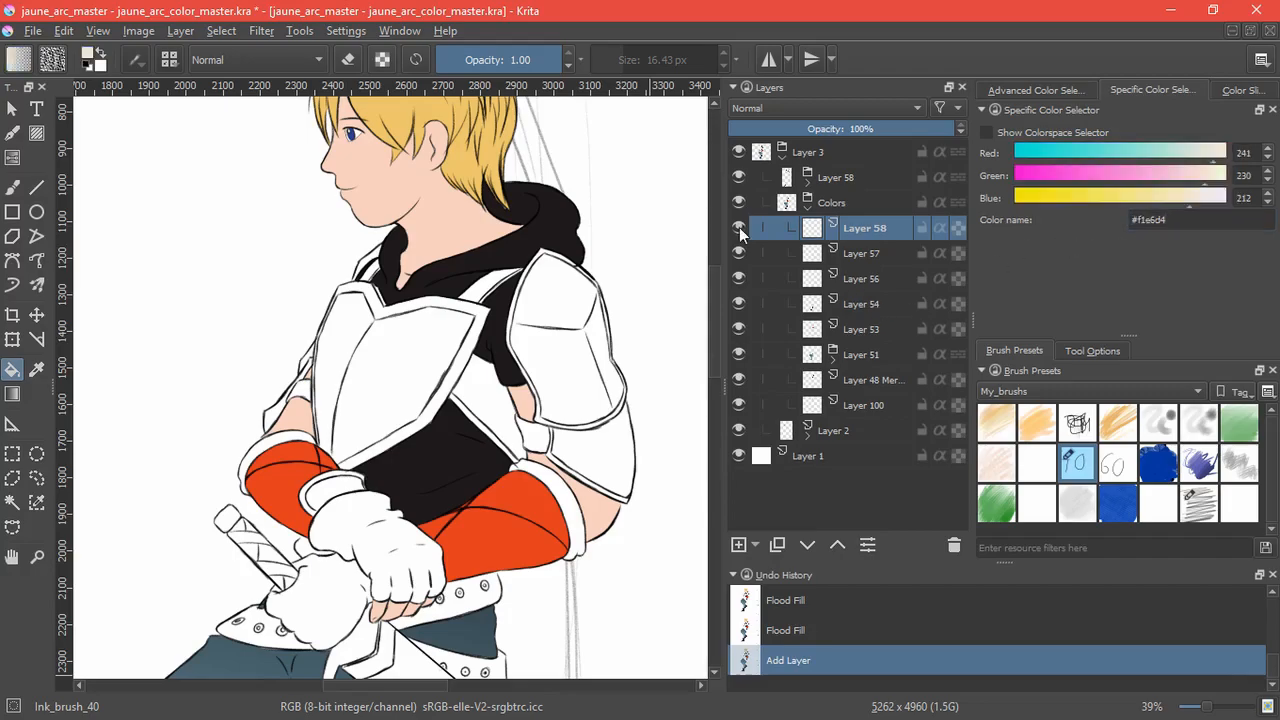
pyautogui.click(470, 552)
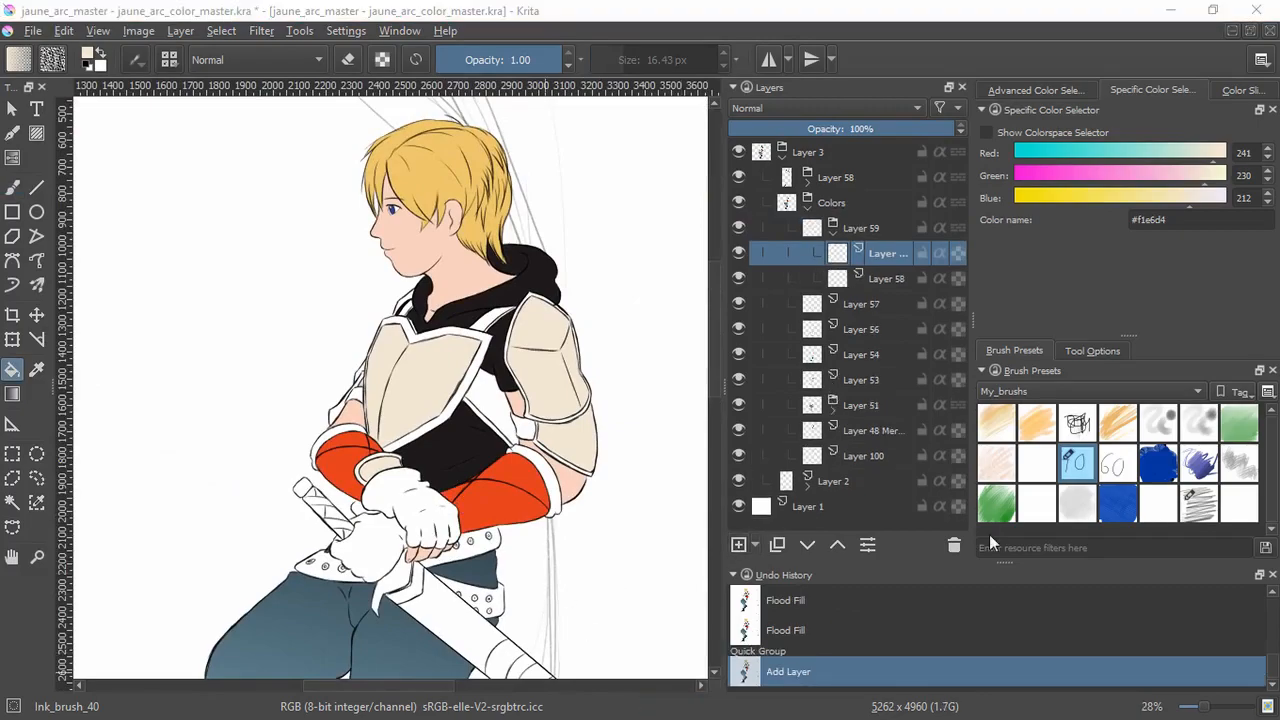
pyautogui.click(464, 456)
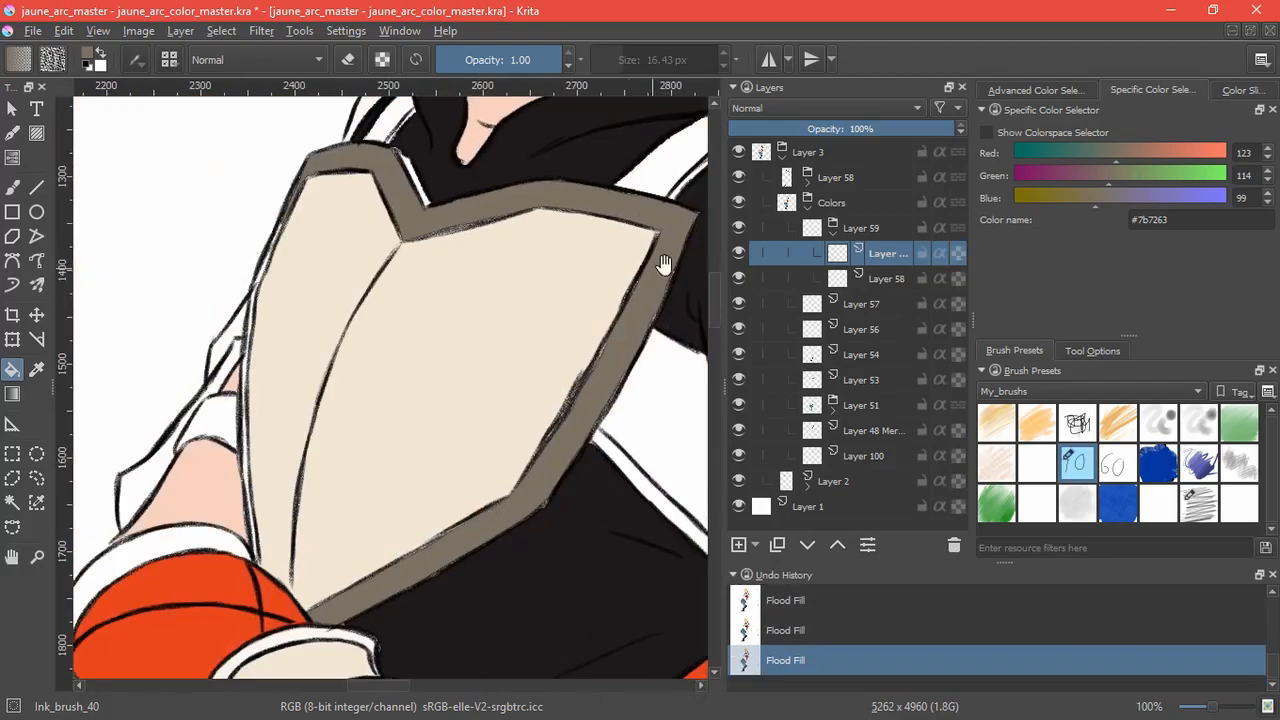
# Paint the armour trim dark taupe #7b7263 and patch gaps around the arm plate and below the sleeve.
pyautogui.moveTo(664, 264); pyautogui.dragTo(410, 508)
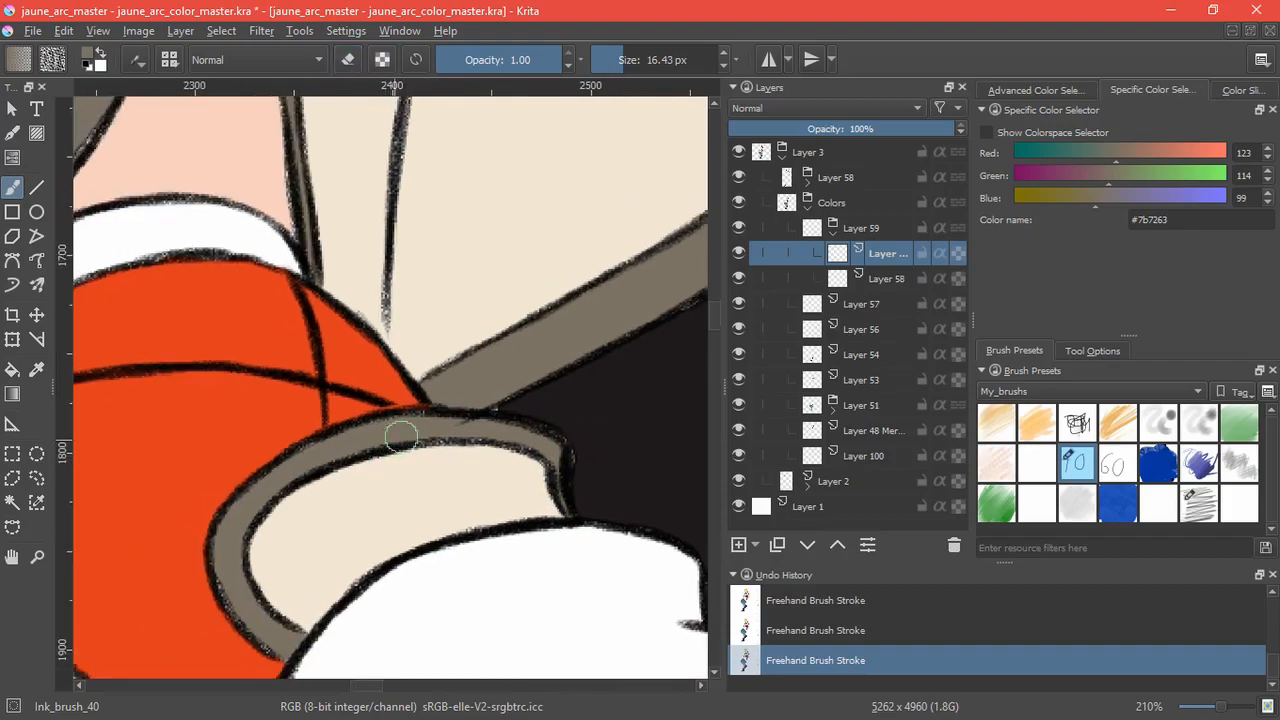
pyautogui.moveTo(400, 436); pyautogui.dragTo(250, 604)
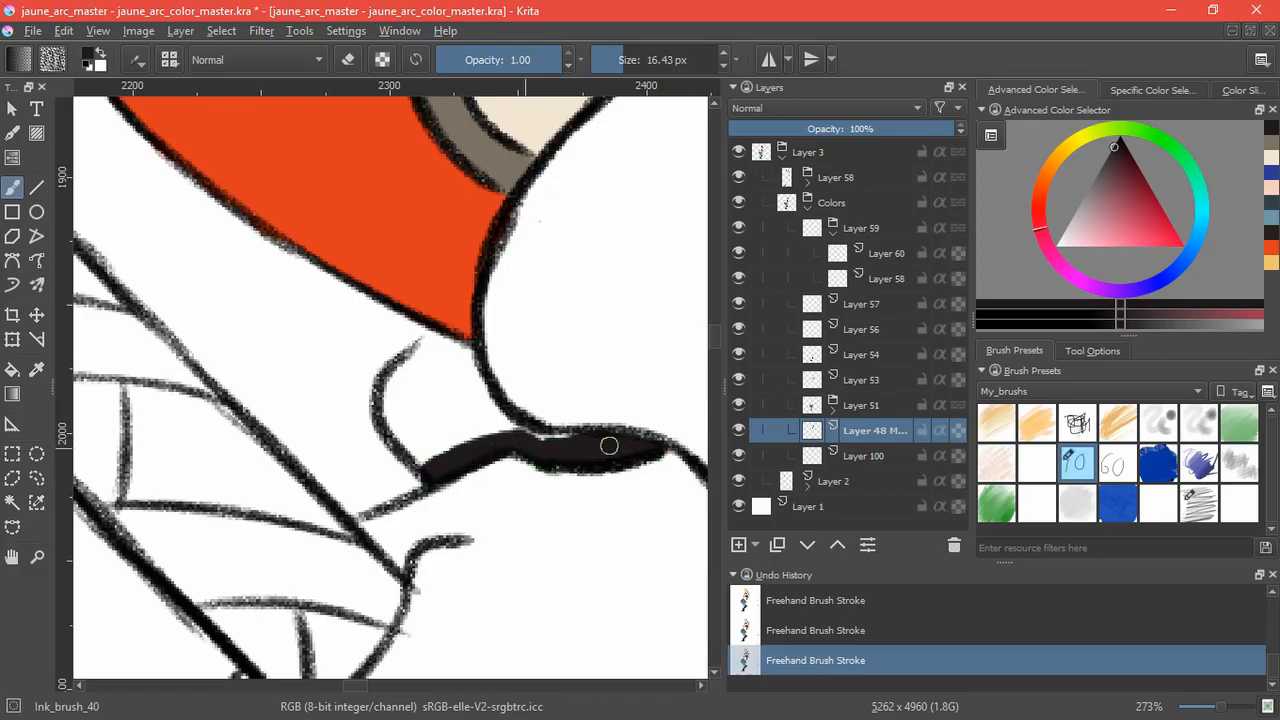
pyautogui.moveTo(608, 444); pyautogui.dragTo(430, 452)
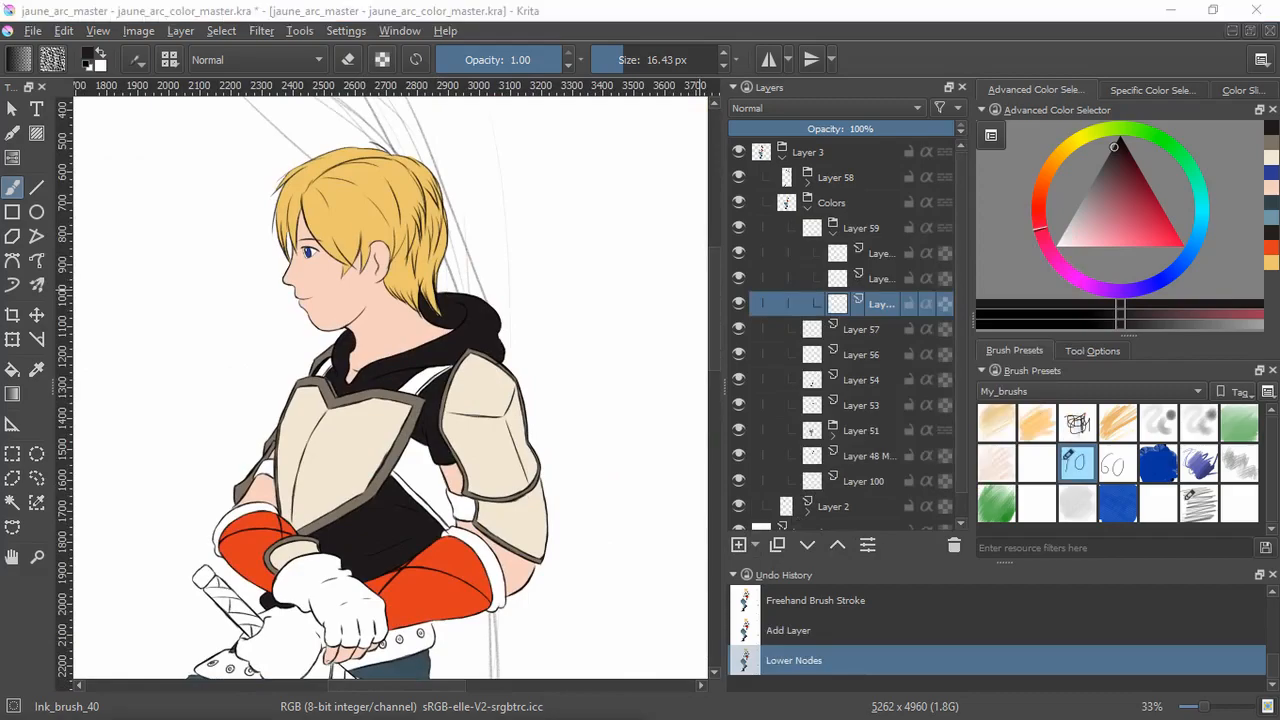
# Flood fill the strap regions between the armour plates dark brown and save the document.
pyautogui.click(1152, 90)
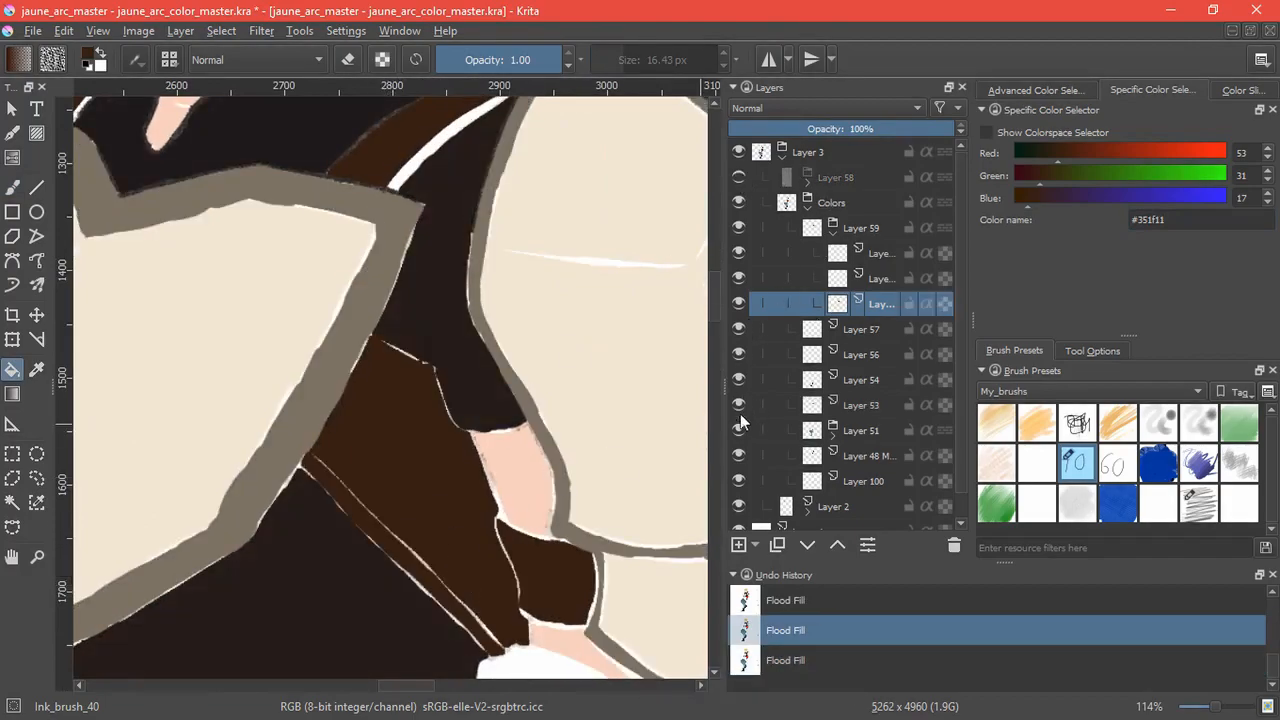
pyautogui.click(446, 504)
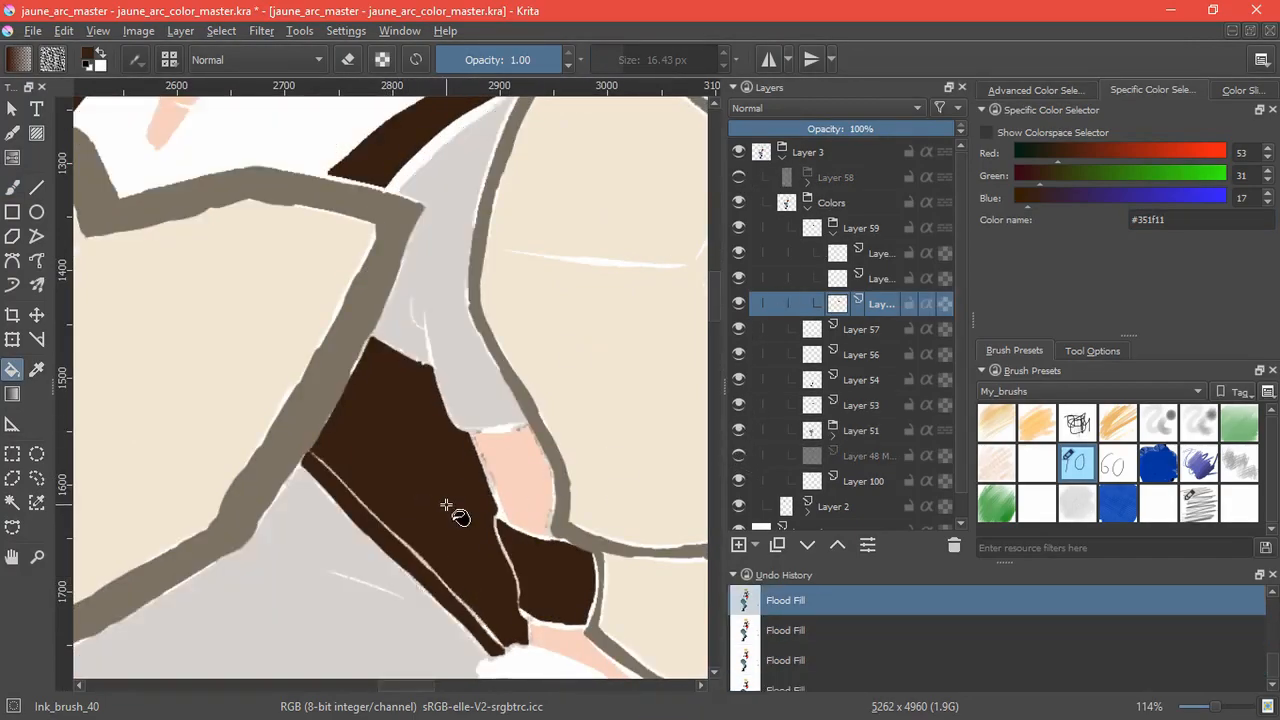
pyautogui.click(460, 552)
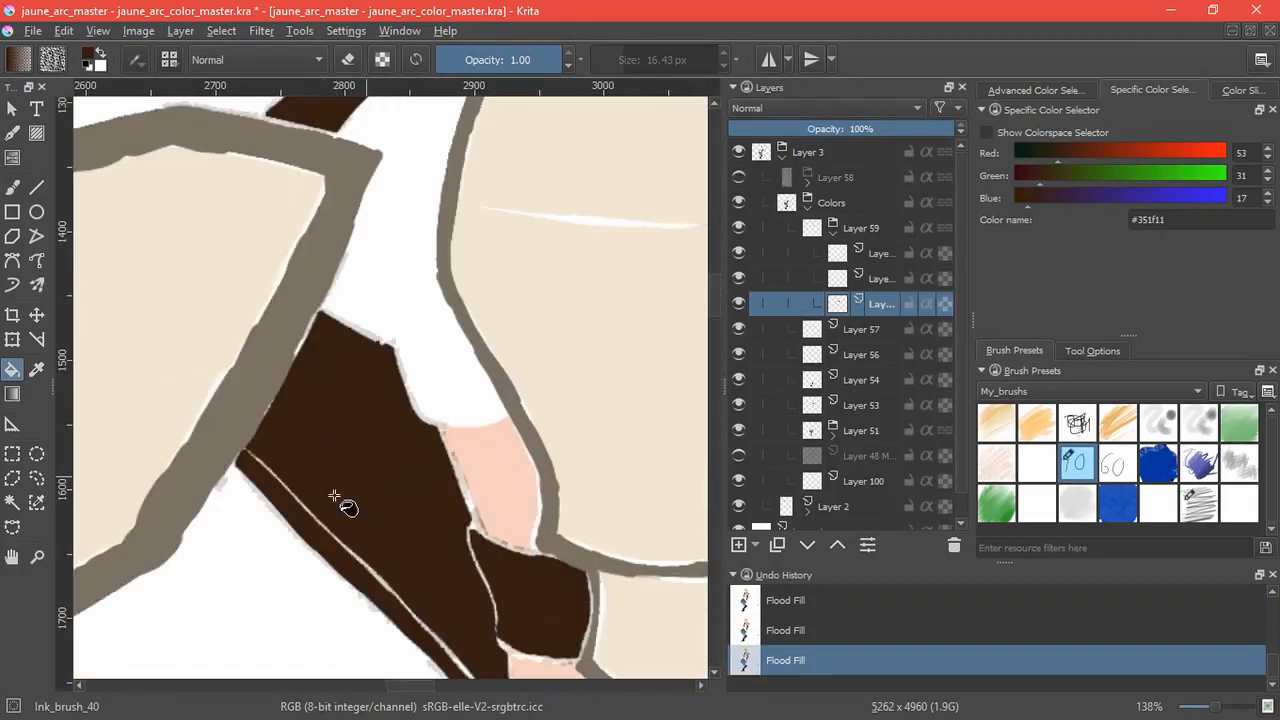
pyautogui.press('ctrl+s')
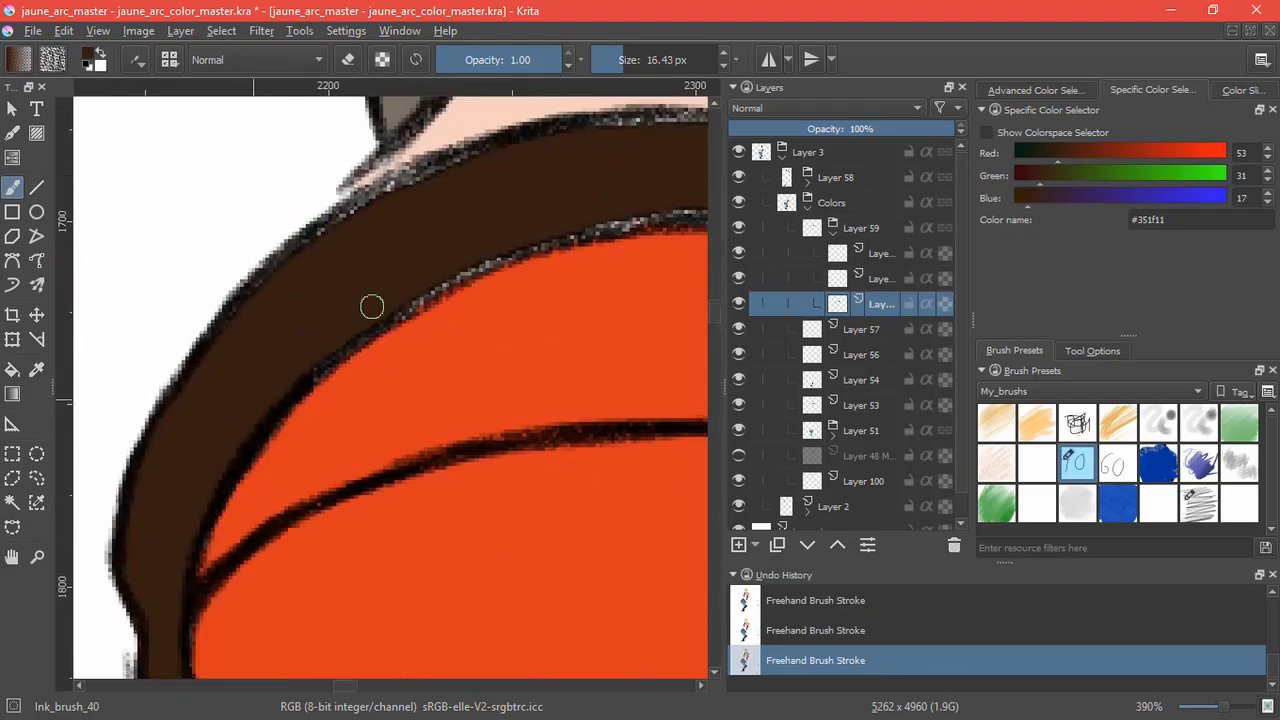
# Paint the dark brown band along the sleeve top, extend the orange sleeve to the hair edge, and pick a tan brown for the gloves.
pyautogui.moveTo(372, 306); pyautogui.dragTo(644, 204)
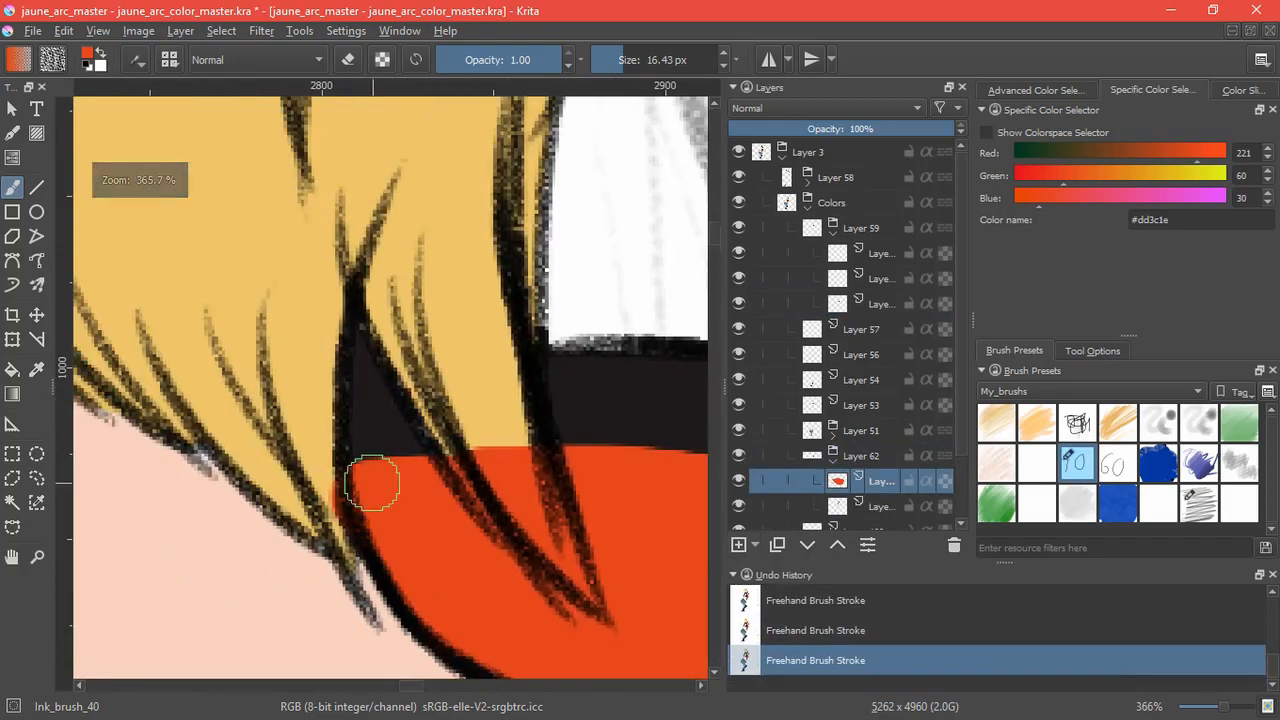
pyautogui.moveTo(376, 480); pyautogui.dragTo(540, 456)
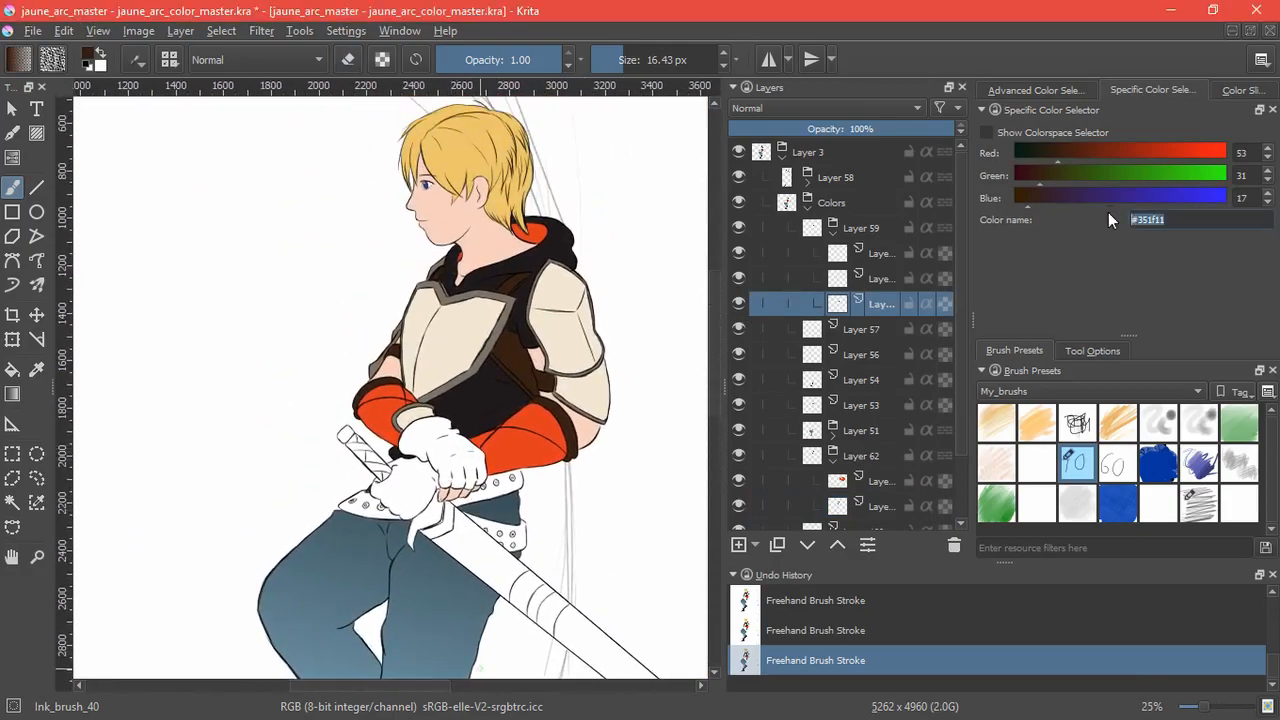
pyautogui.click(738, 544)
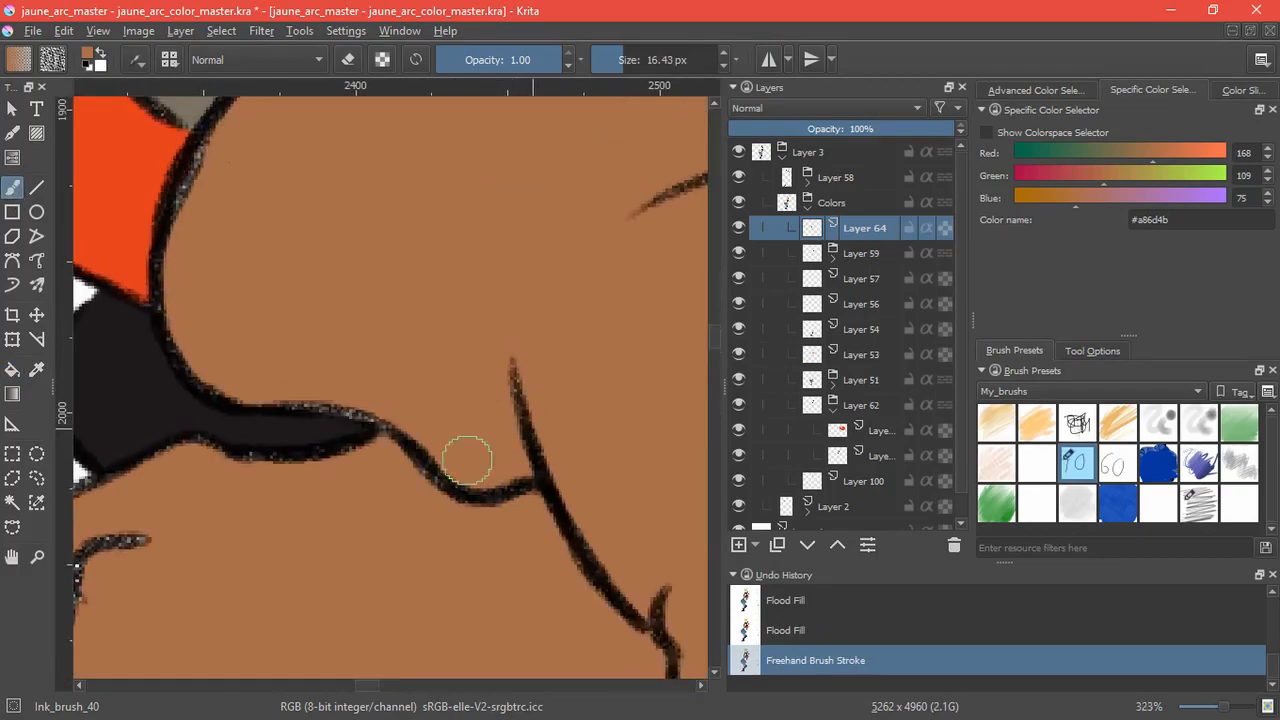
# Fill gaps in the #a0694b tan-brown glove colour, then choose a reddish brown for the belt.
pyautogui.moveTo(470, 460); pyautogui.dragTo(376, 450)
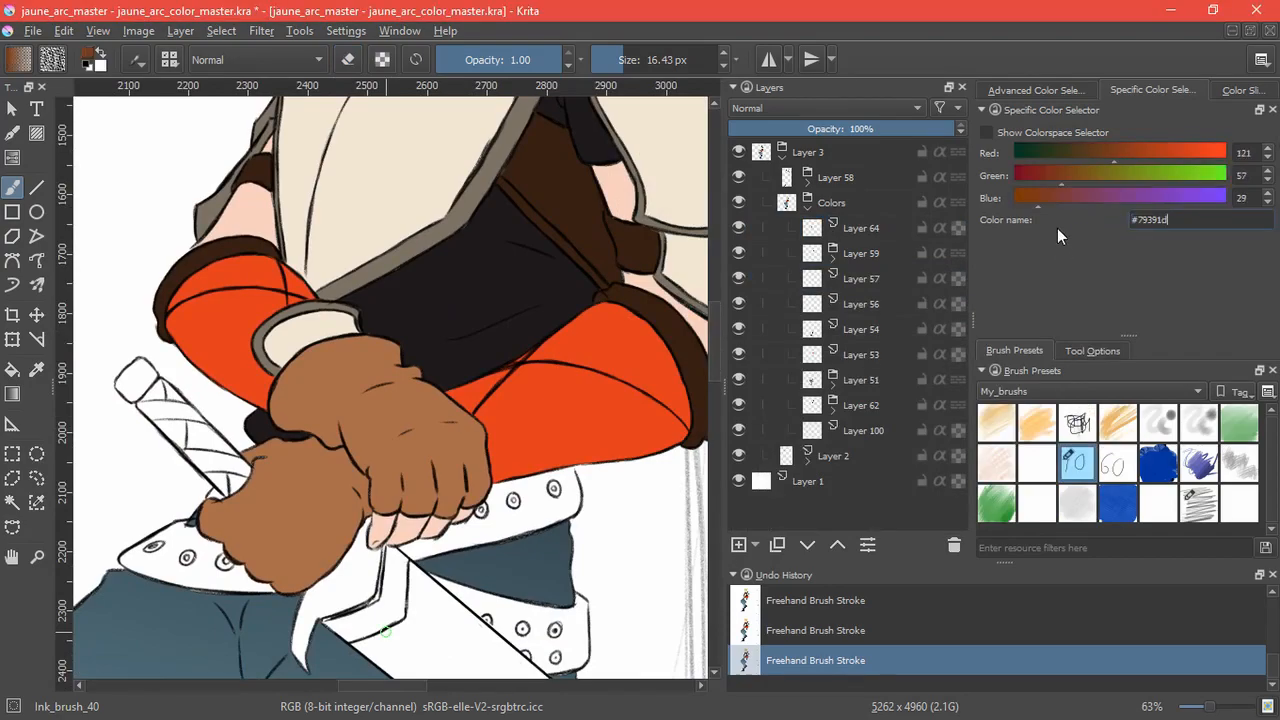
pyautogui.click(738, 544)
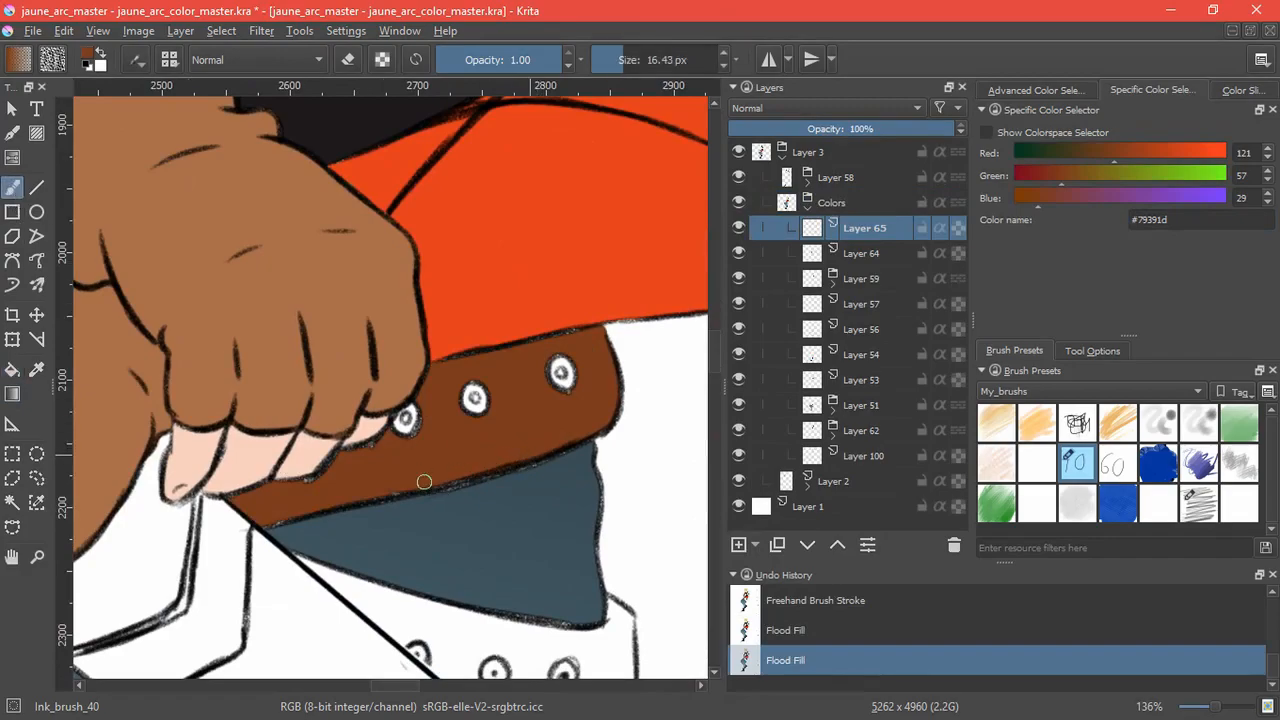
# Fill the lower belt section with #79391d reddish brown and touch up its edges, including near the sword.
pyautogui.moveTo(420, 482); pyautogui.dragTo(300, 496)
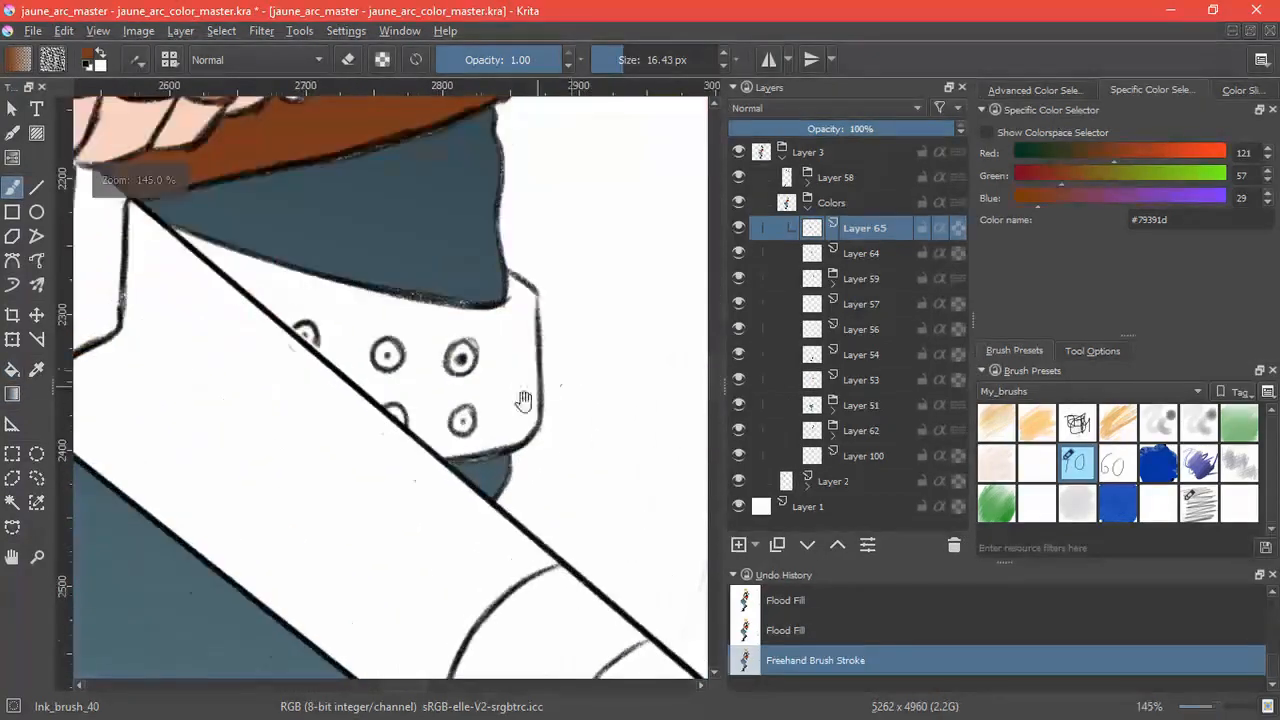
pyautogui.click(320, 430)
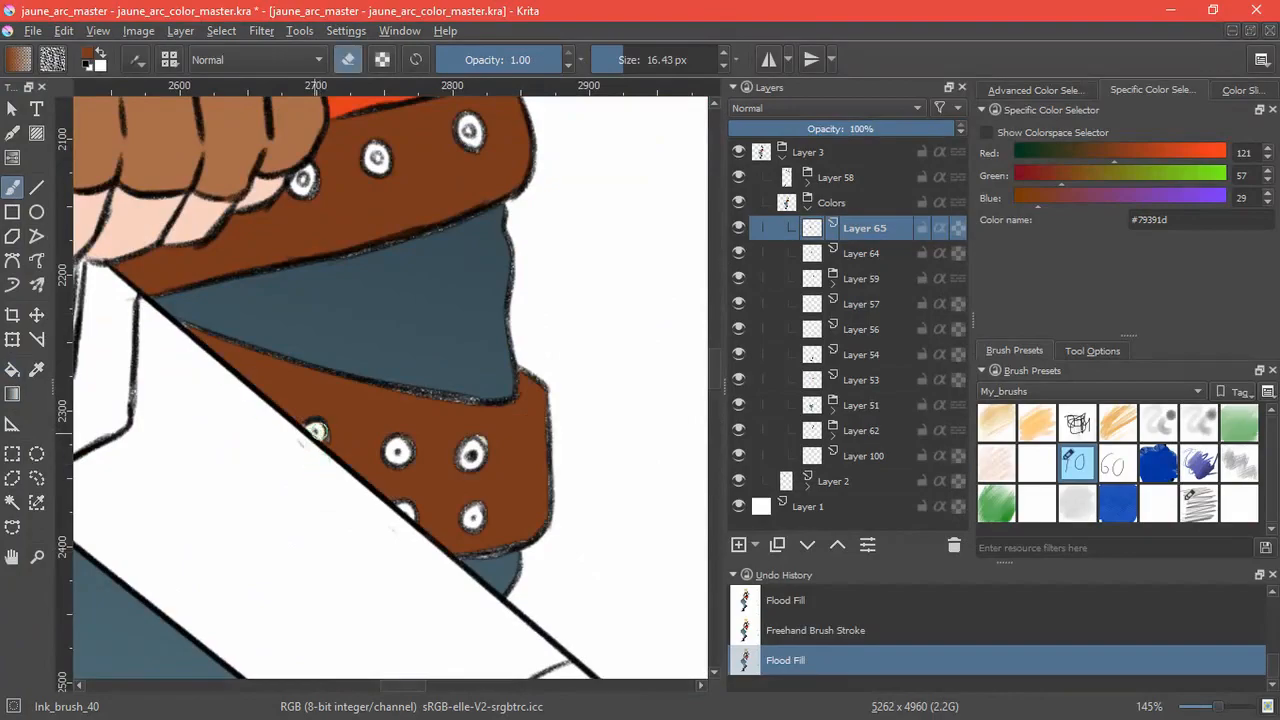
pyautogui.moveTo(320, 430); pyautogui.dragTo(520, 536)
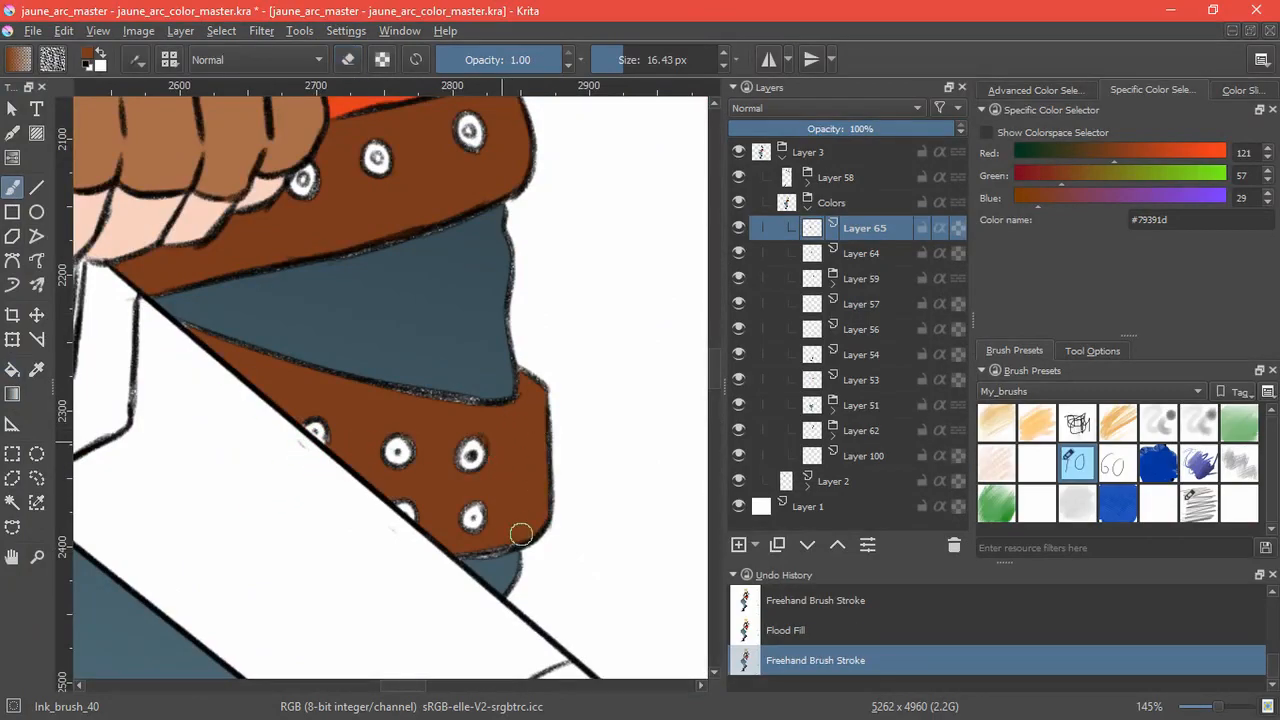
pyautogui.moveTo(520, 536); pyautogui.dragTo(480, 380)
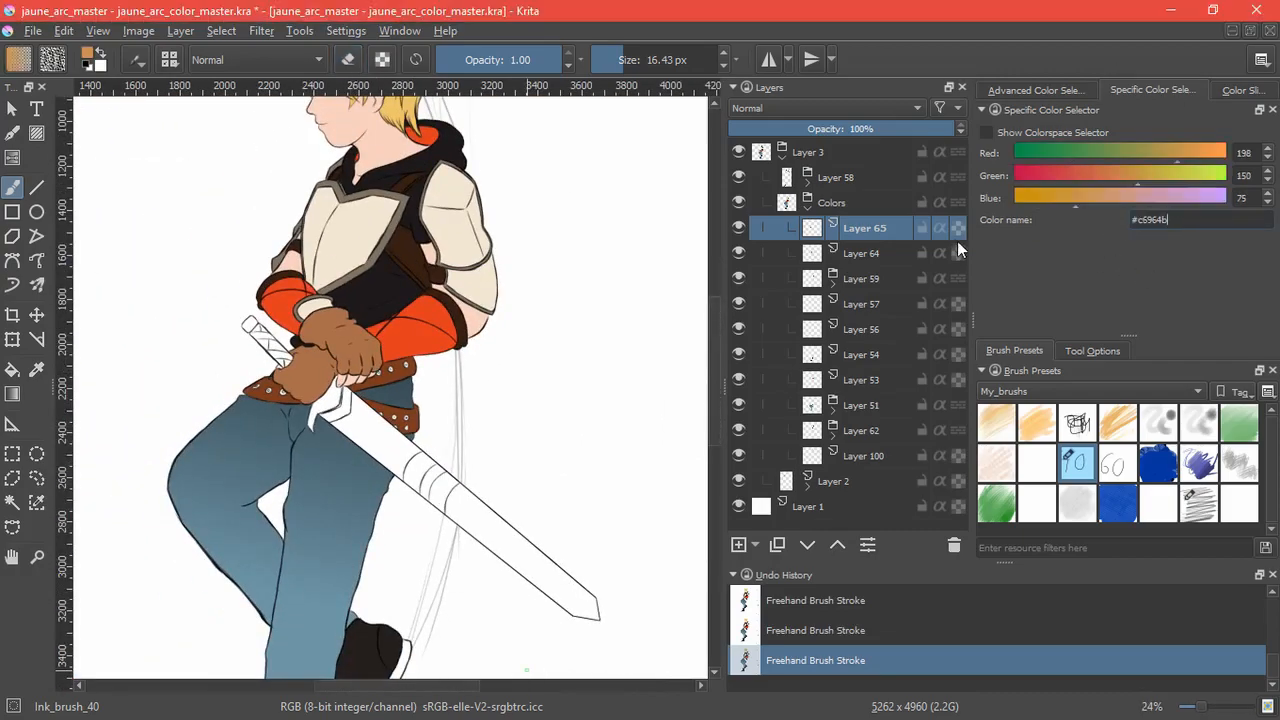
# Flood-fill the bands across the sword blade with gold.
pyautogui.click(738, 544)
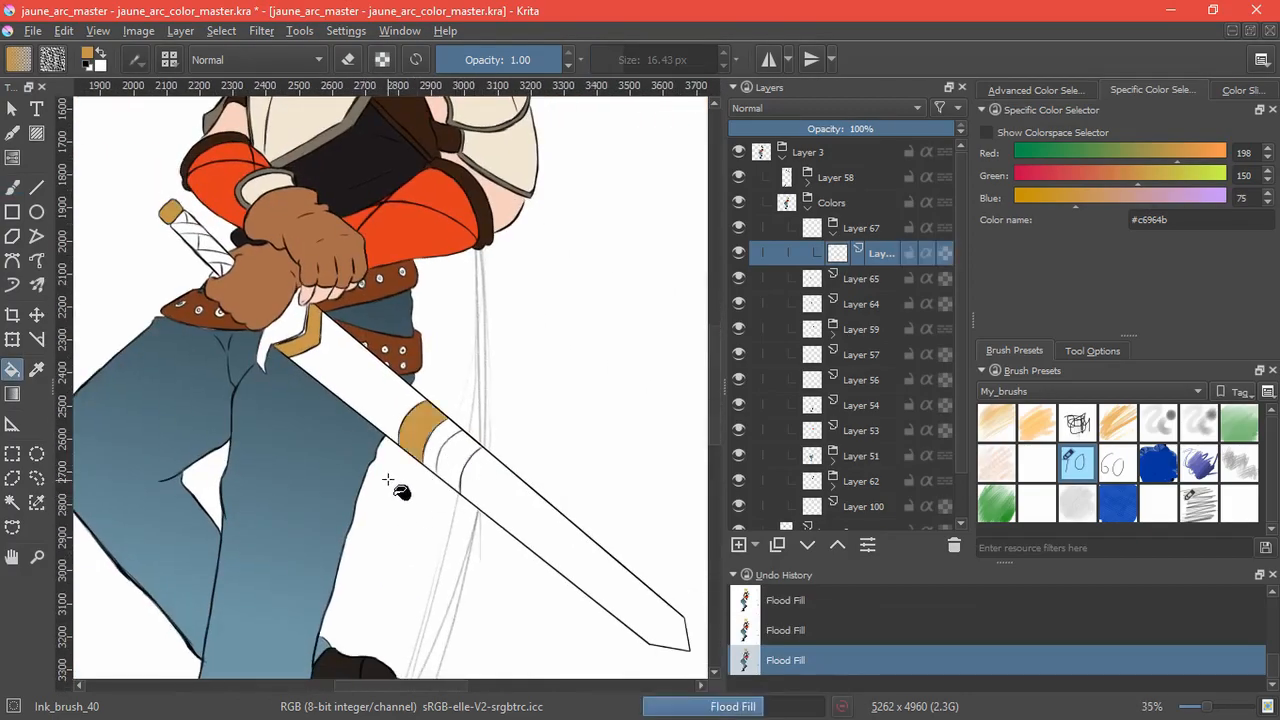
pyautogui.click(280, 390)
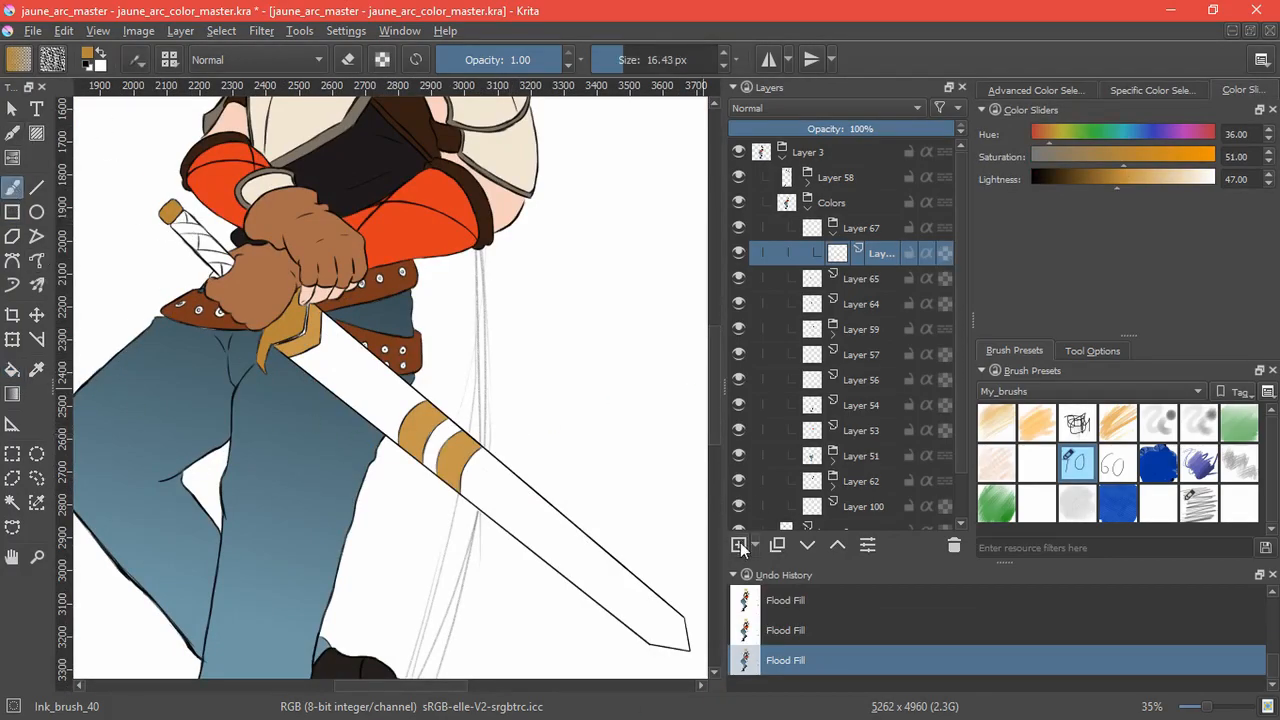
# On a new layer, stroke dark gold shading along the crossguard and its inner edge.
pyautogui.click(740, 544)
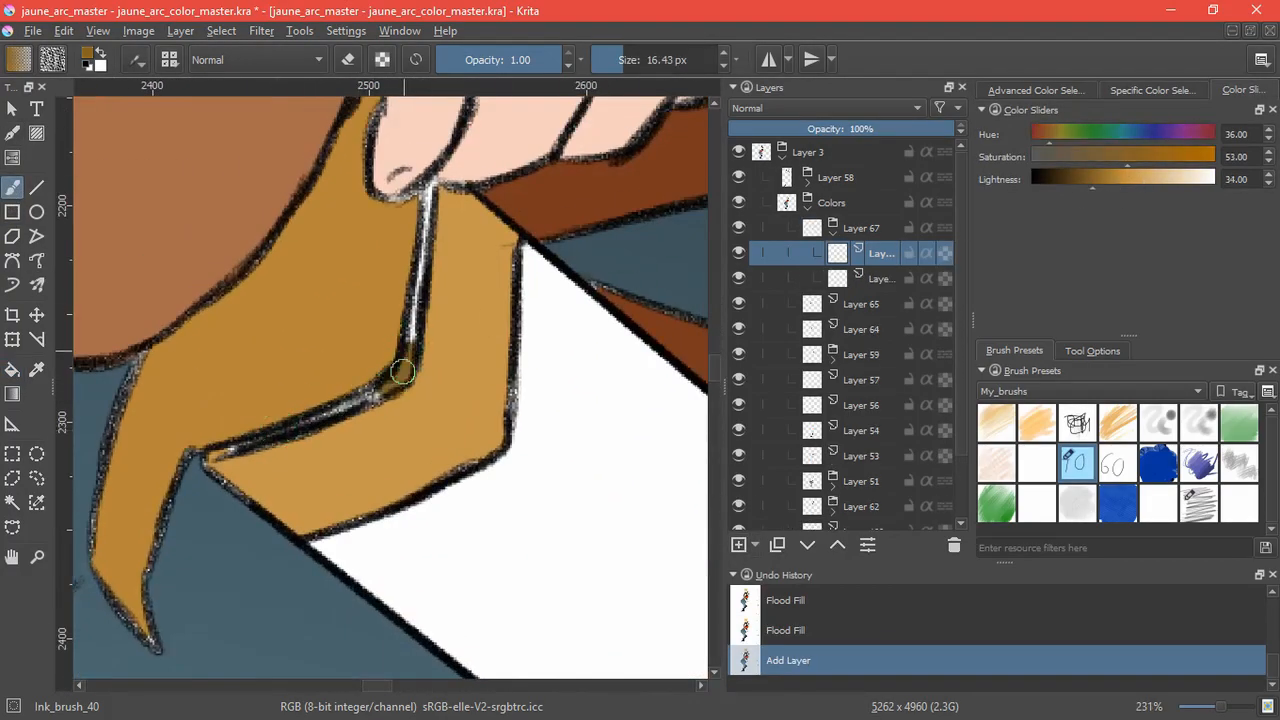
pyautogui.moveTo(400, 372); pyautogui.dragTo(416, 328)
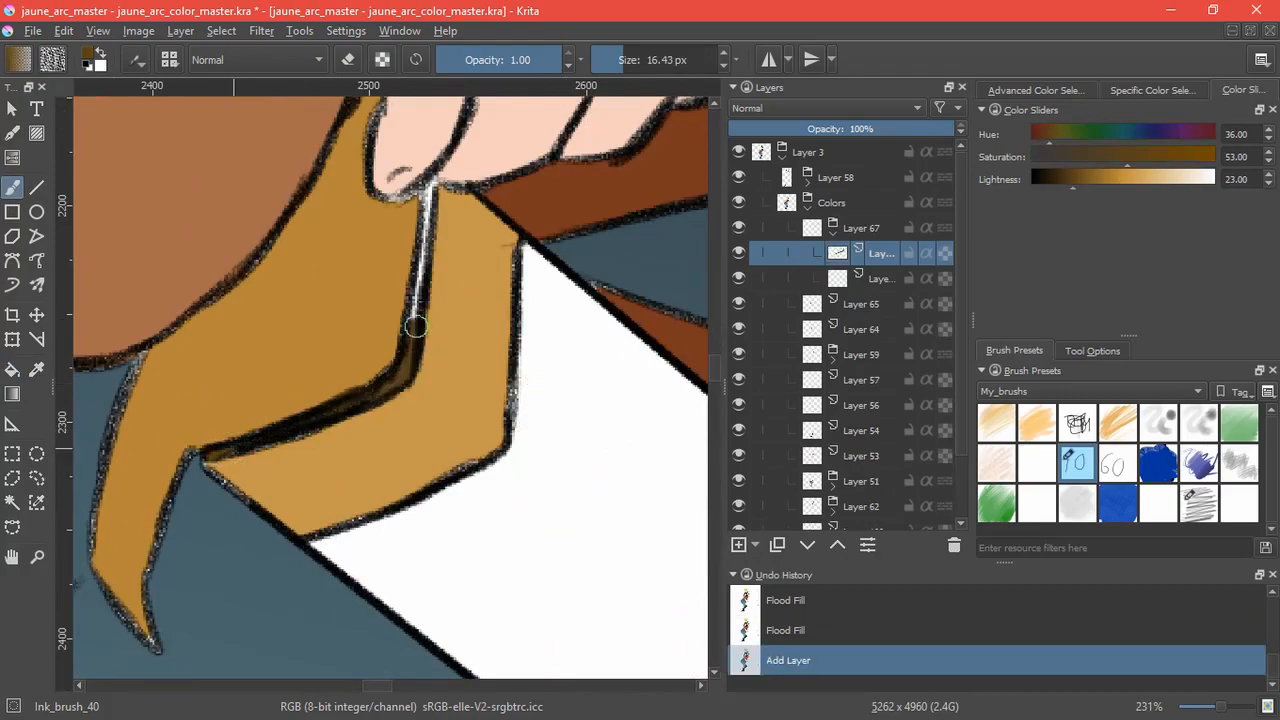
pyautogui.moveTo(420, 324); pyautogui.dragTo(350, 374)
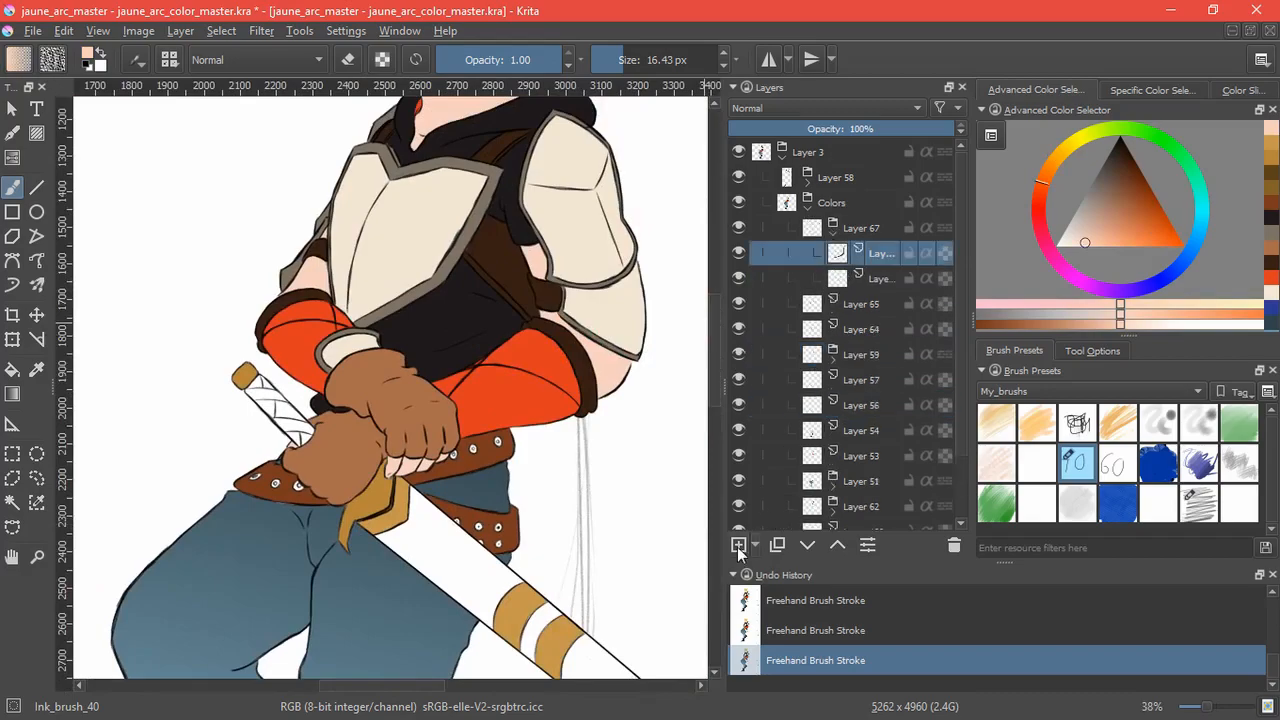
# Fill the sword grip blue on a new layer and shade it with darker blue strokes, rotating the canvas to work upright.
pyautogui.click(740, 544)
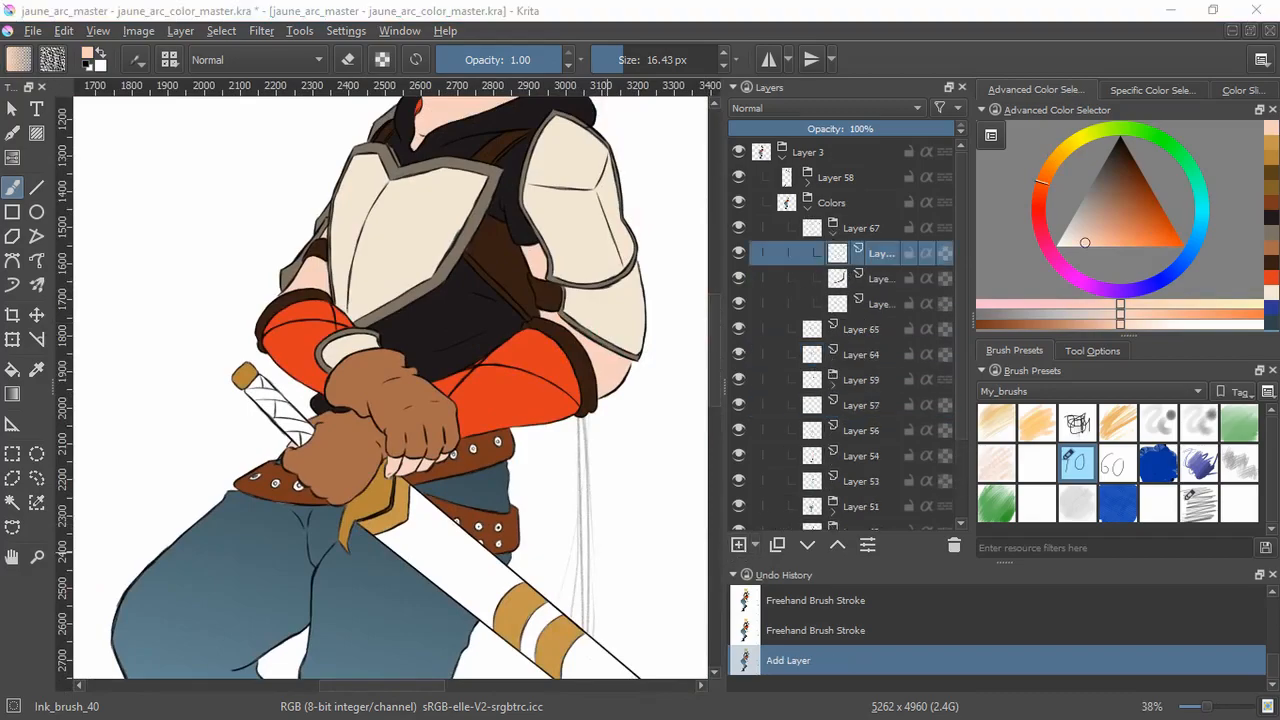
pyautogui.click(1152, 90)
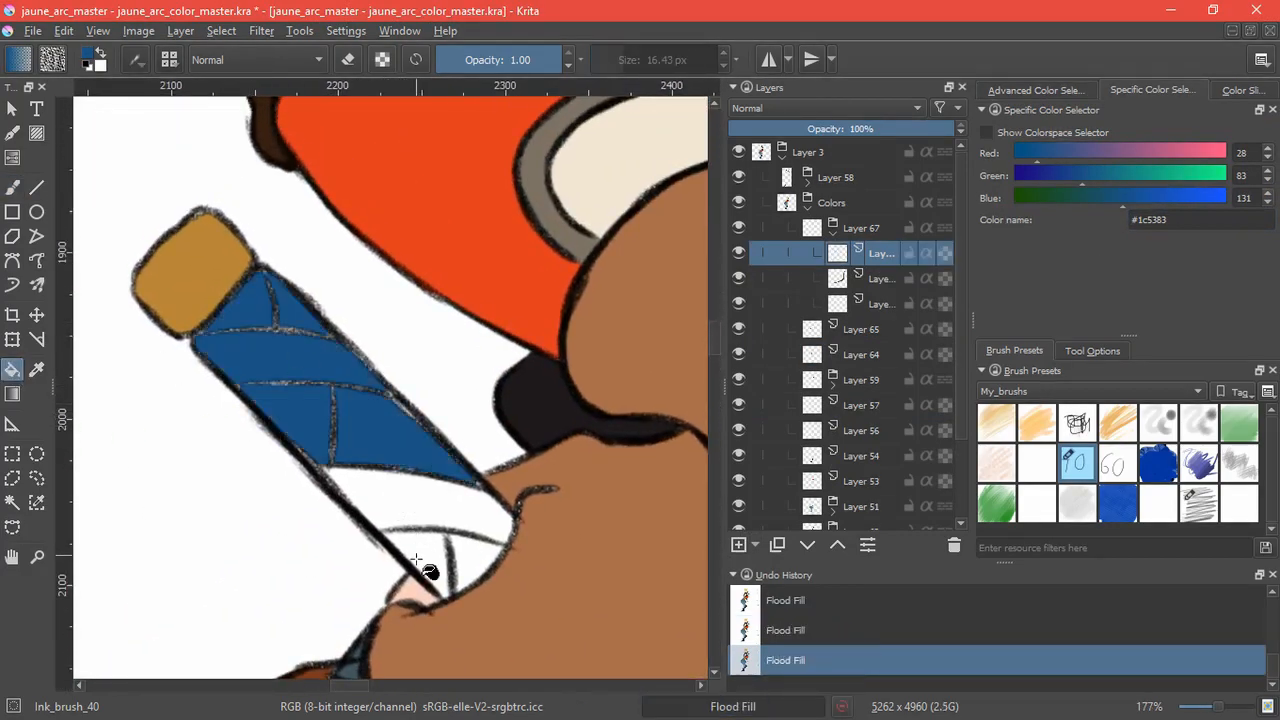
pyautogui.moveTo(416, 560); pyautogui.dragTo(458, 628)
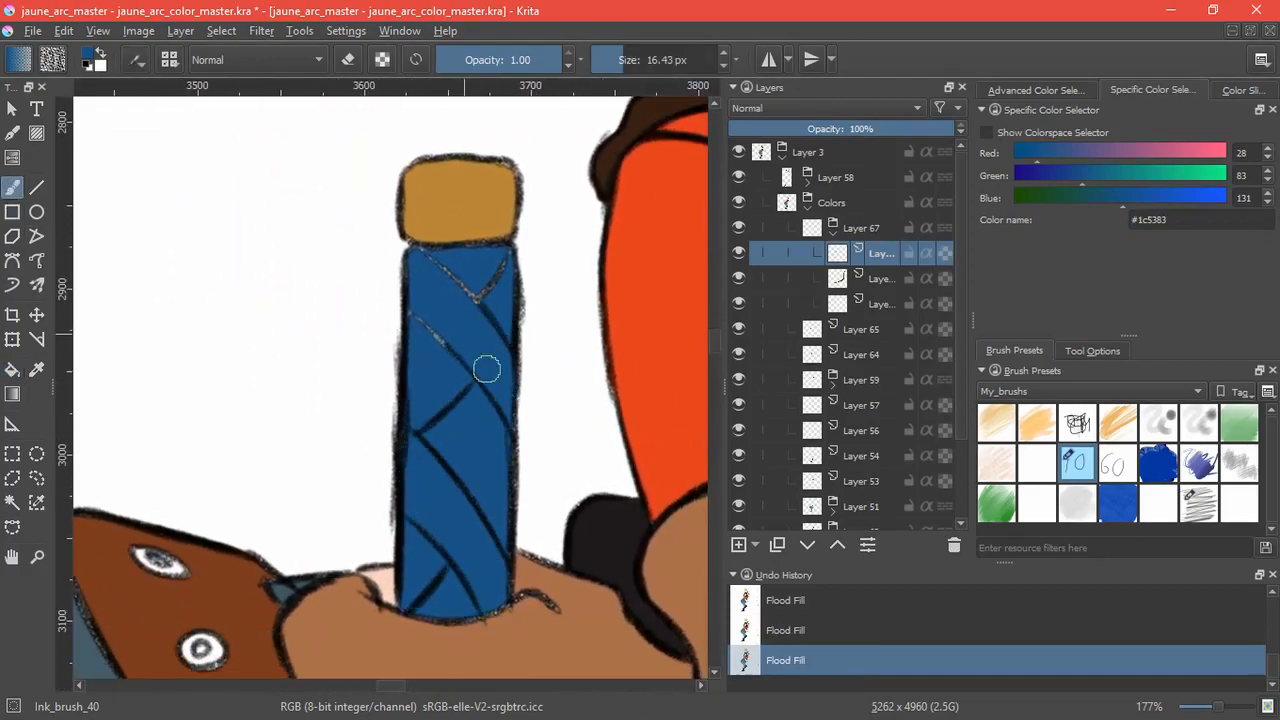
pyautogui.moveTo(488, 370); pyautogui.dragTo(496, 392)
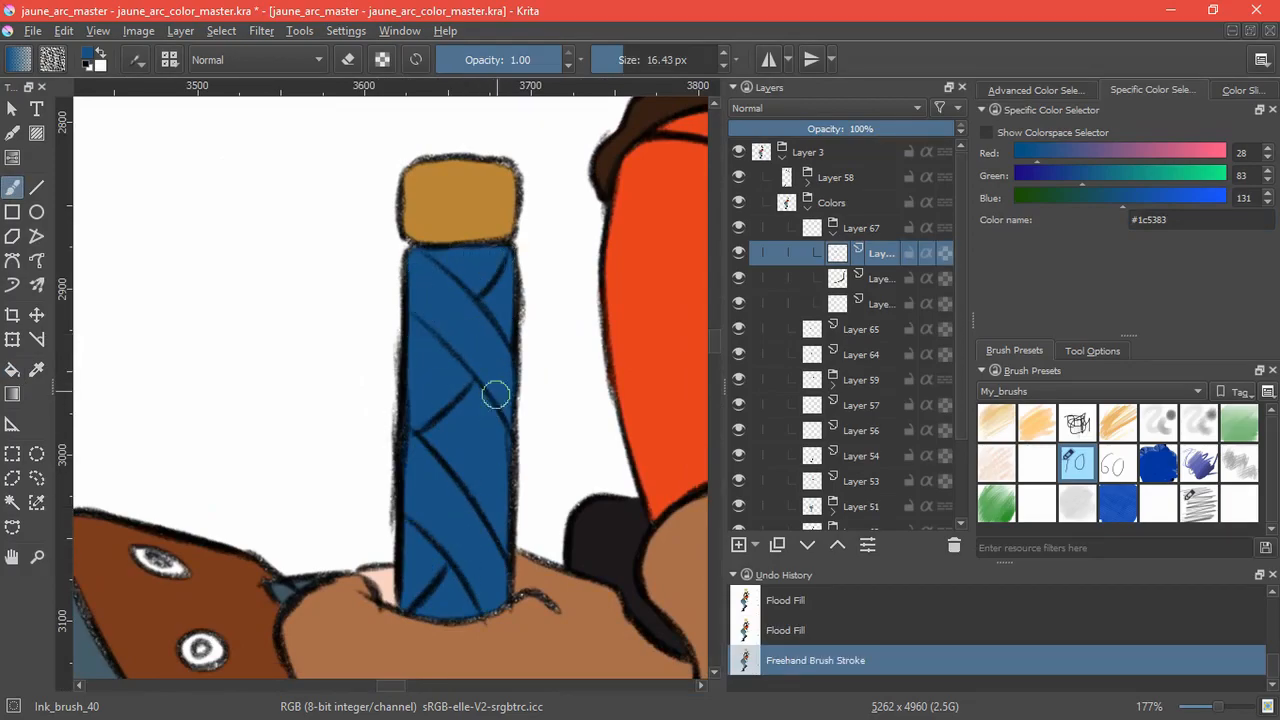
pyautogui.scroll(-3)
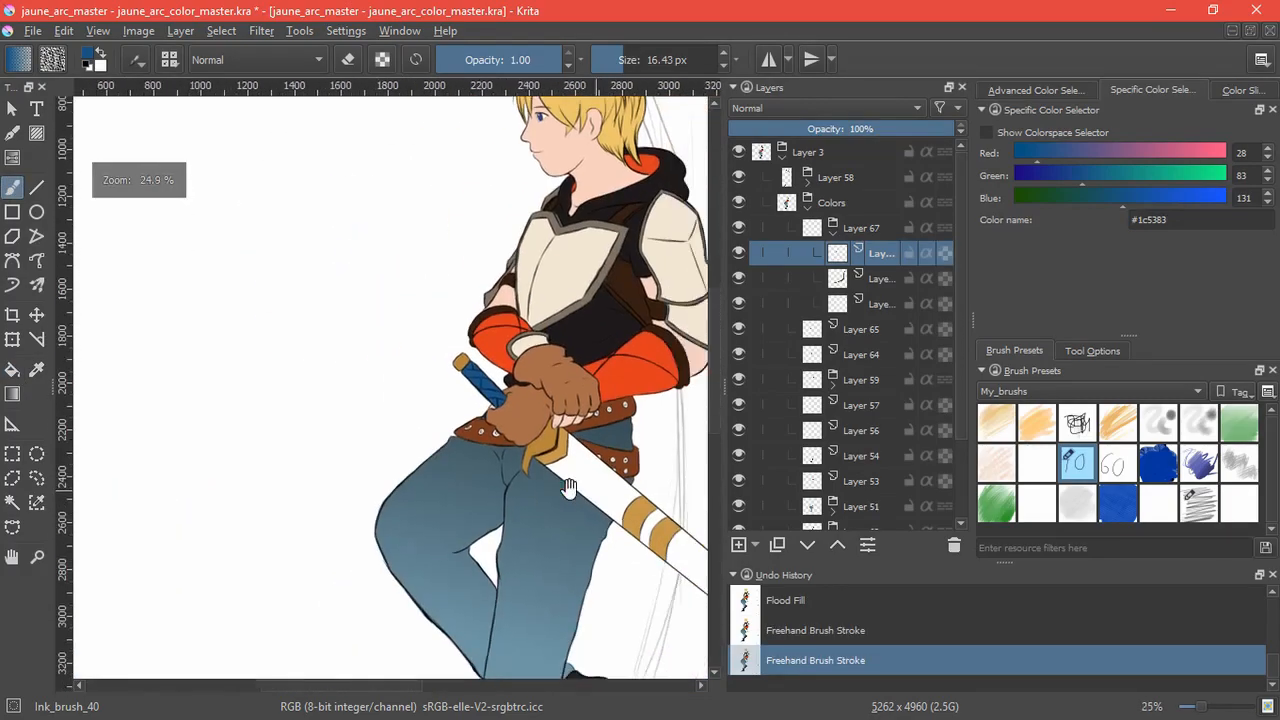
# Save the document, add an empty layer and lower it below Layer 2 above the background.
pyautogui.press('ctrl+s')
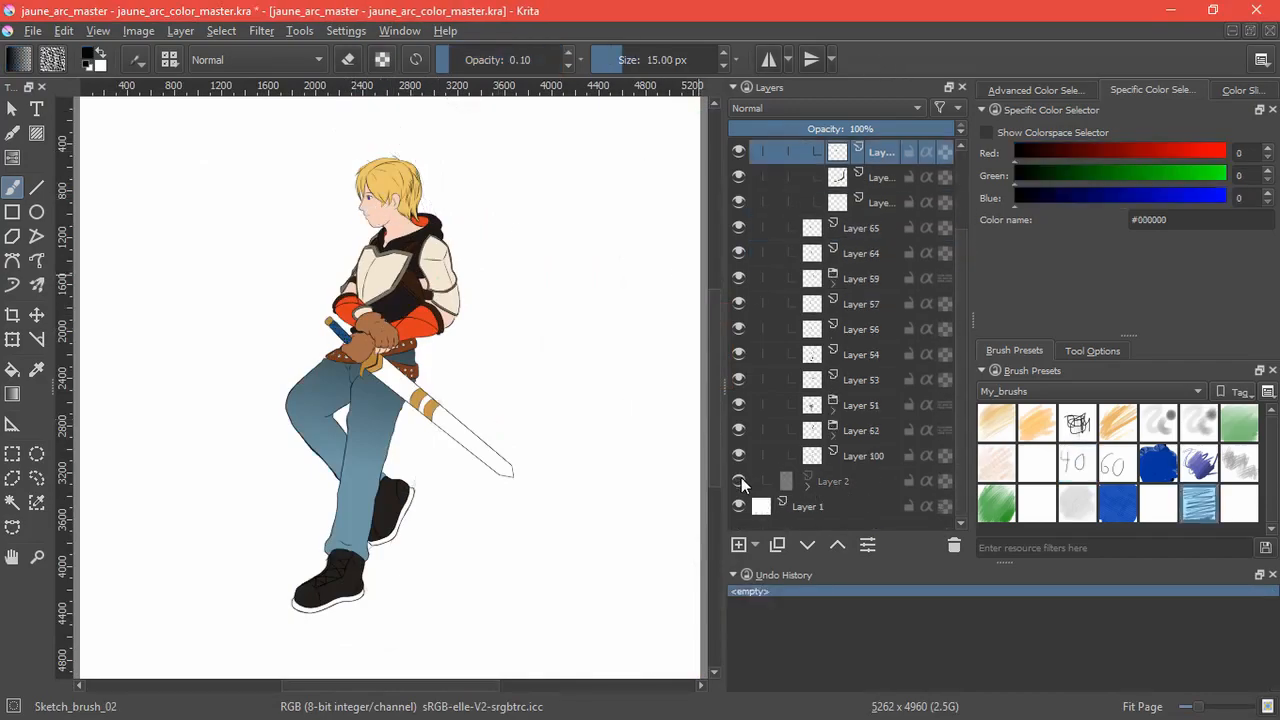
pyautogui.click(738, 544)
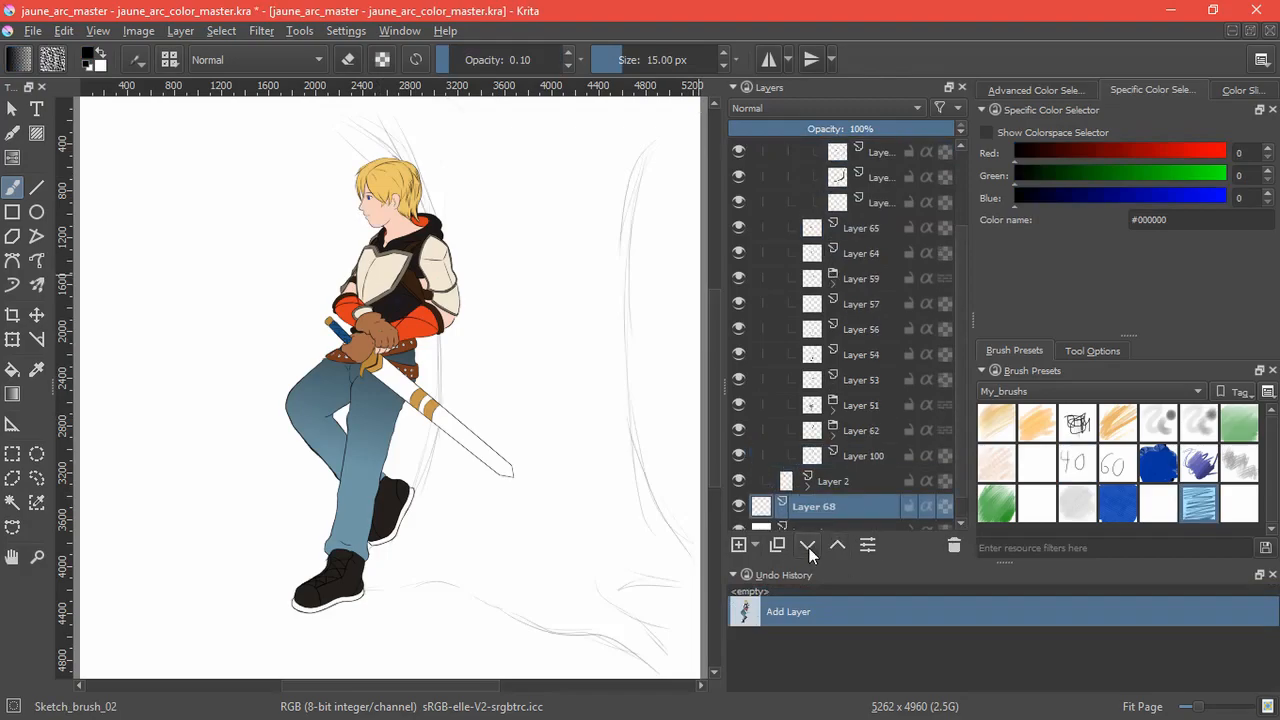
pyautogui.click(808, 544)
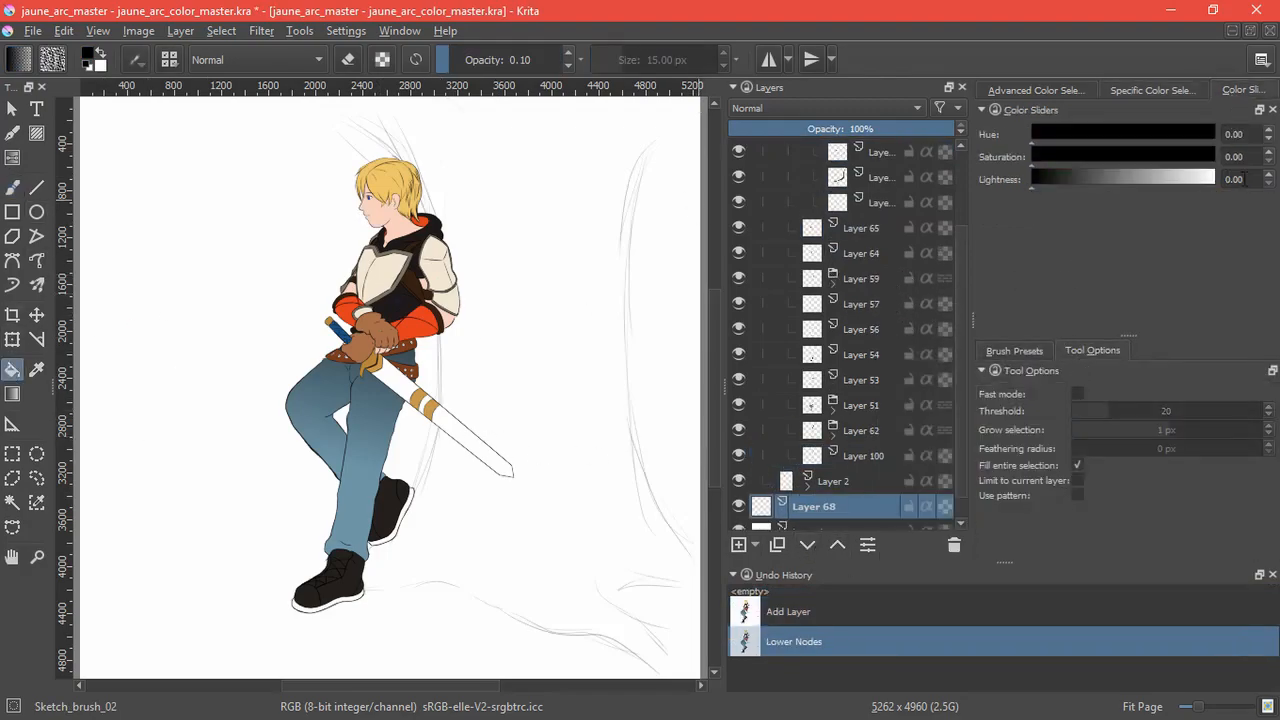
# Flood-fill the bottom layer gray and add a new shading layer for the arms, belt and sword.
pyautogui.click(590, 384)
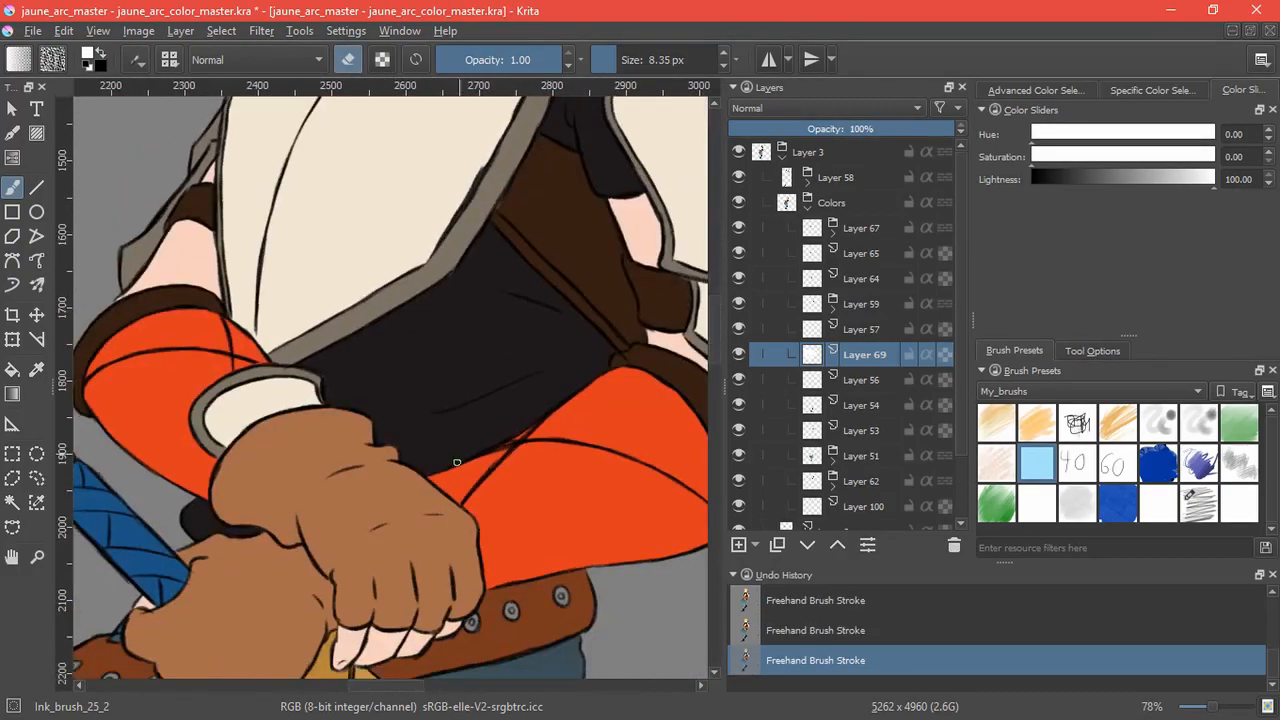
pyautogui.click(738, 544)
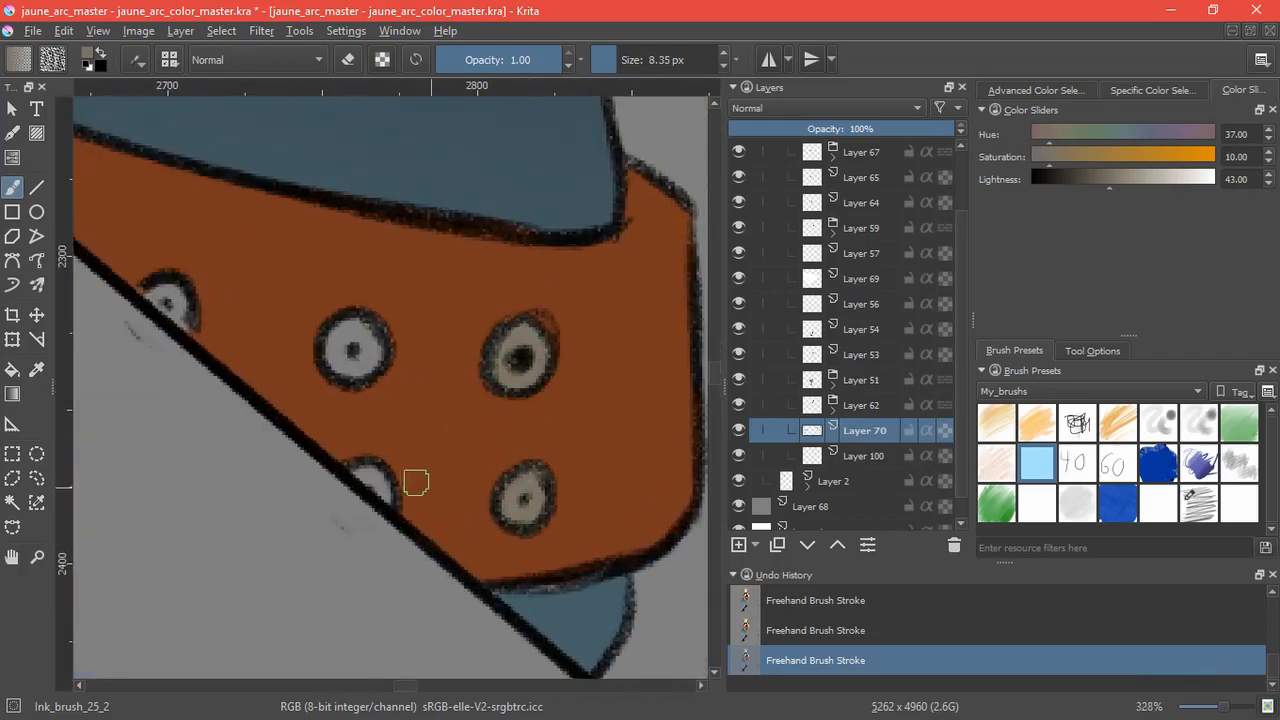
pyautogui.scroll(-3)
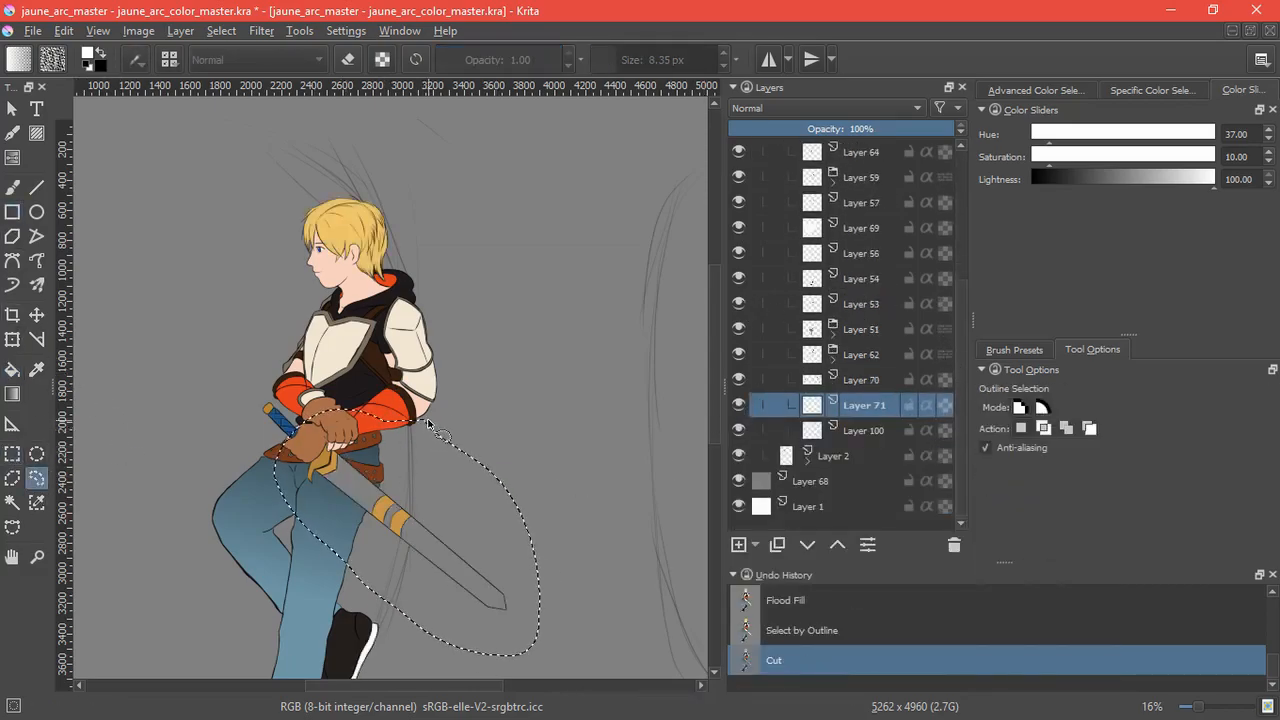
# Select the layer's opaque pixels to clip the shading, then outline the area around the hands and belt.
pyautogui.click(64, 30)
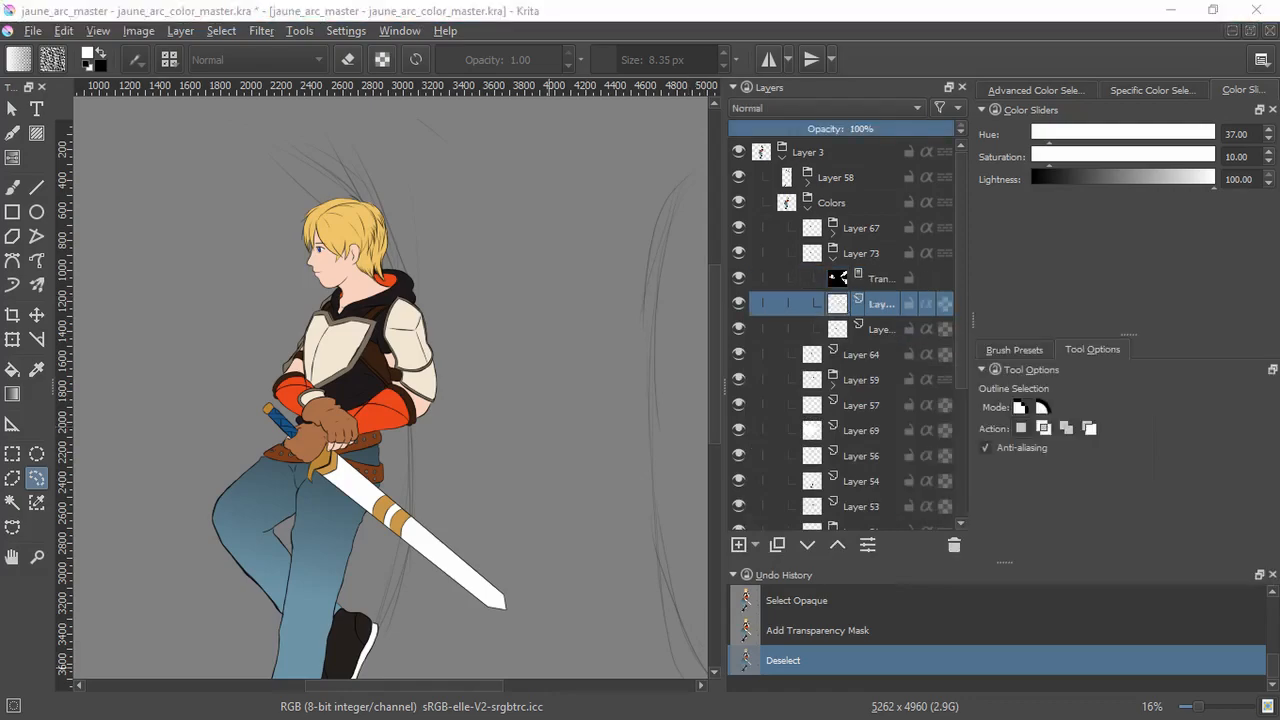
pyautogui.click(1152, 90)
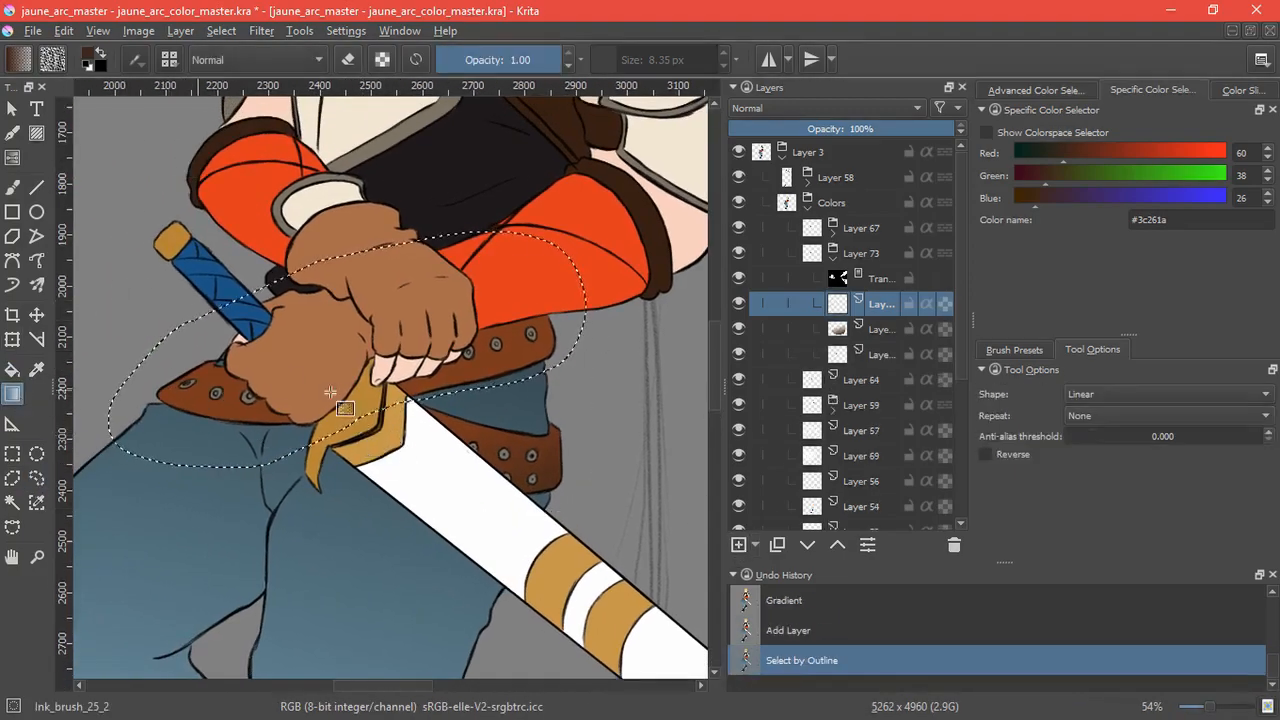
# Lay a dark gradient inside the outlined belt area, group the layer with Ctrl+G, and add a fresh layer above it.
pyautogui.click(220, 30)
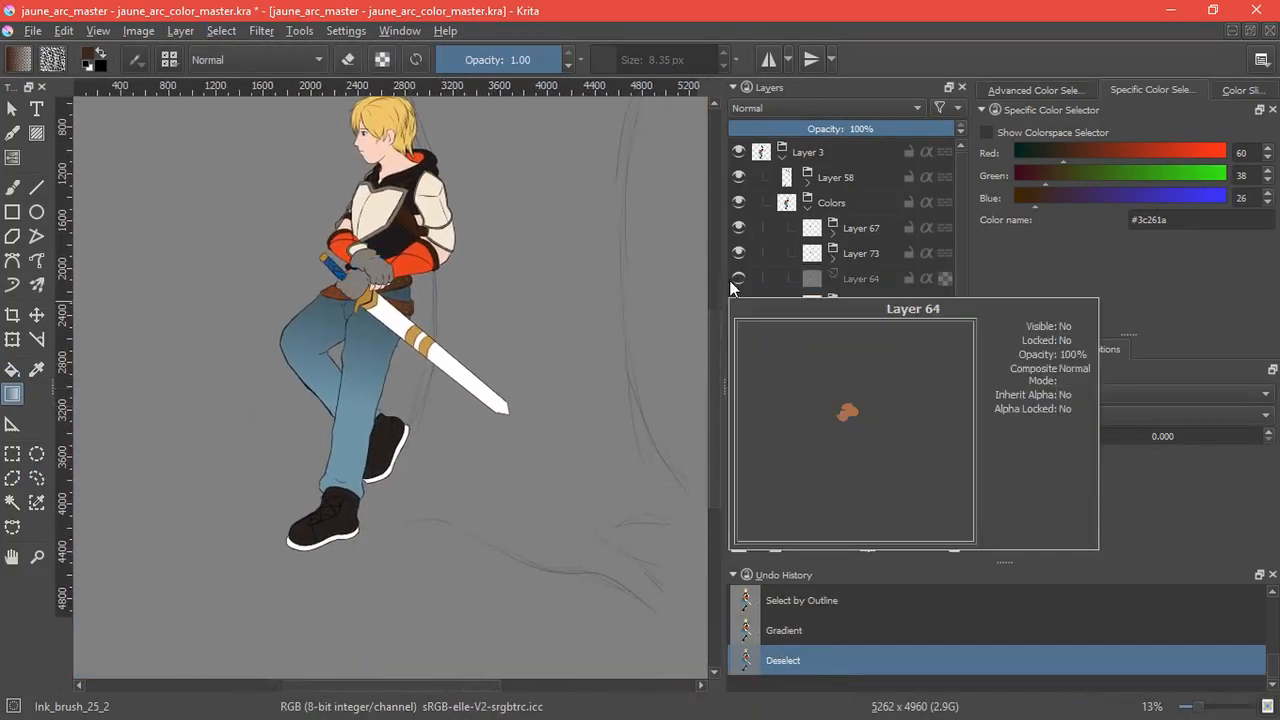
pyautogui.click(860, 278)
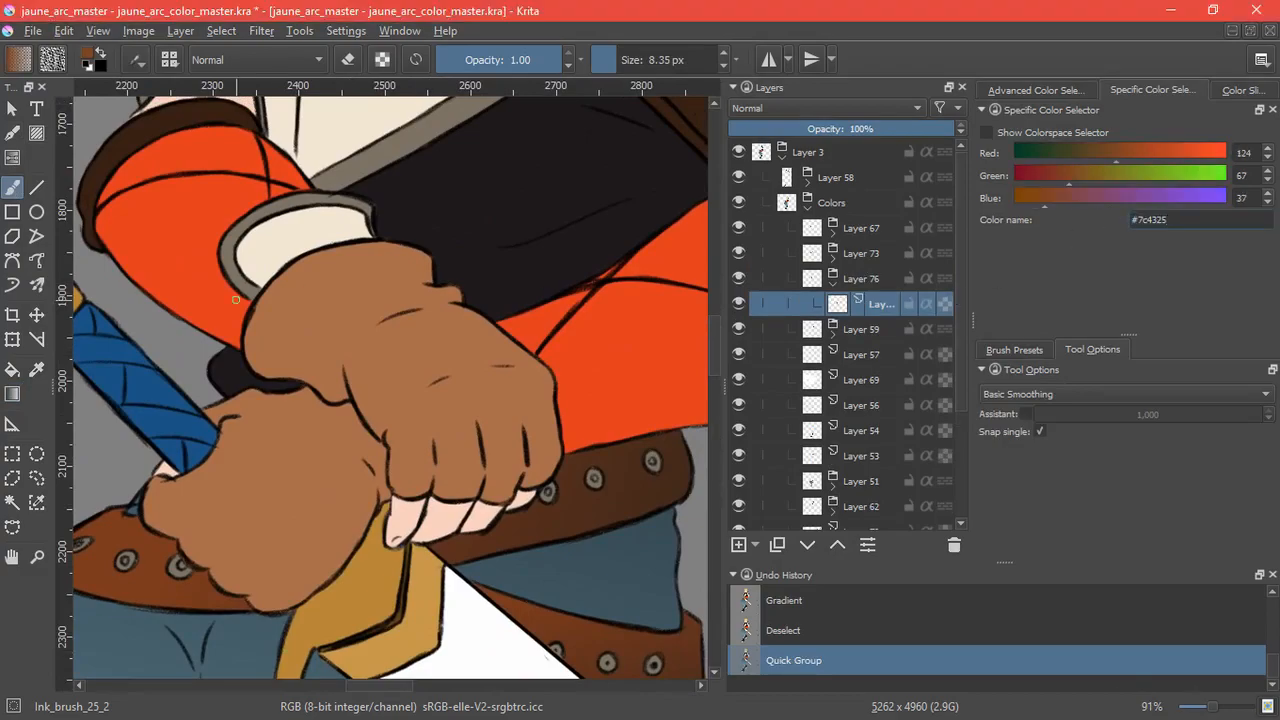
pyautogui.click(220, 30)
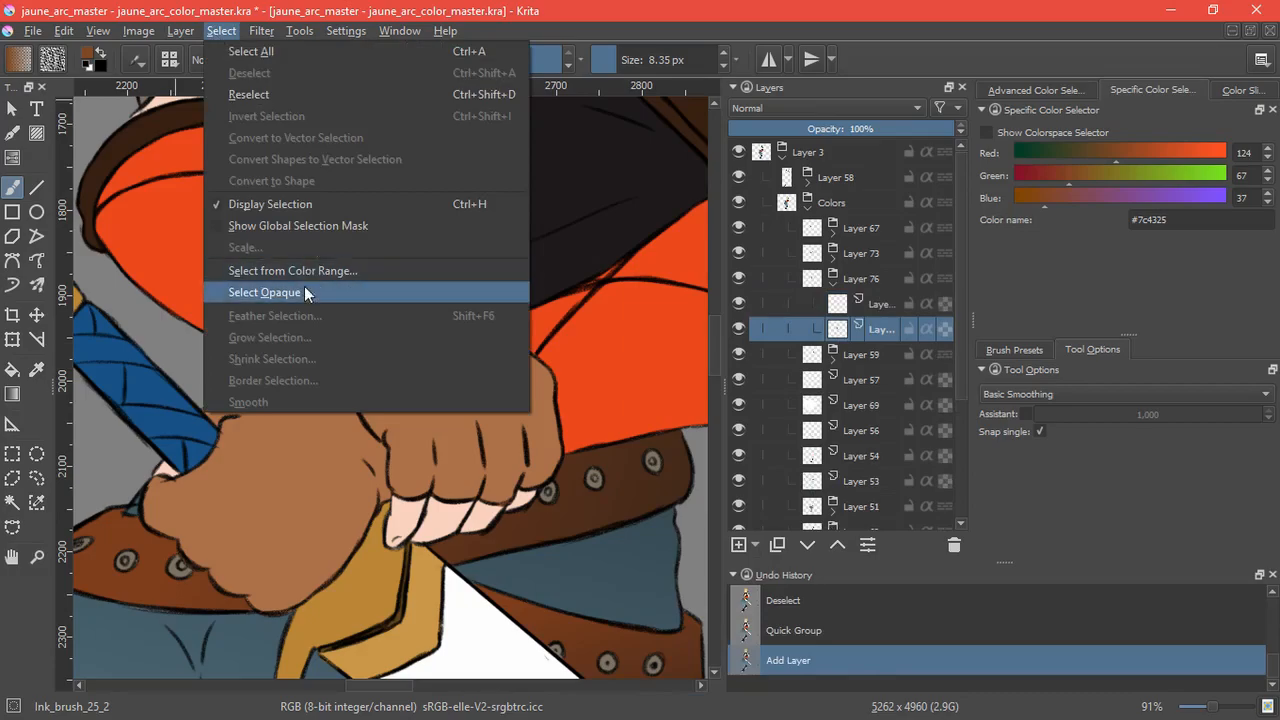
# Select the painted pixels and lay pale highlight strokes over the shoulder and chest armour.
pyautogui.click(264, 292)
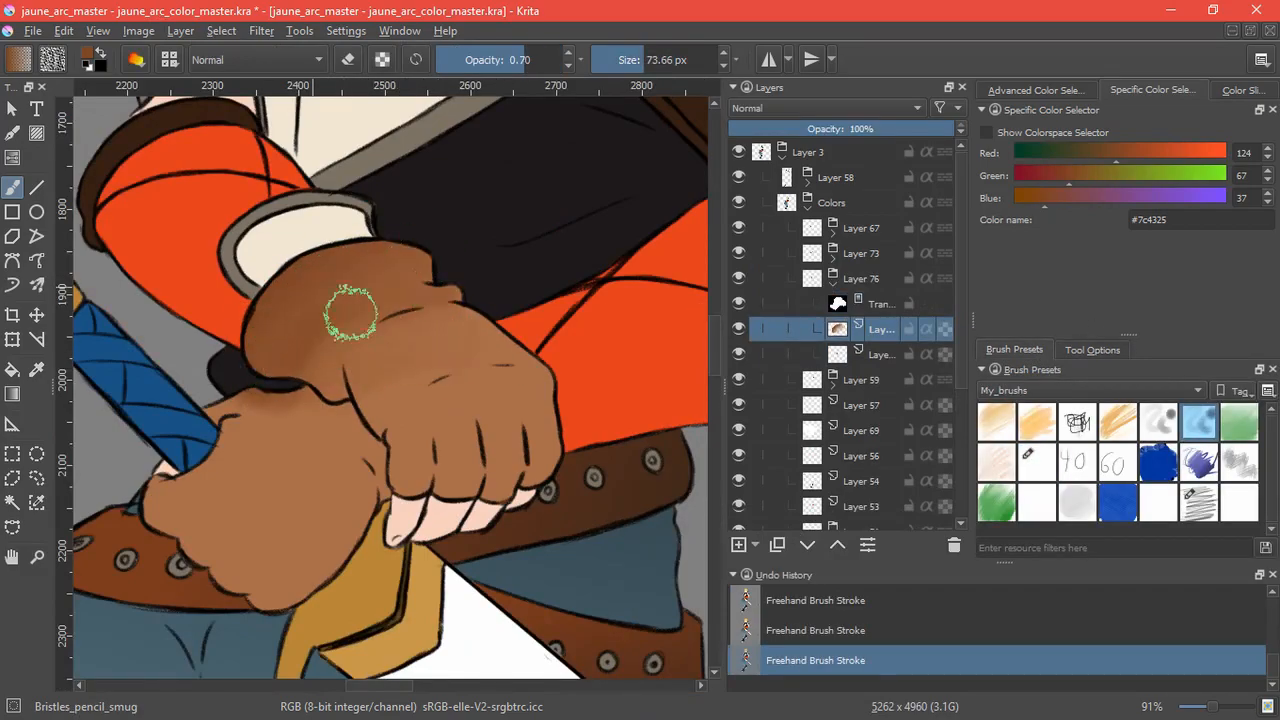
pyautogui.scroll(-3)
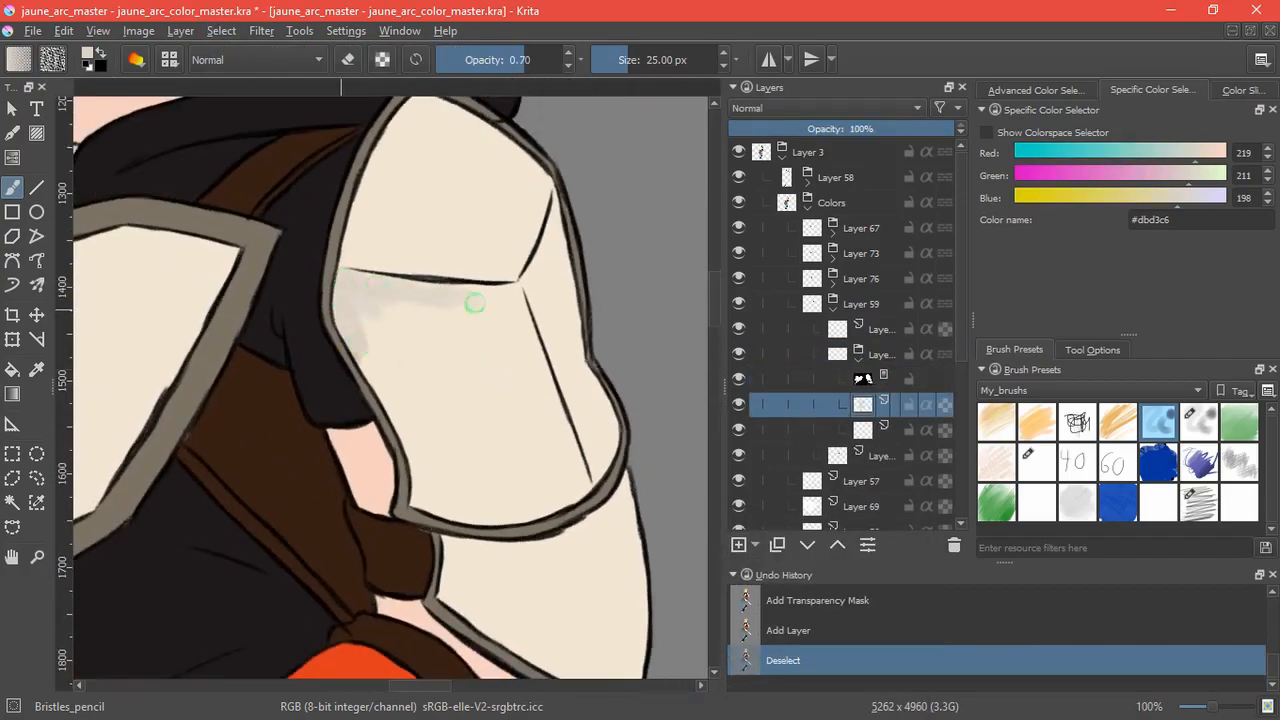
pyautogui.moveTo(476, 304); pyautogui.dragTo(480, 532)
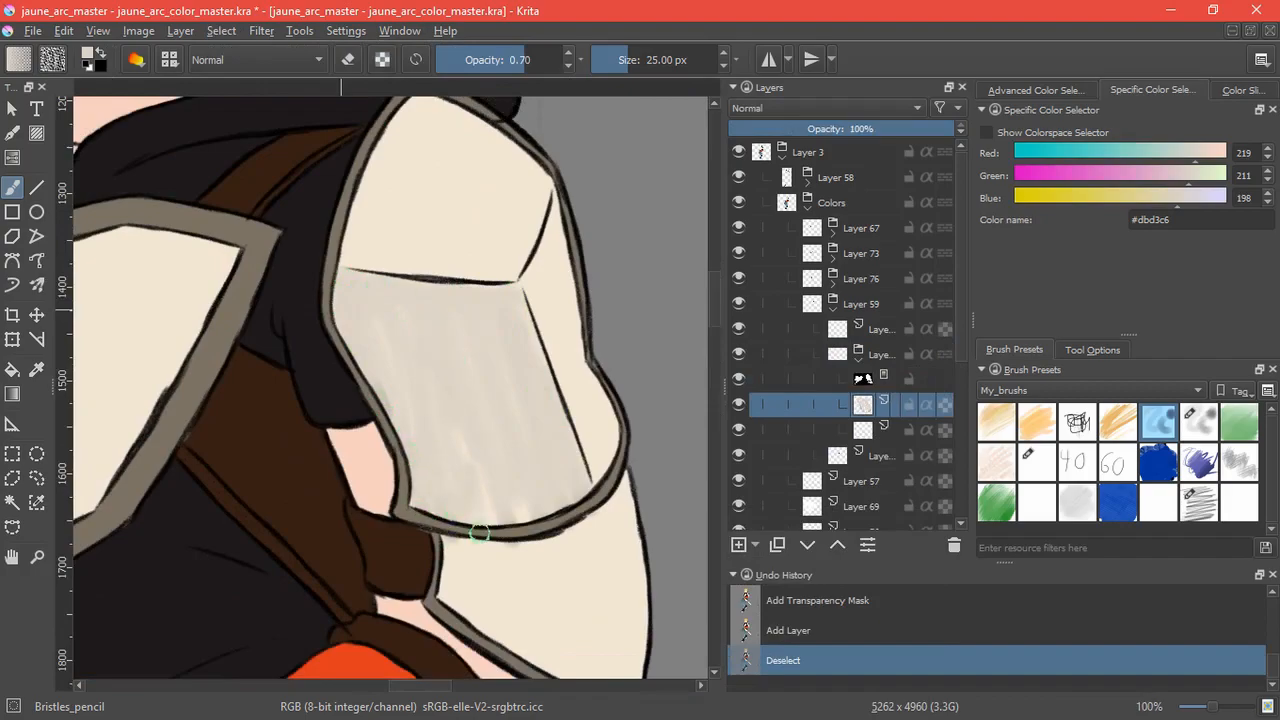
pyautogui.moveTo(480, 532); pyautogui.dragTo(410, 430)
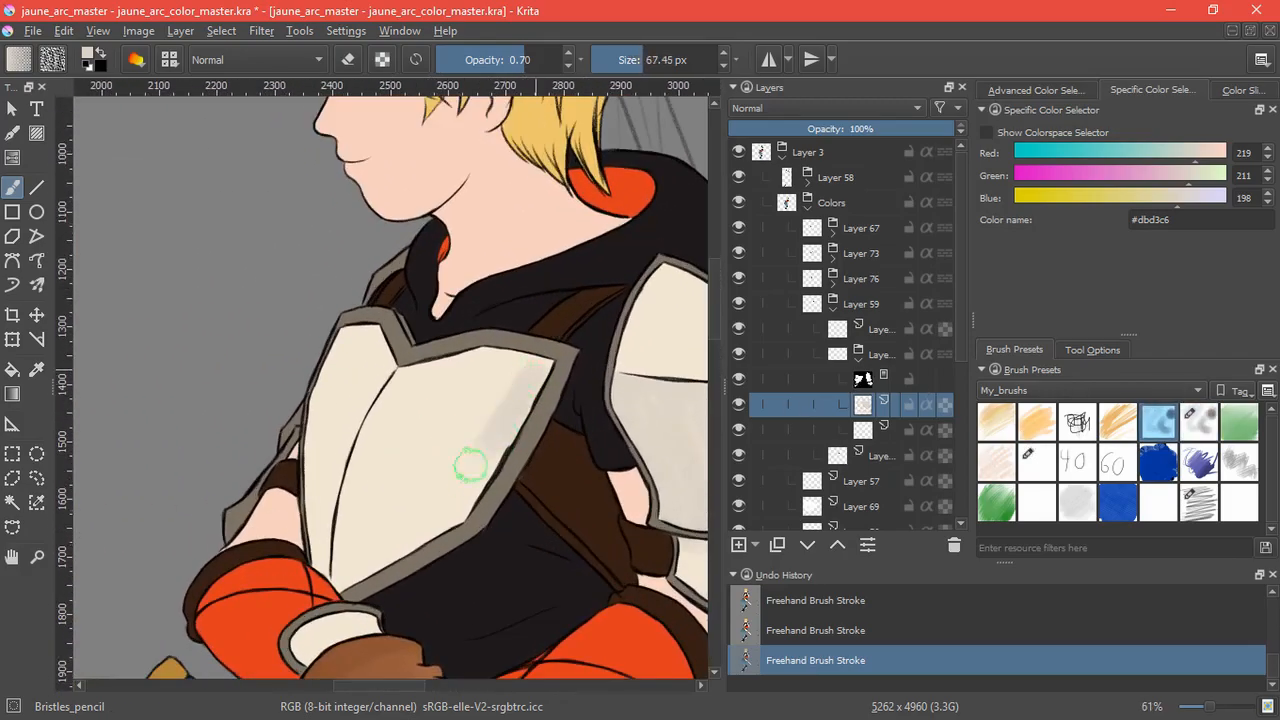
# Blend the chest-plate shading with the smudge bristle brush and set up the next masked layer.
pyautogui.moveTo(470, 464); pyautogui.dragTo(540, 380)
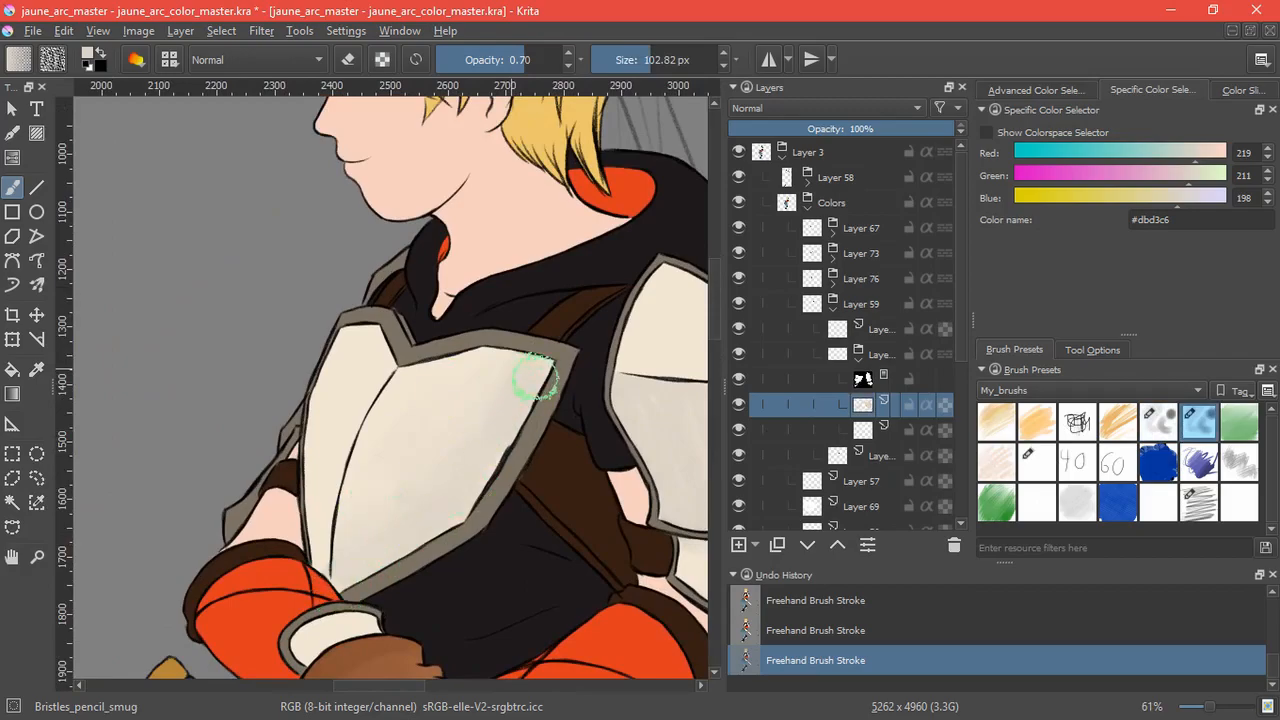
pyautogui.scroll(-3)
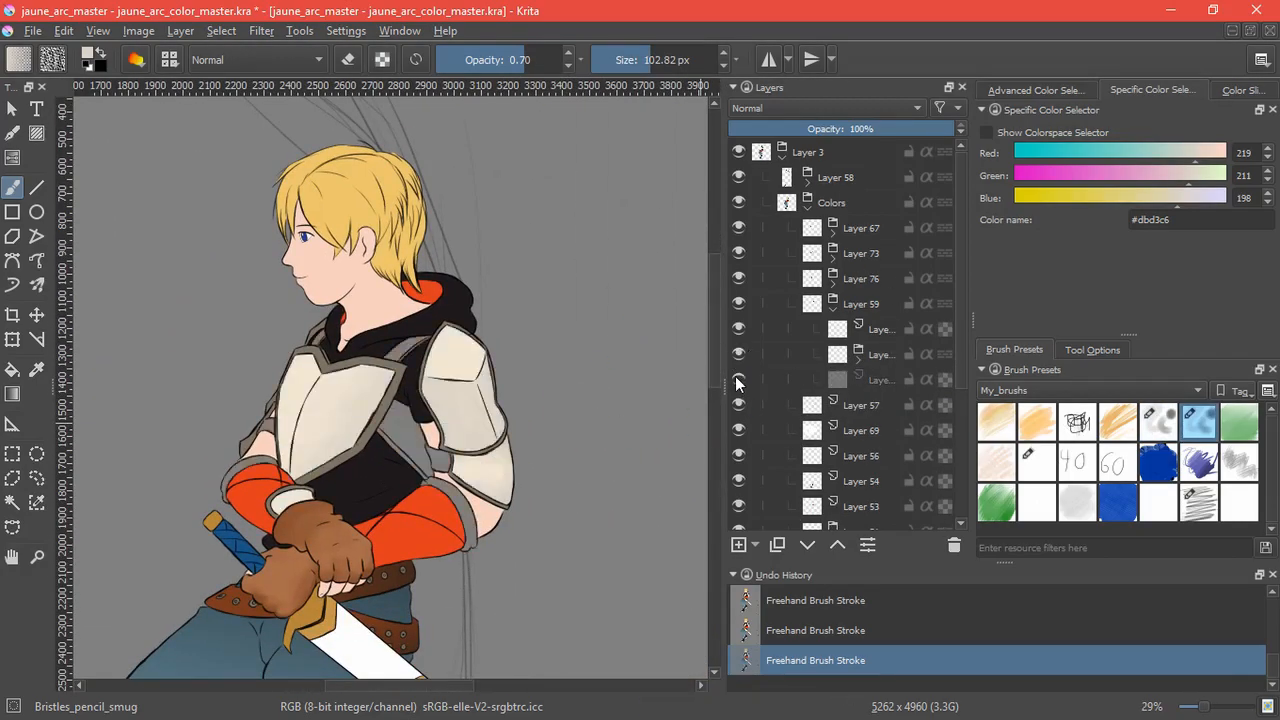
pyautogui.click(880, 404)
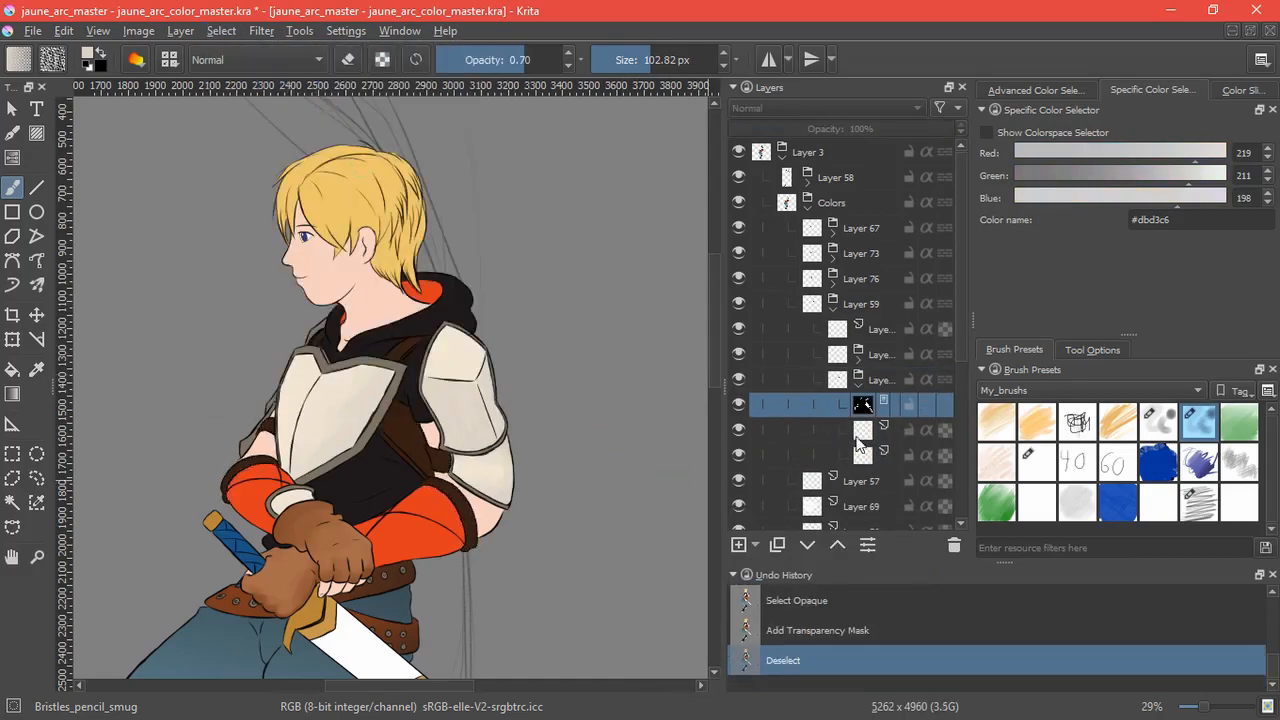
# With the pencil bristle brush and a darker skin colour, shade the neck beneath the jaw.
pyautogui.click(830, 430)
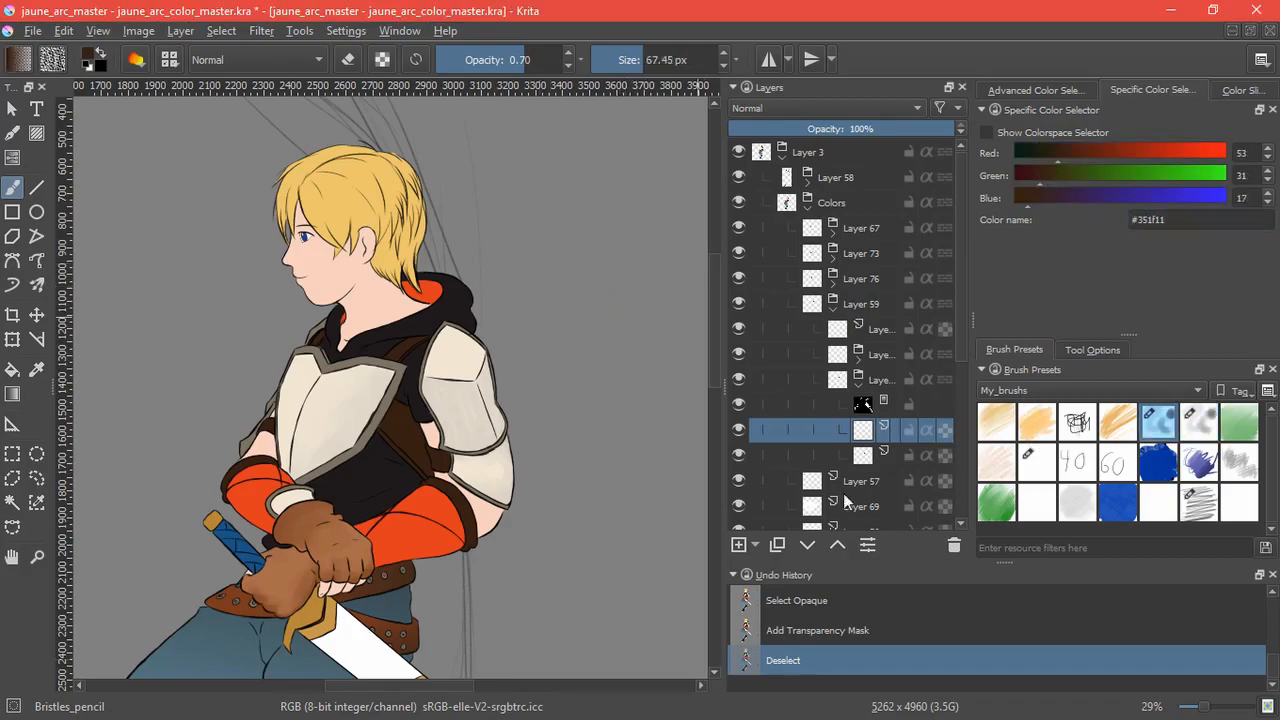
pyautogui.click(356, 496)
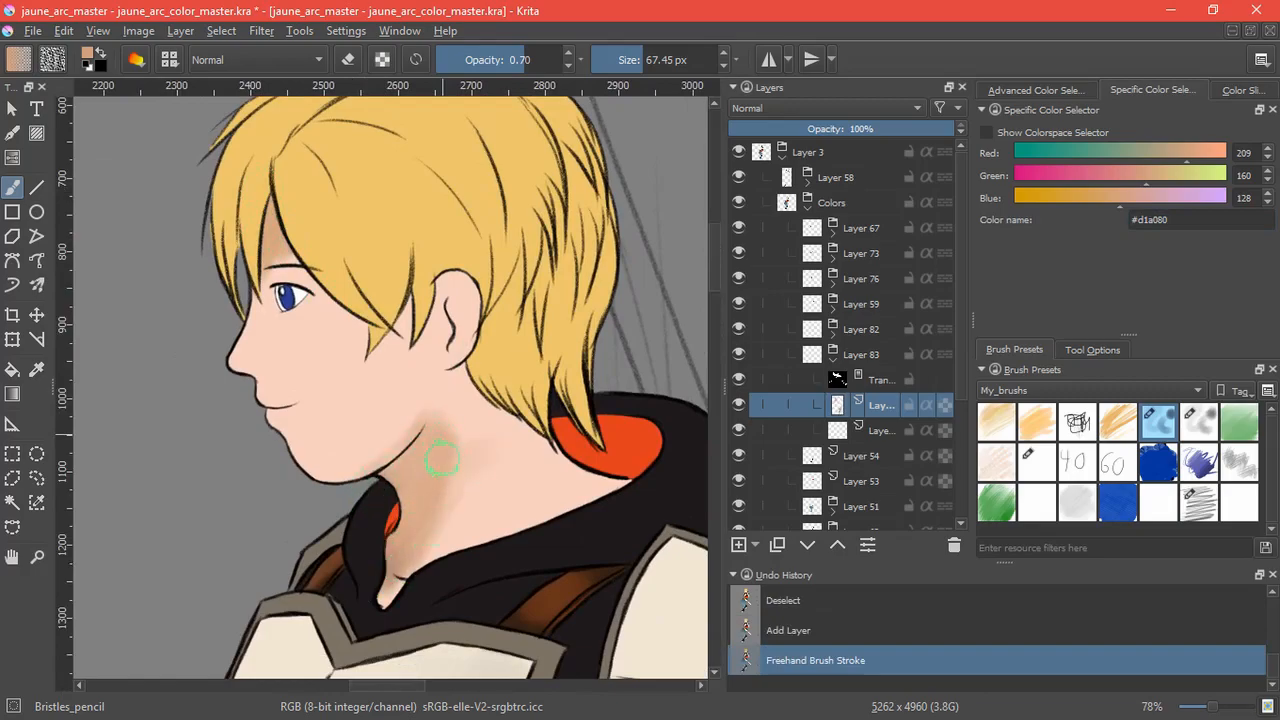
pyautogui.moveTo(444, 460); pyautogui.dragTo(356, 384)
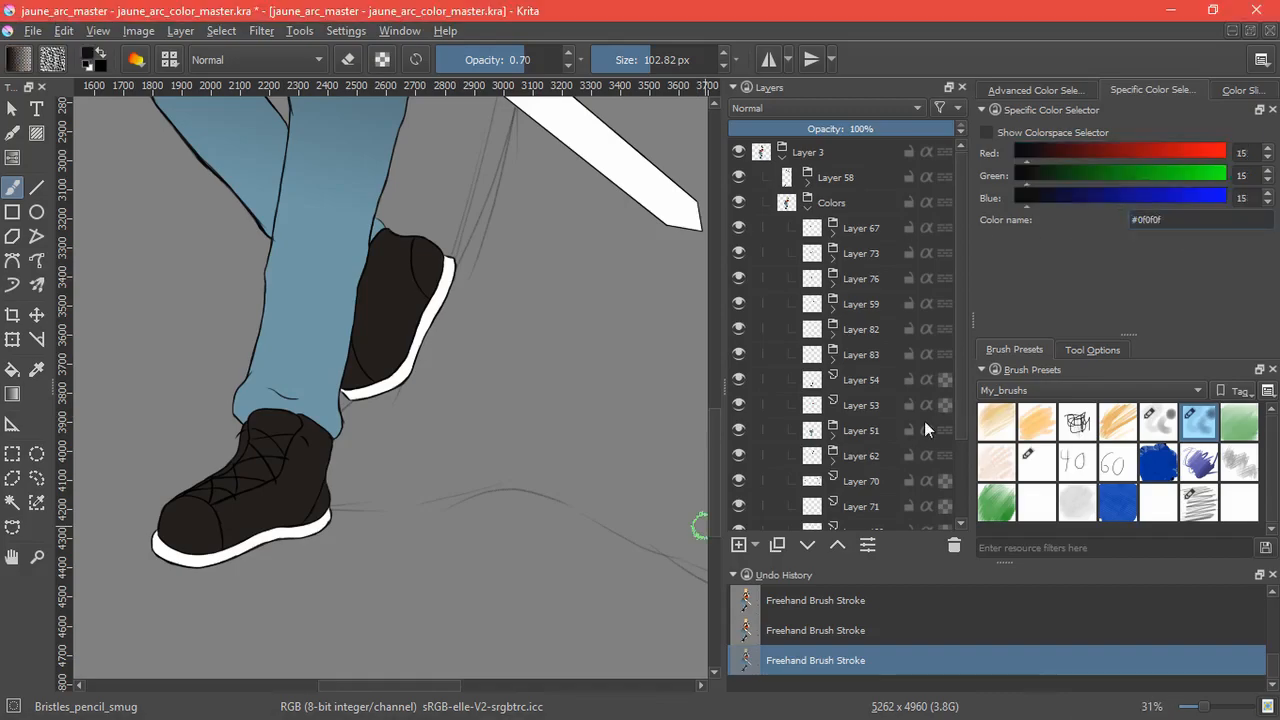
# With the ink brush and a grey colour, paint a lighter highlight on the black shoe.
pyautogui.click(860, 404)
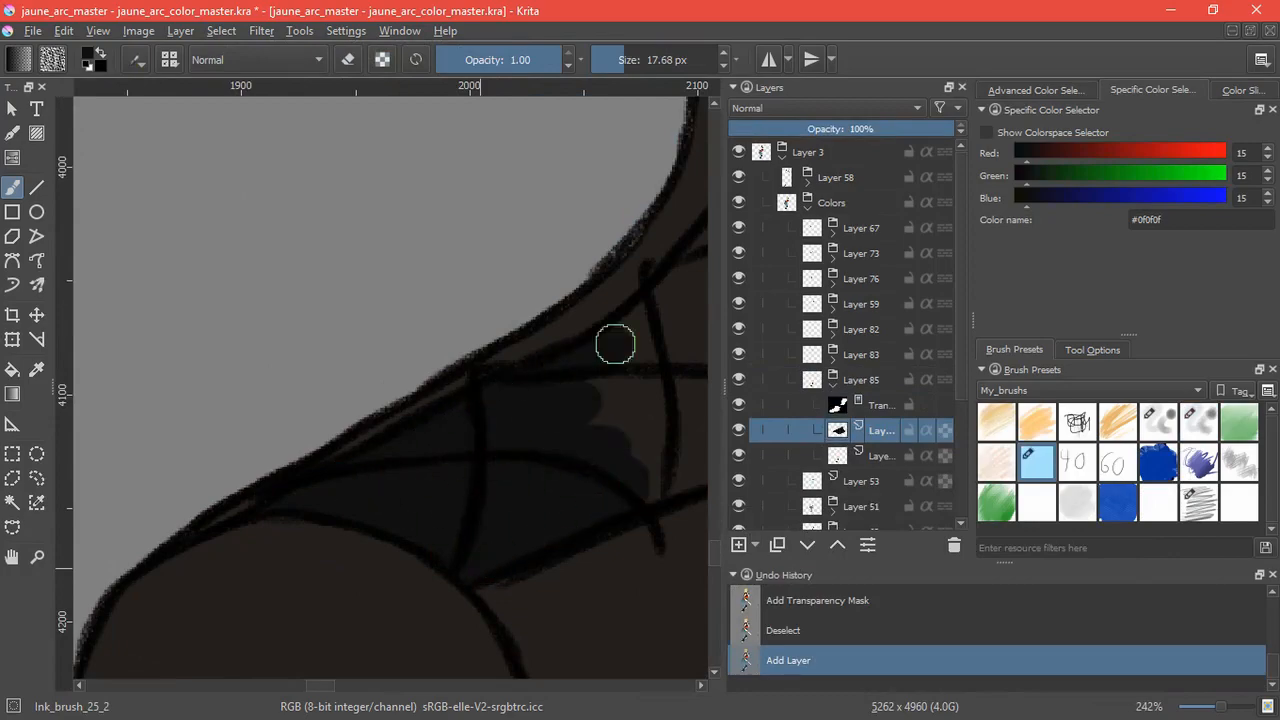
pyautogui.moveTo(616, 344); pyautogui.dragTo(516, 322)
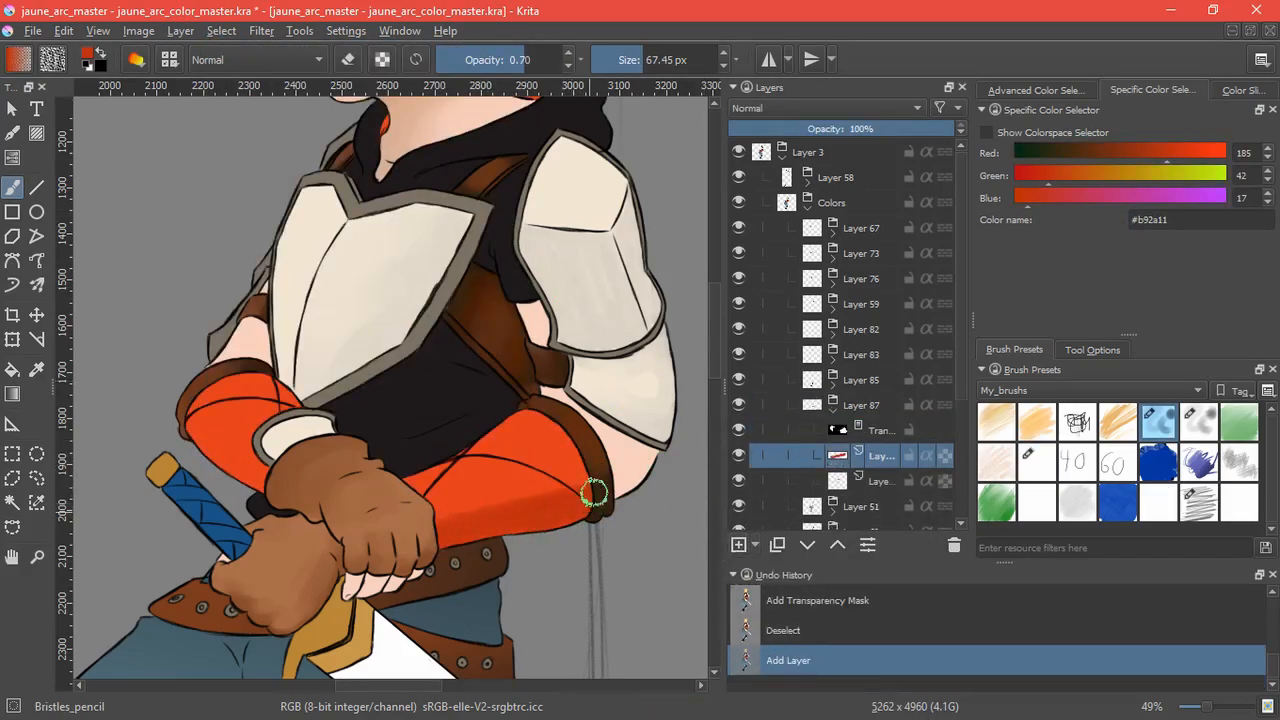
# Shade the orange sleeve near the elbow in darker red-orange and start the masked jeans layer.
pyautogui.moveTo(592, 492); pyautogui.dragTo(184, 470)
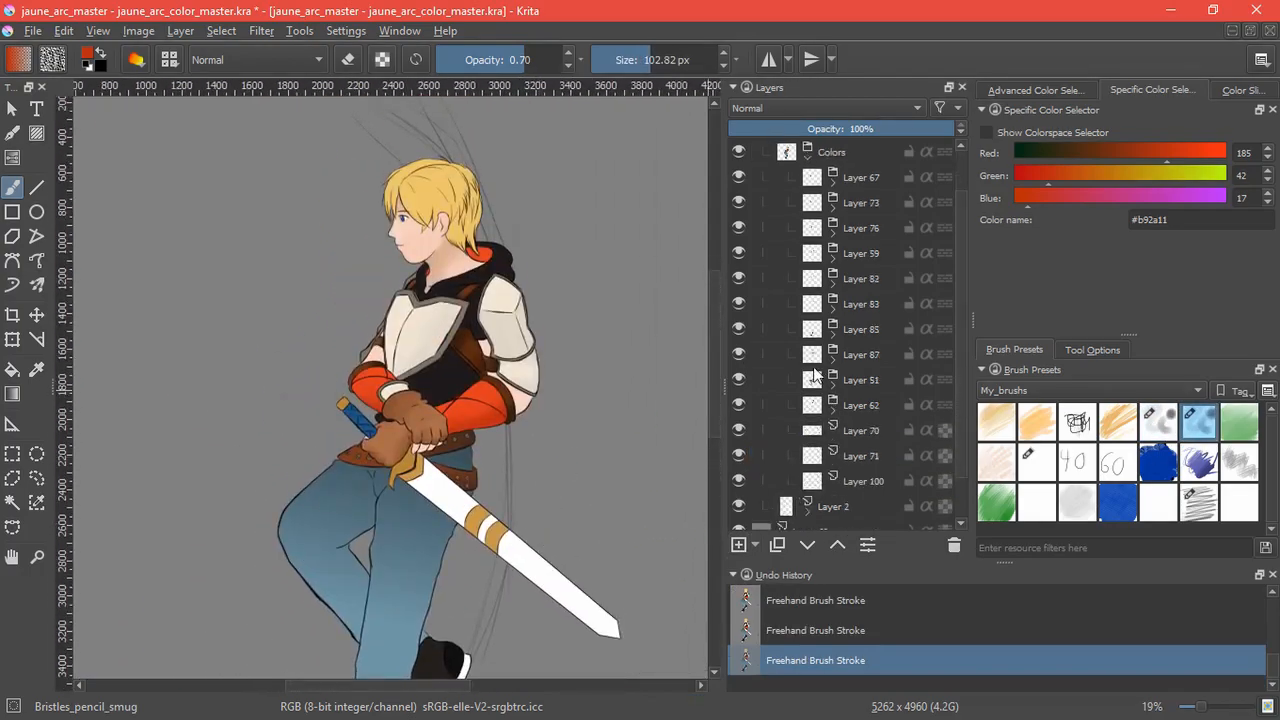
pyautogui.click(220, 30)
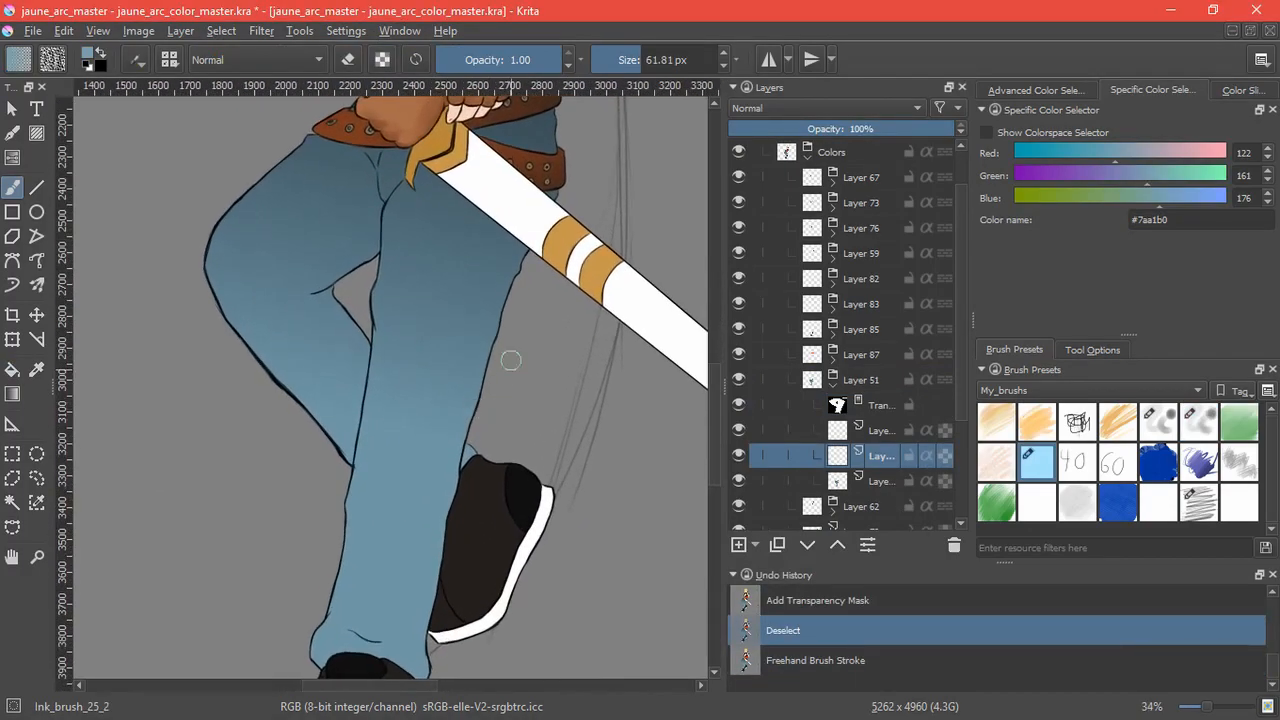
# Paint light-blue highlight streaks down the jeans with the ink brush.
pyautogui.moveTo(510, 360); pyautogui.dragTo(476, 436)
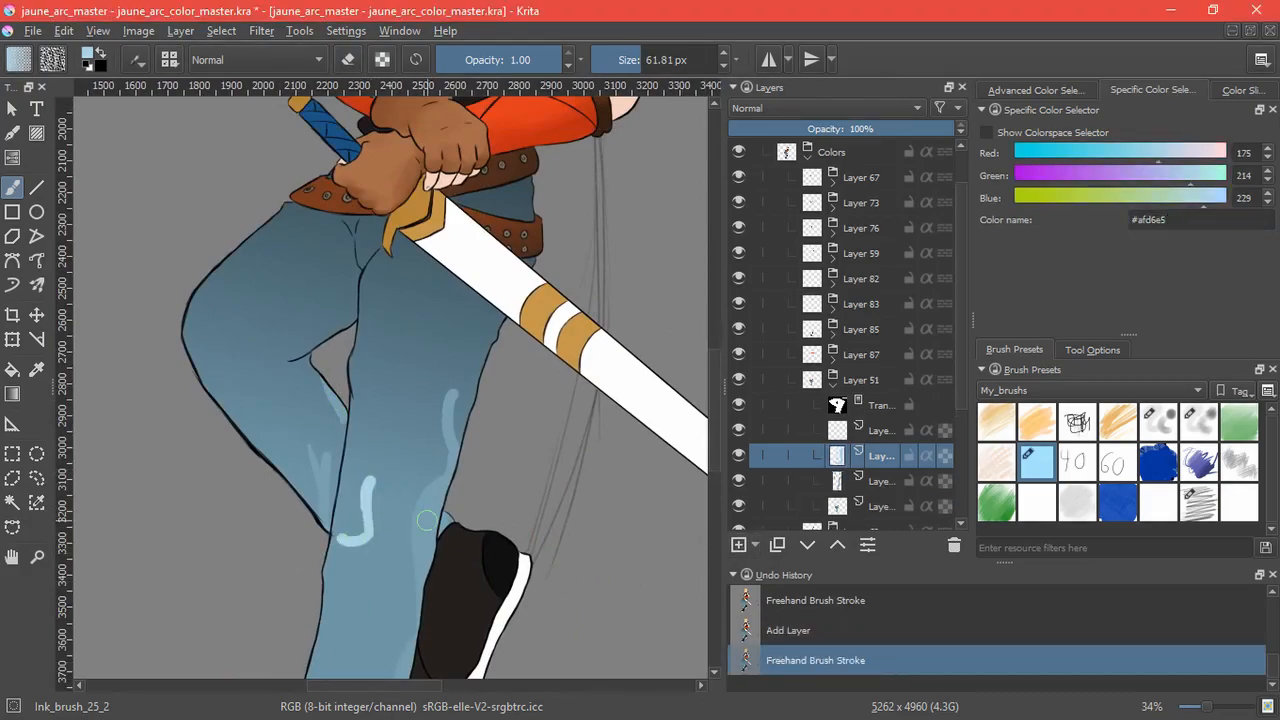
pyautogui.moveTo(424, 520); pyautogui.dragTo(378, 504)
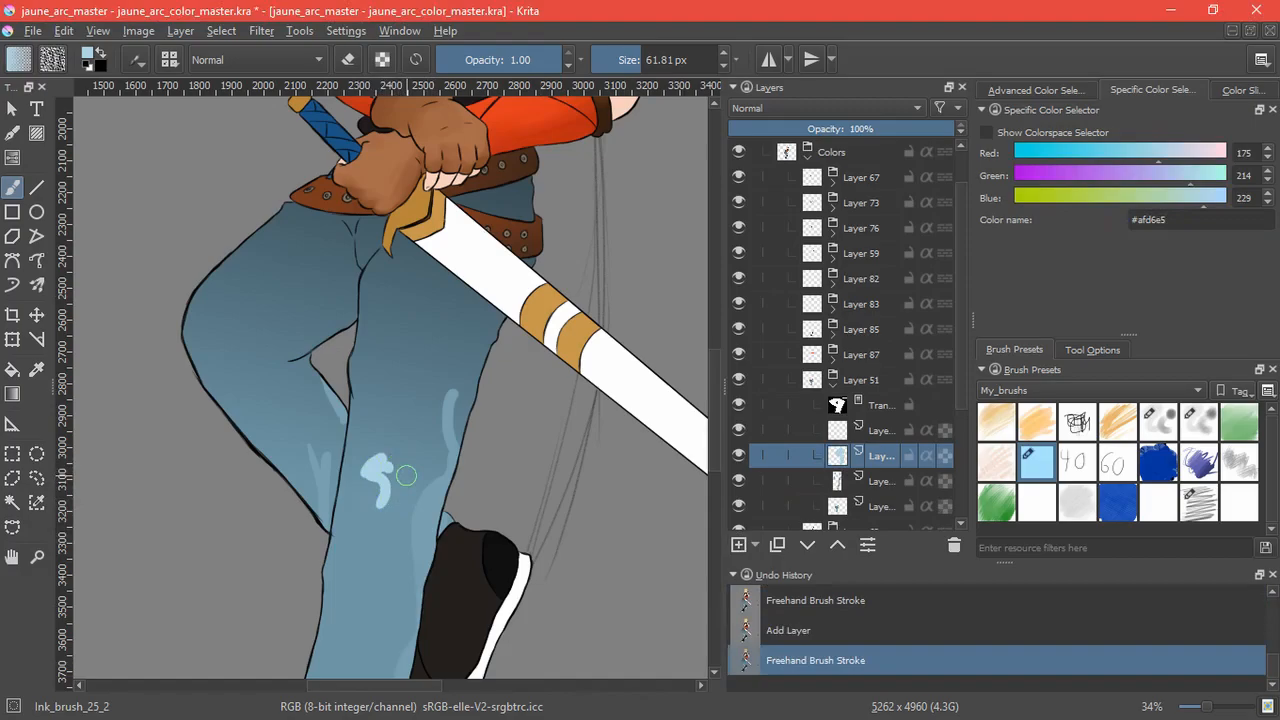
pyautogui.moveTo(408, 476); pyautogui.dragTo(356, 524)
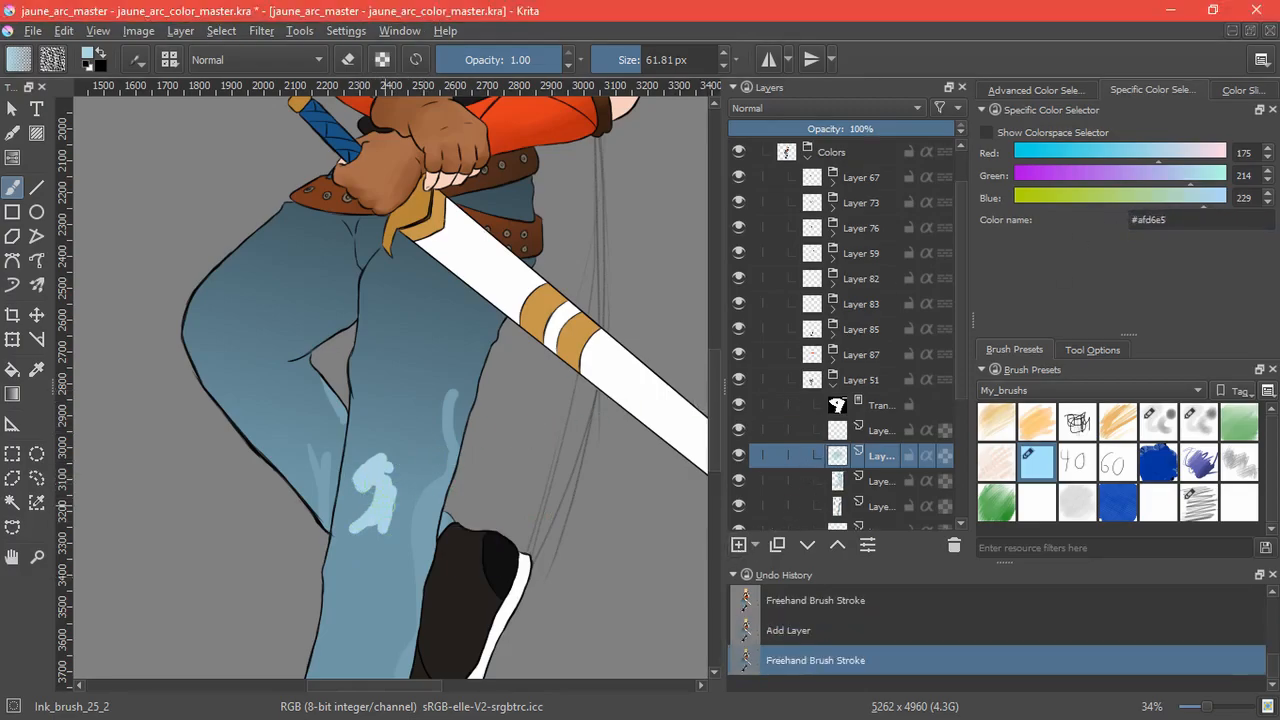
# Blend the jeans highlights into a soft glow with the smudge brush and group the latest layers.
pyautogui.click(788, 630)
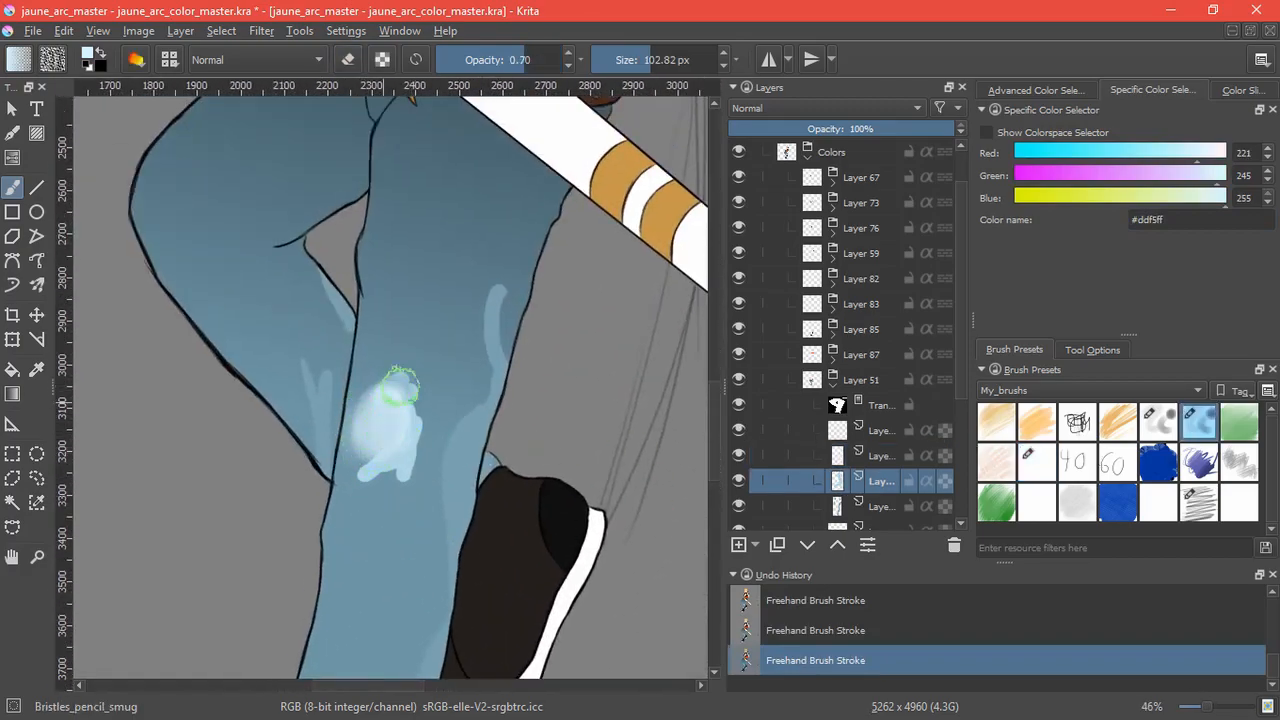
pyautogui.moveTo(400, 384); pyautogui.dragTo(390, 444)
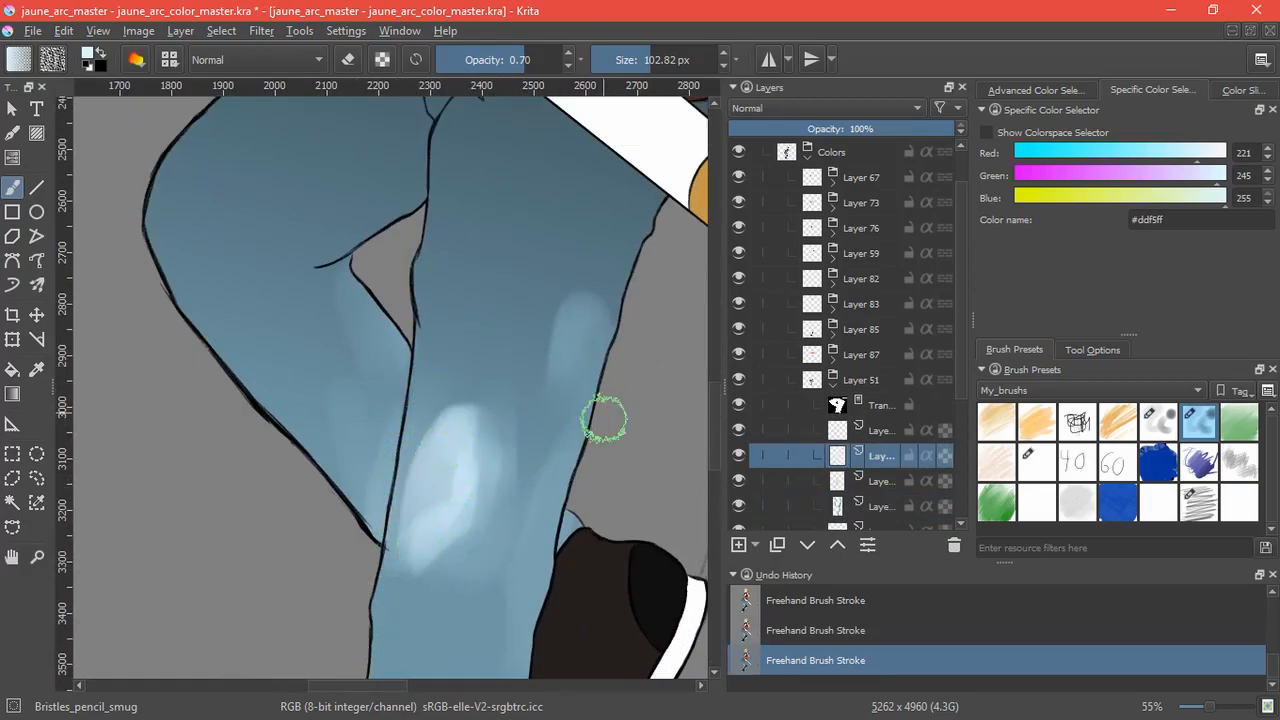
pyautogui.scroll(-3)
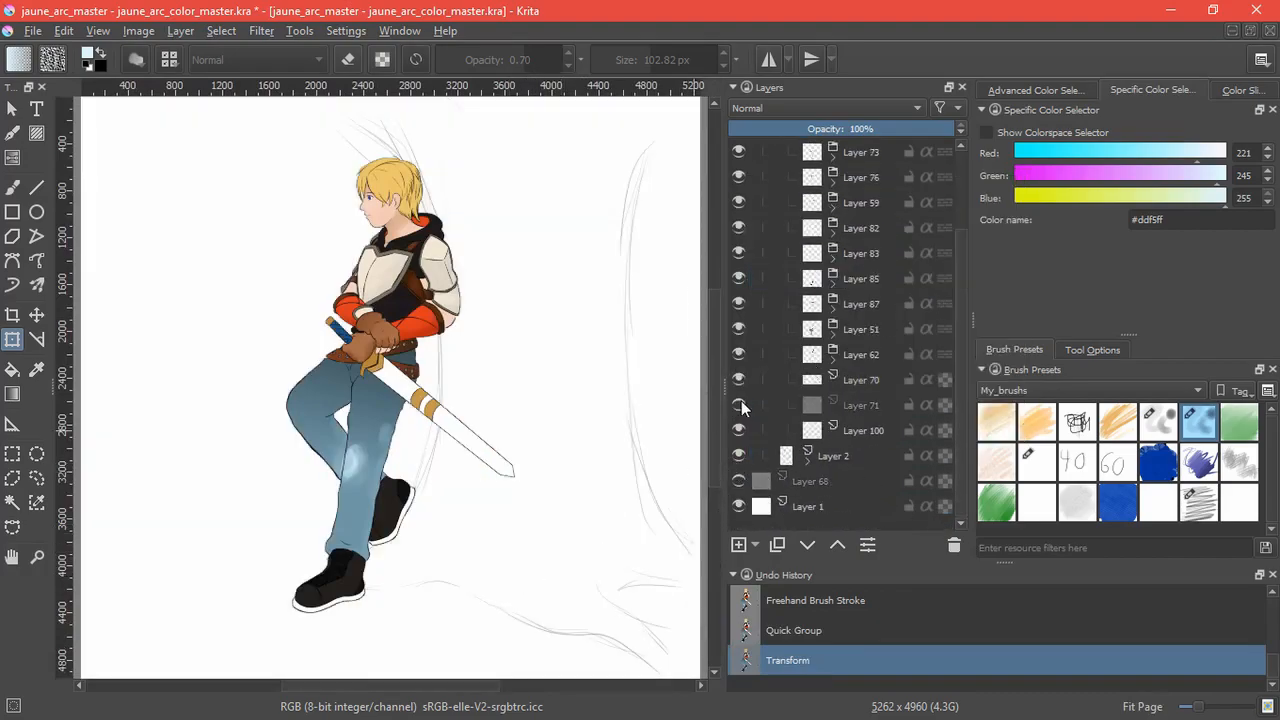
# Paint light highlight strands over the blonde hair on the Screen masked layer and save with Ctrl+S.
pyautogui.click(868, 430)
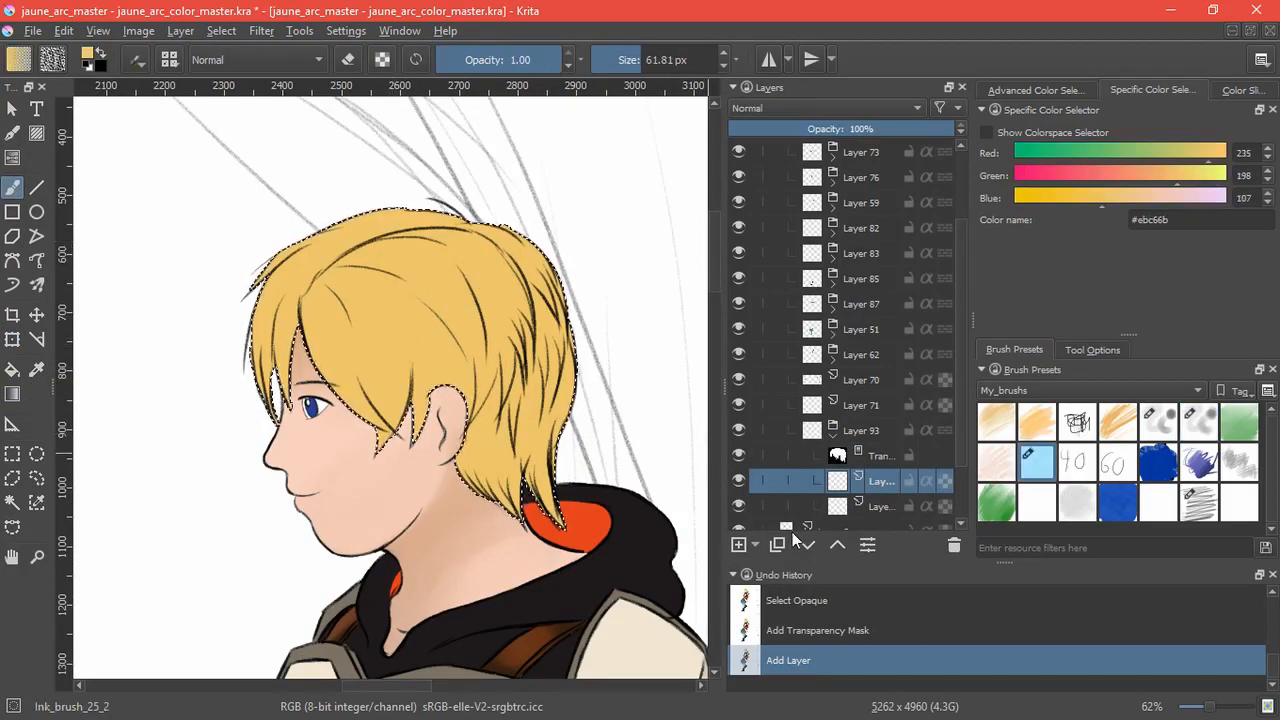
pyautogui.moveTo(430, 320); pyautogui.dragTo(520, 470)
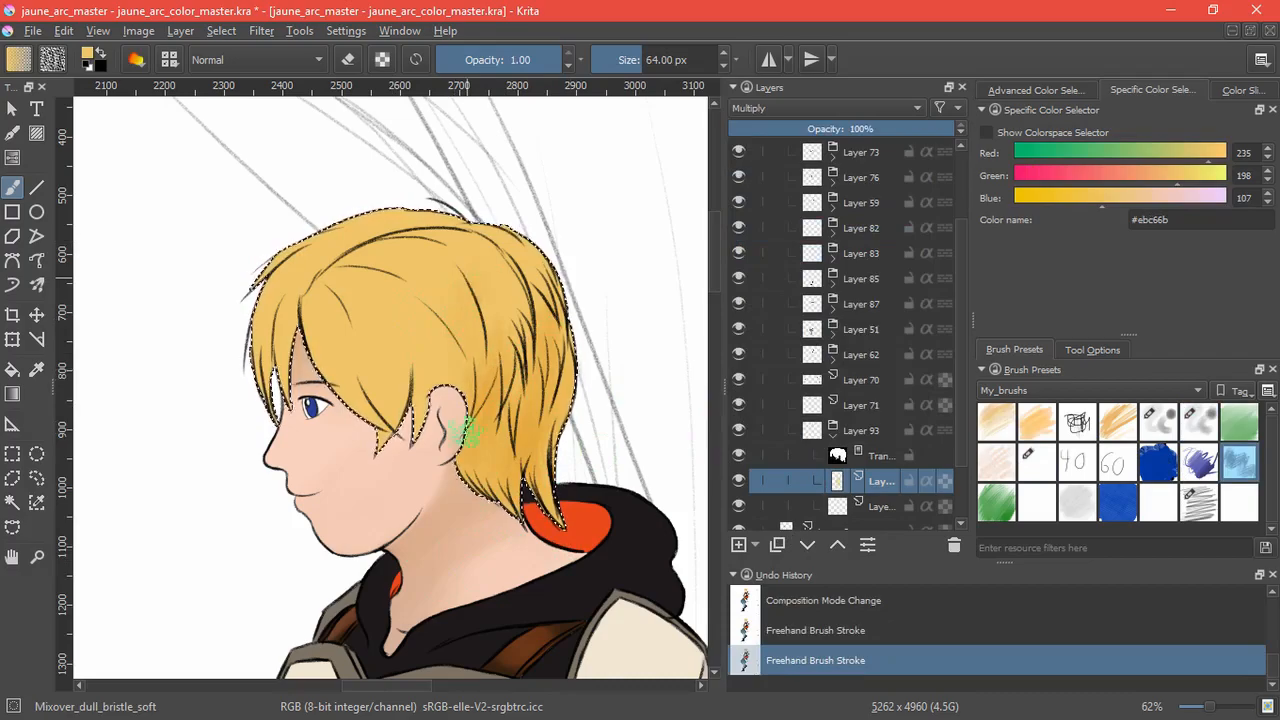
pyautogui.moveTo(460, 430); pyautogui.dragTo(440, 244)
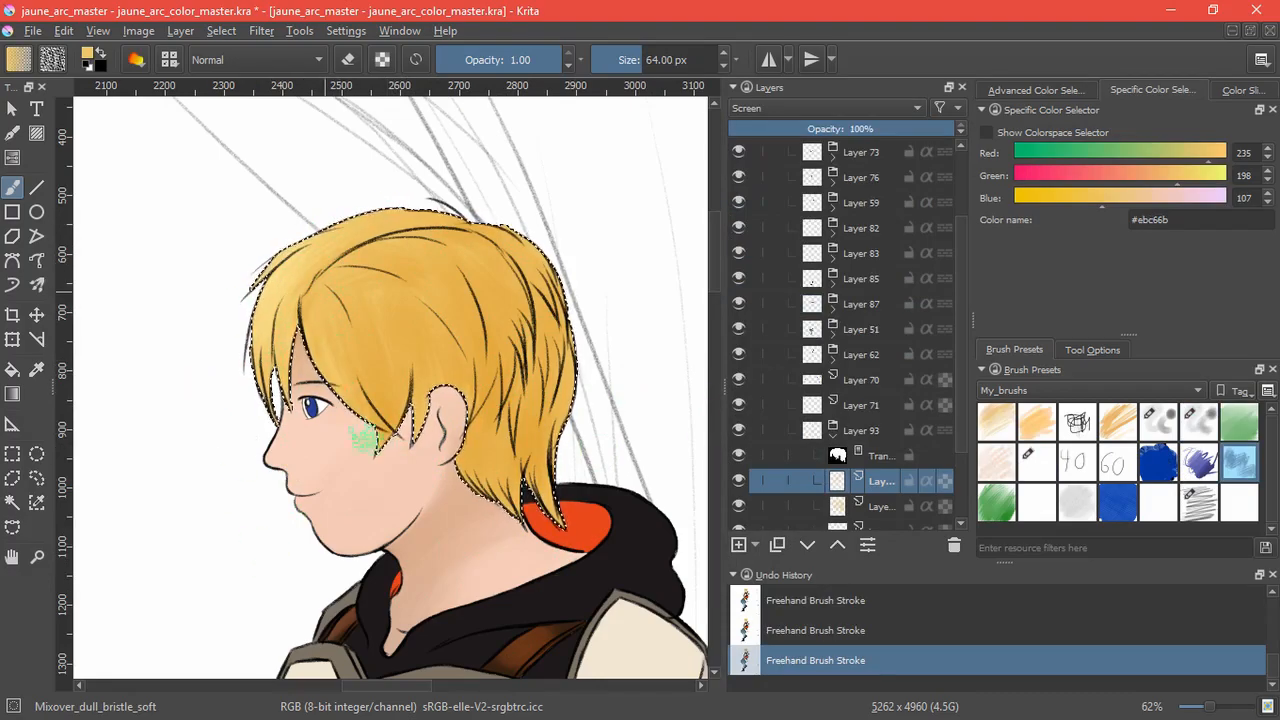
pyautogui.moveTo(364, 440); pyautogui.dragTo(444, 264)
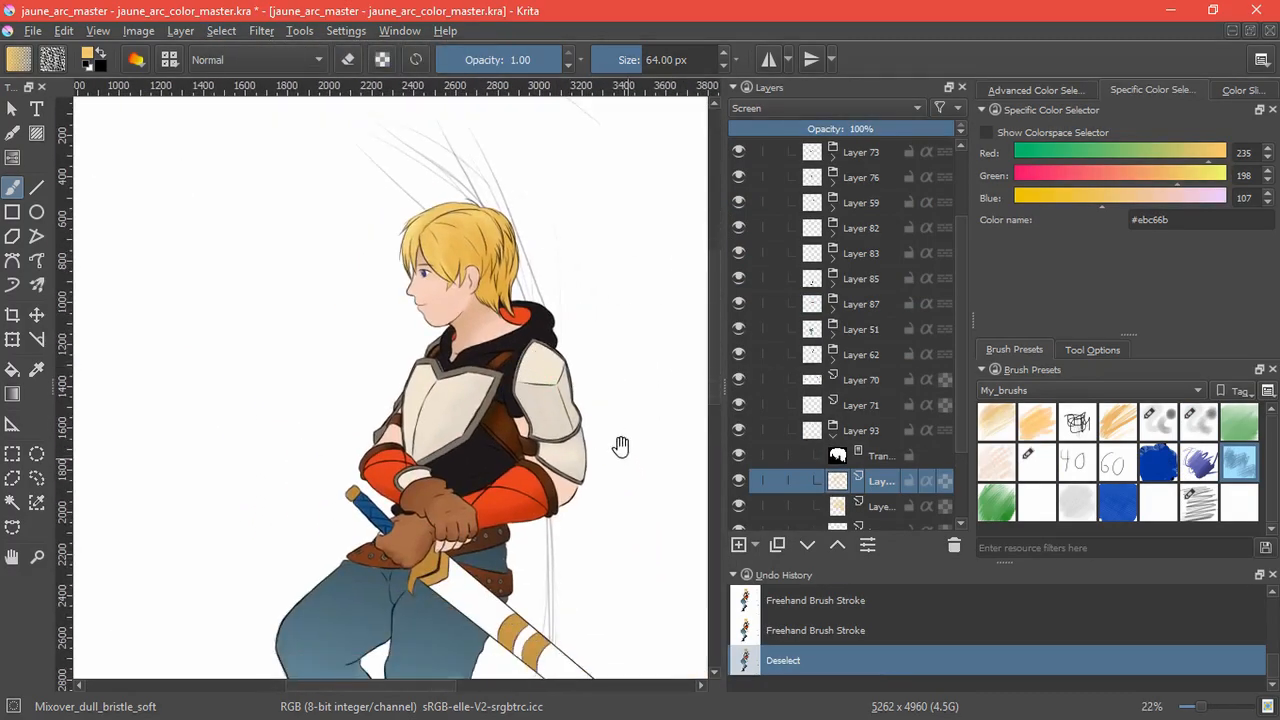
pyautogui.press('ctrl+s')
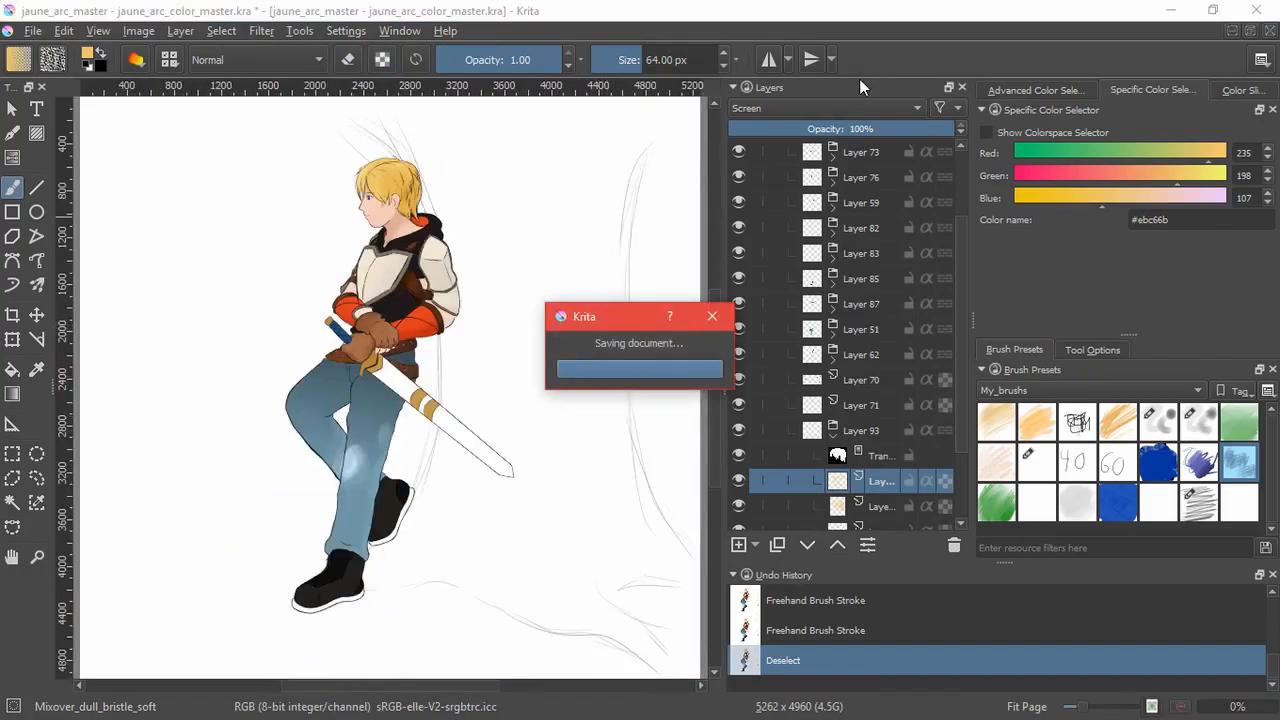